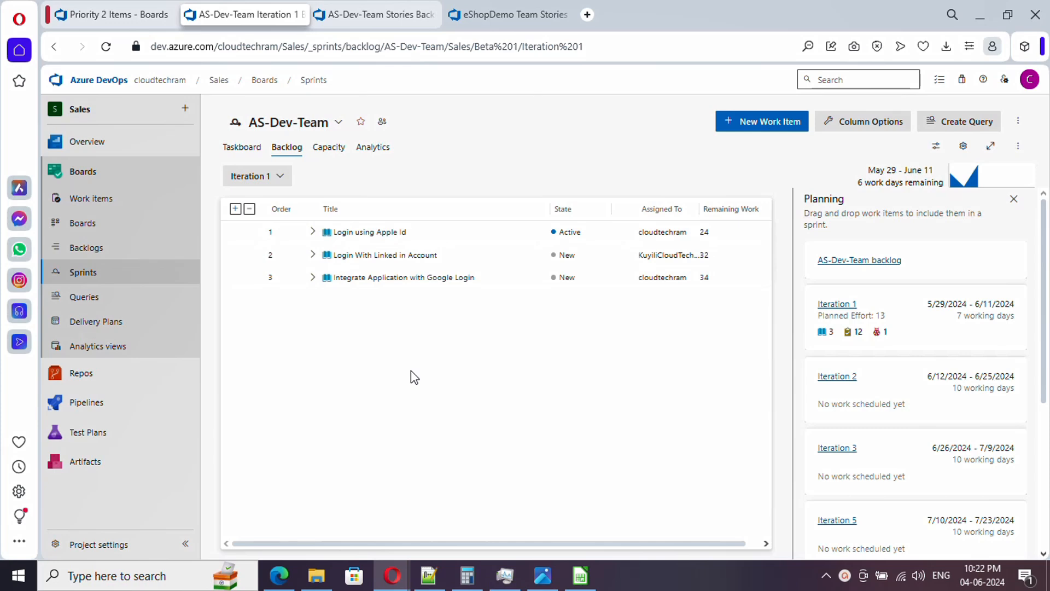
{"action": "mouse_move", "coordinate": [936, 146]}
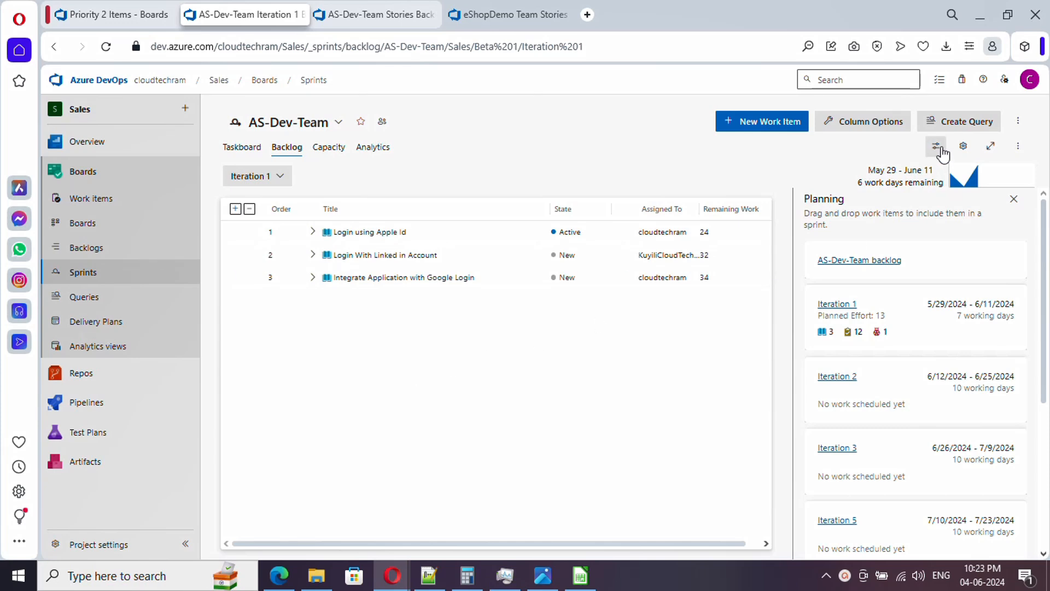
Step: Show the Planning side pane and view Iteration 1 as a taskboard
{"action": "left_click", "coordinate": [936, 146]}
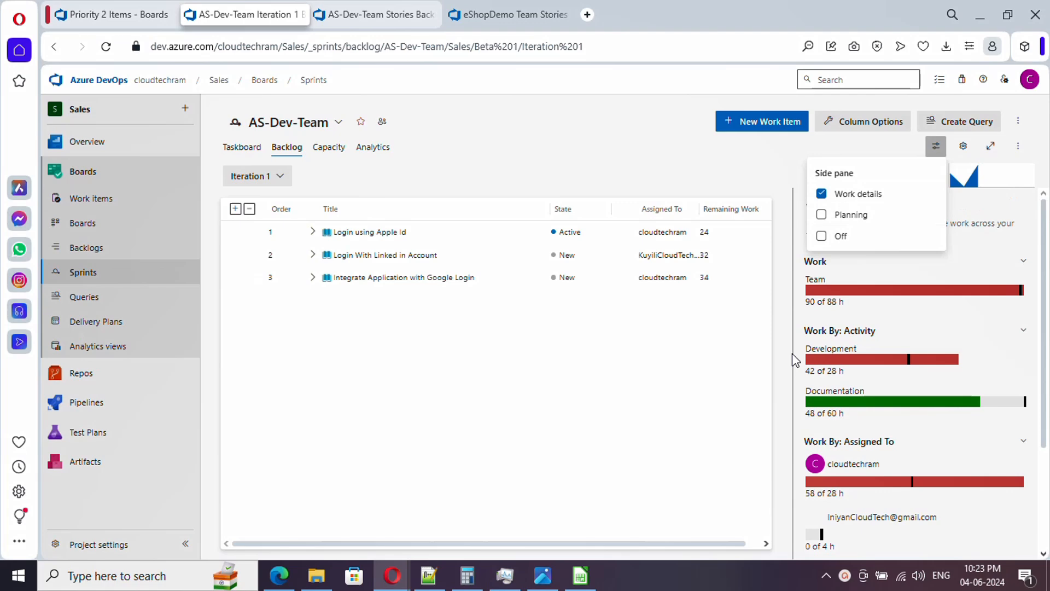
{"action": "left_click", "coordinate": [822, 215]}
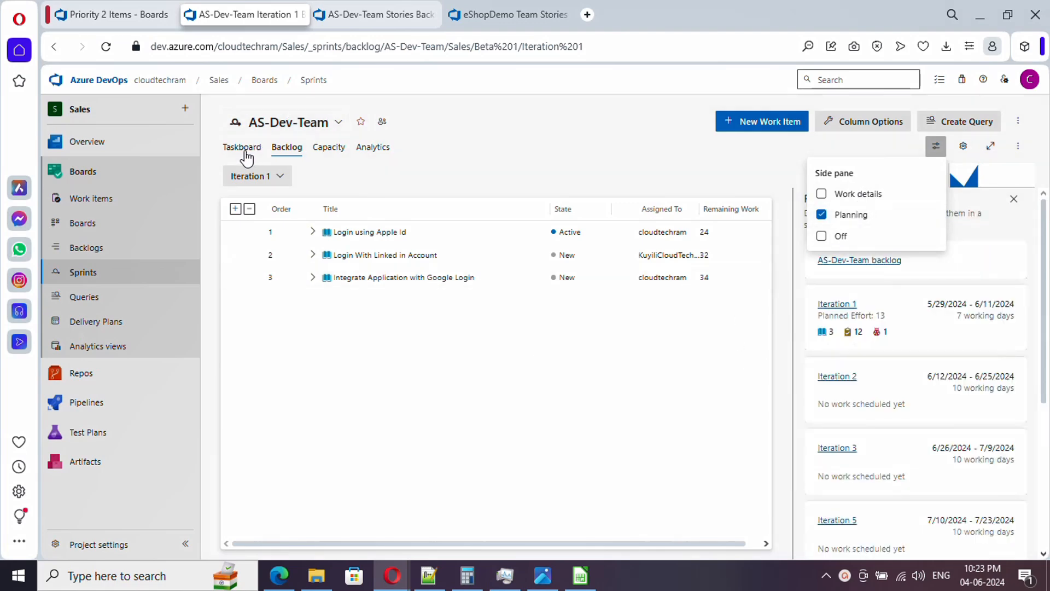
{"action": "left_click", "coordinate": [242, 147]}
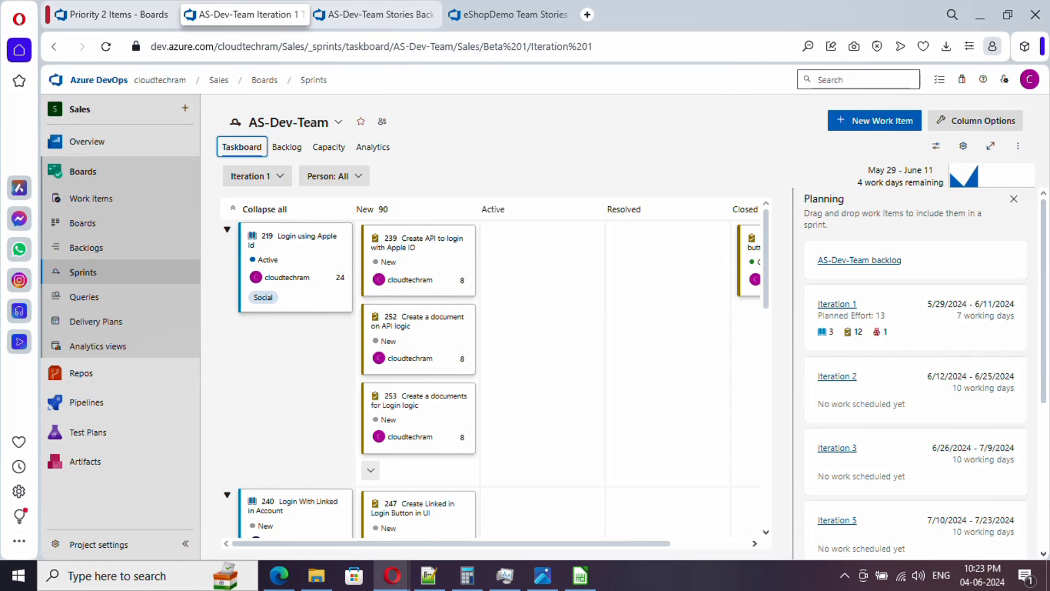
{"action": "mouse_move", "coordinate": [392, 265]}
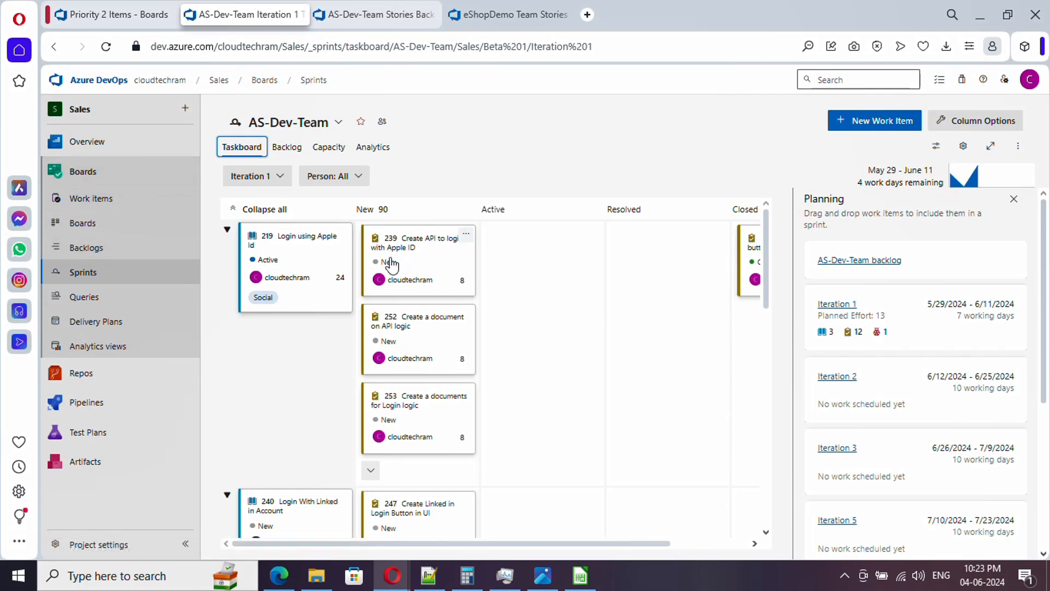
{"action": "mouse_move", "coordinate": [83, 223]}
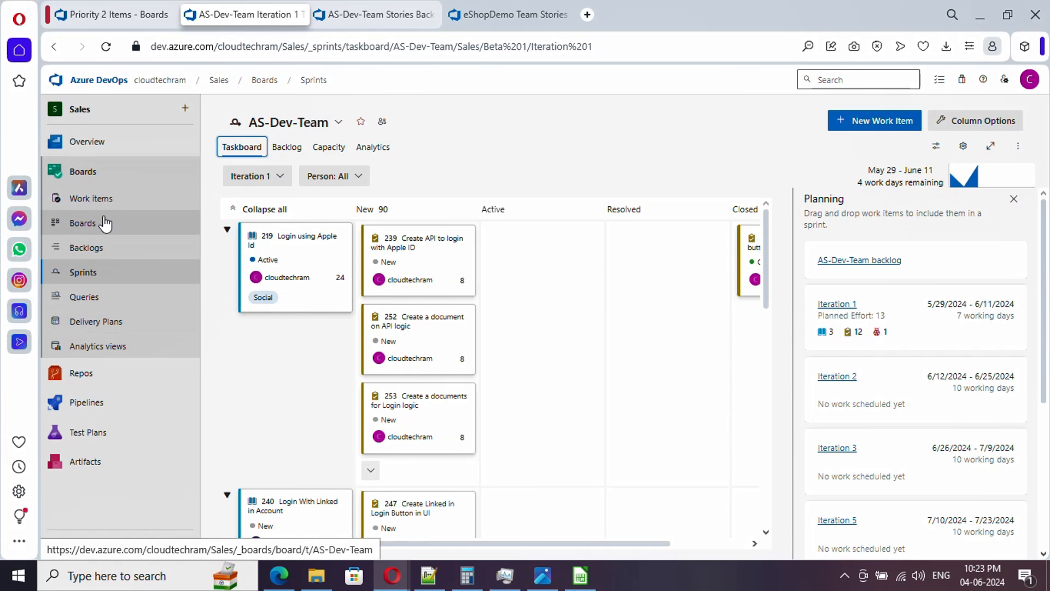
{"action": "mouse_move", "coordinate": [128, 298]}
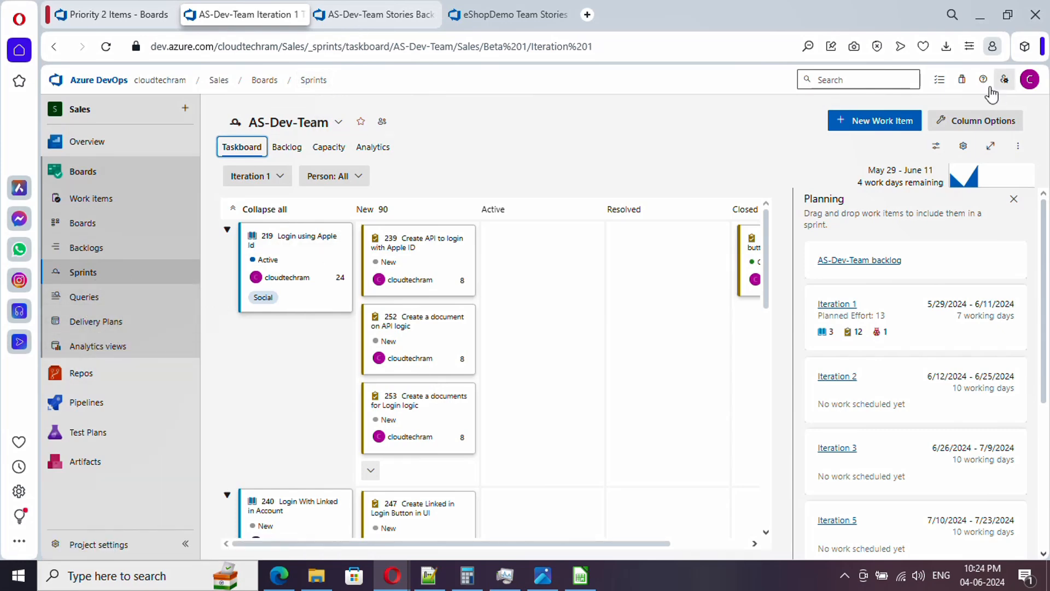
Step: Browse the Visual Studio Marketplace extensions for Azure DevOps from the top bar
{"action": "left_click", "coordinate": [1004, 79]}
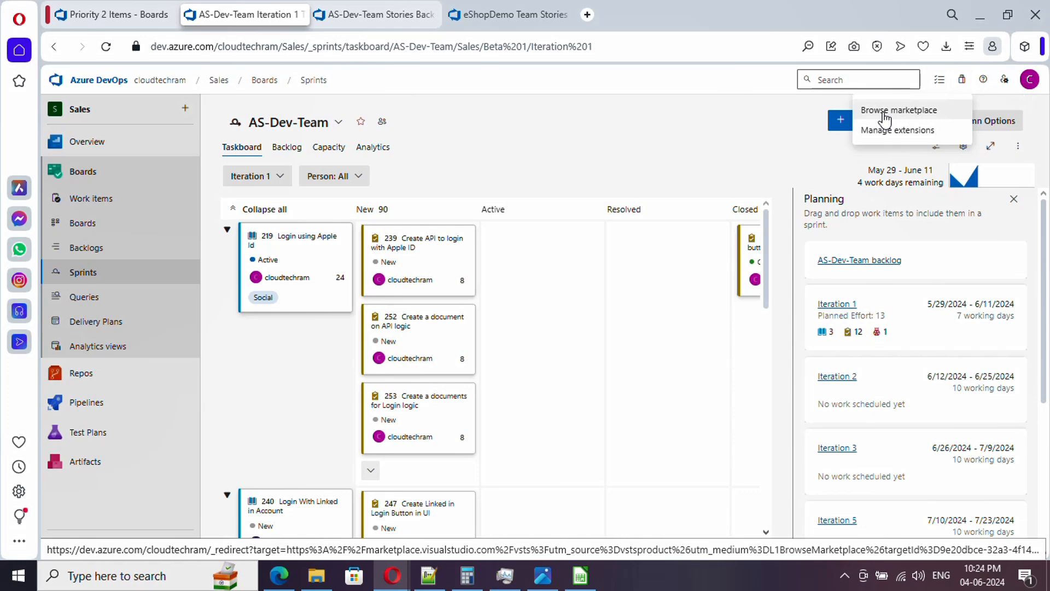
{"action": "mouse_move", "coordinate": [903, 115]}
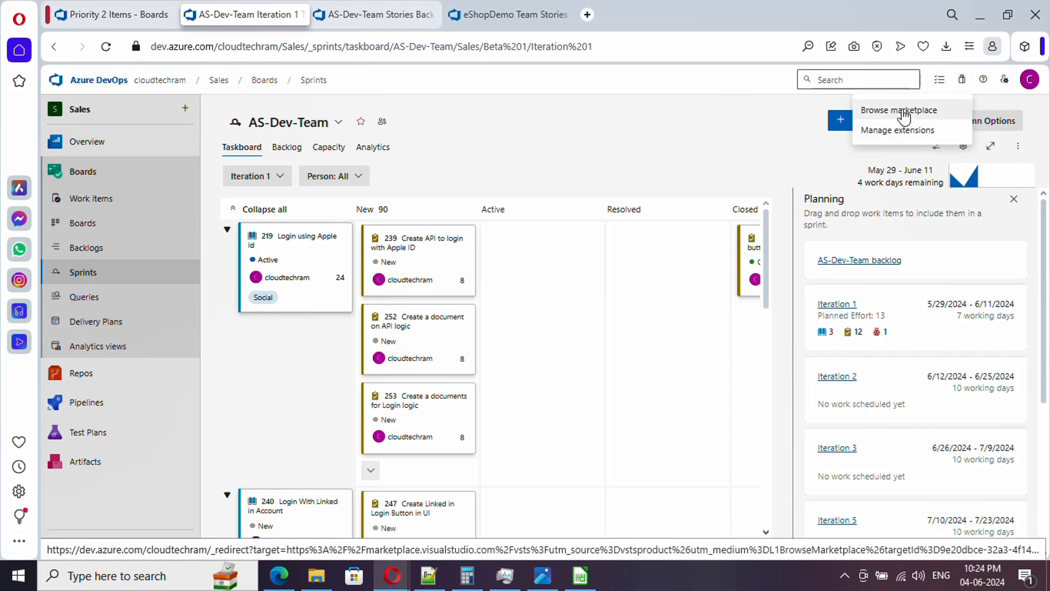
{"action": "left_click", "coordinate": [900, 110]}
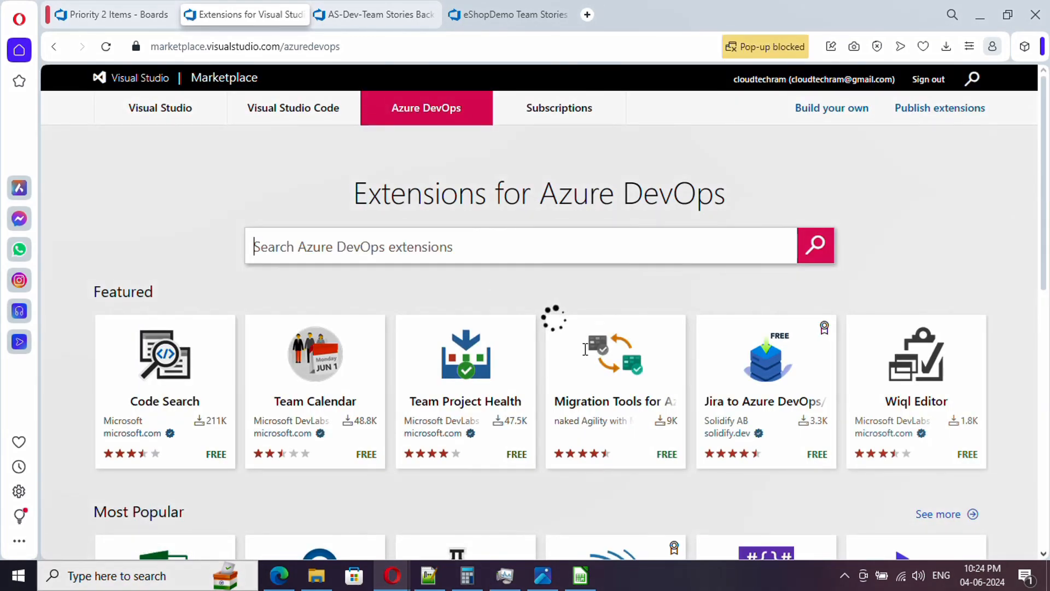
{"action": "scroll", "scroll_direction": "down", "scroll_amount": 3}
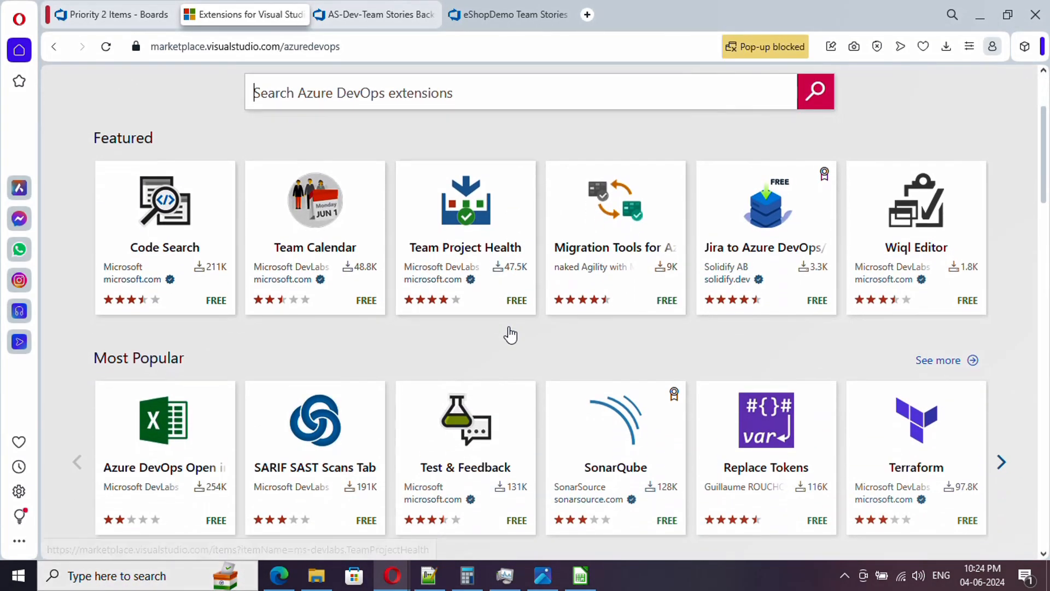
{"action": "scroll", "scroll_direction": "up", "scroll_amount": 3}
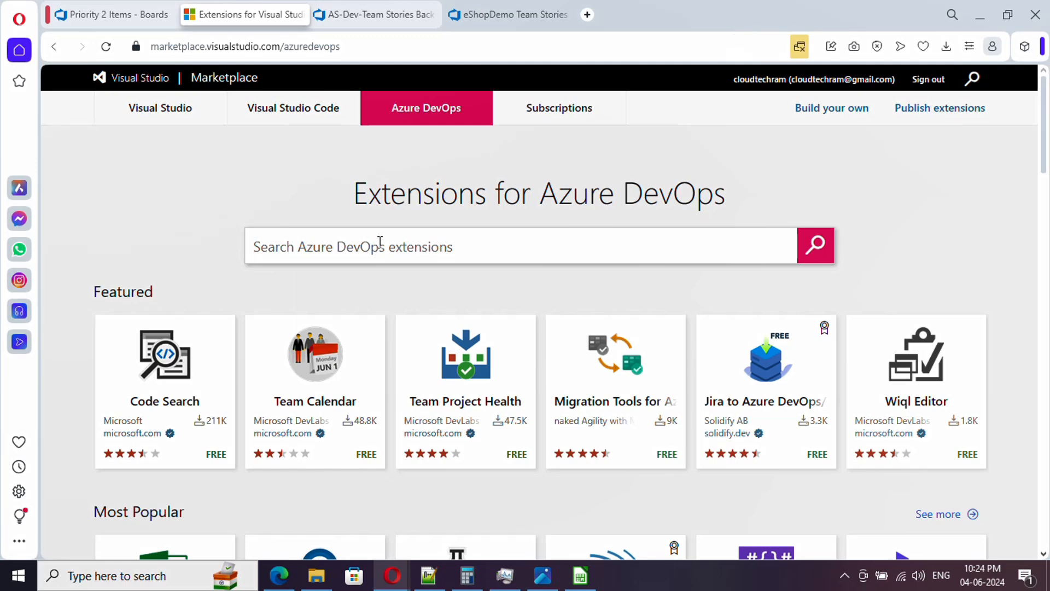
Step: Find the Retrospectives extension by searching 'retrospective', install it into the organization and proceed there
{"action": "type", "text": "retrospective"}
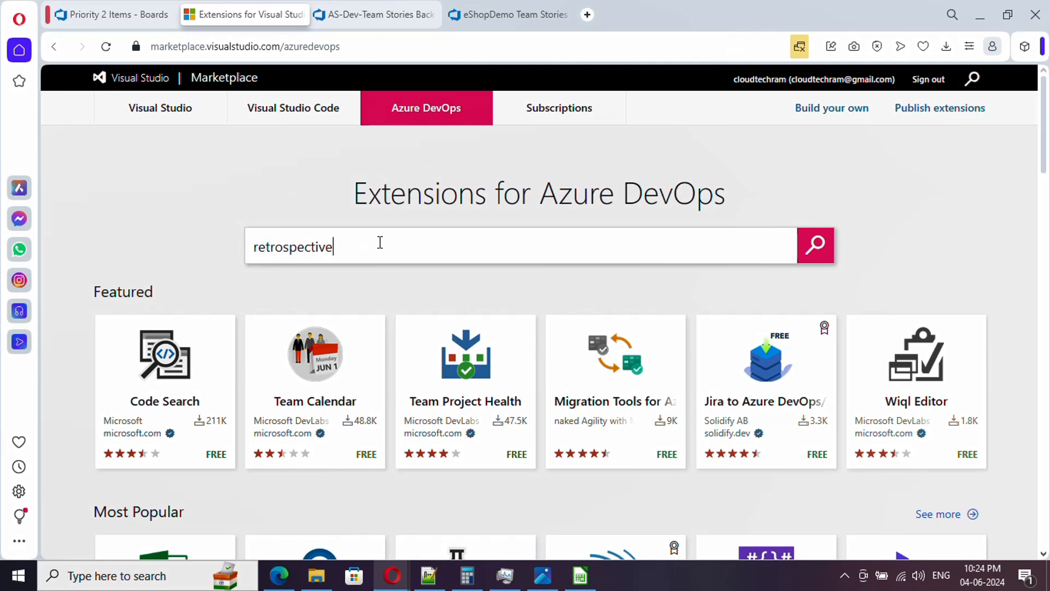
{"action": "left_click", "coordinate": [815, 245]}
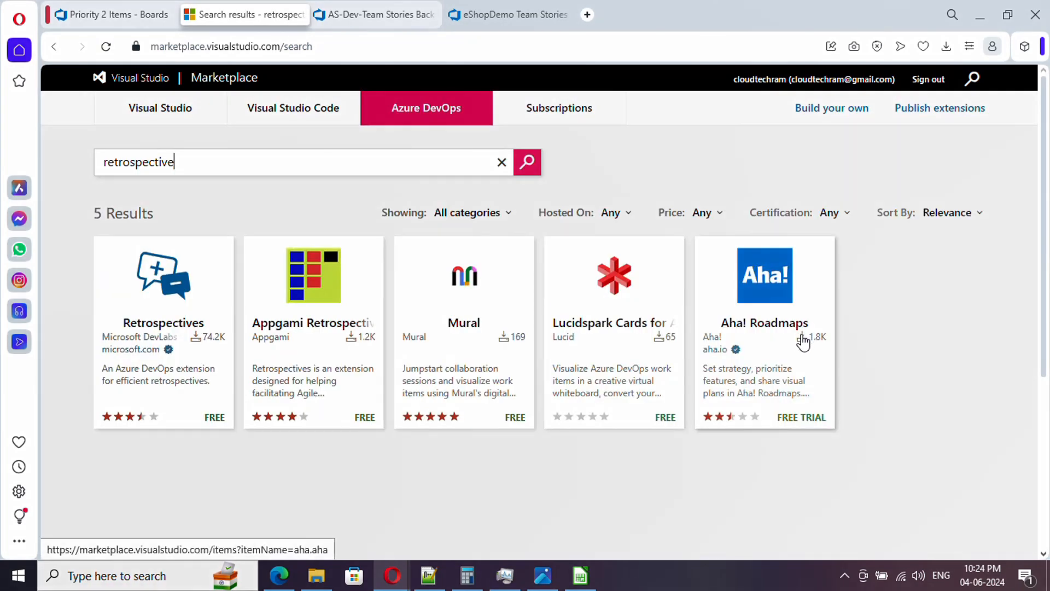
{"action": "mouse_move", "coordinate": [307, 343]}
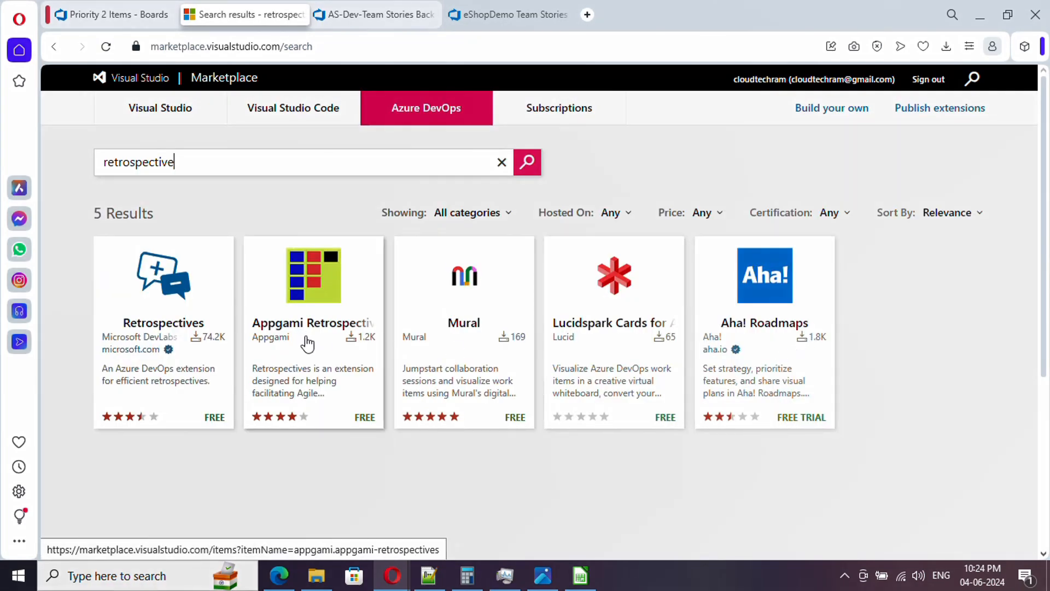
{"action": "mouse_move", "coordinate": [119, 359]}
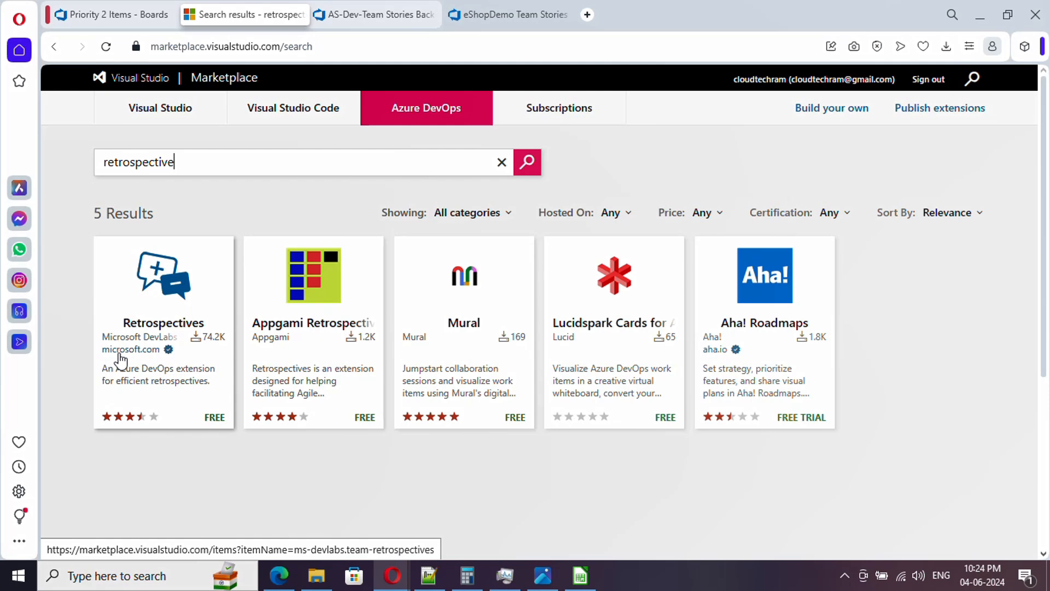
{"action": "mouse_move", "coordinate": [131, 355]}
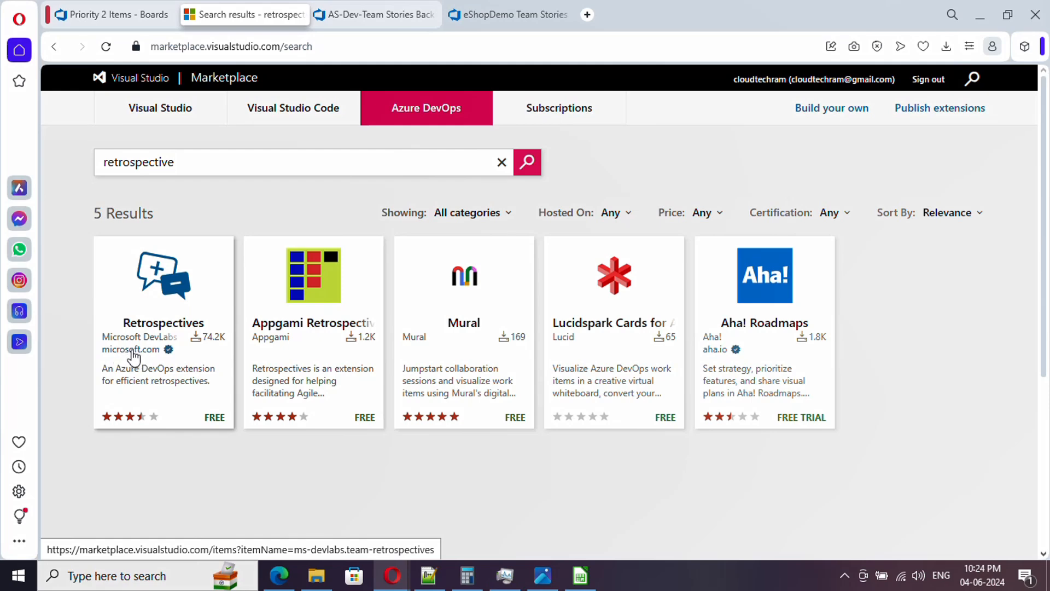
{"action": "mouse_move", "coordinate": [165, 308]}
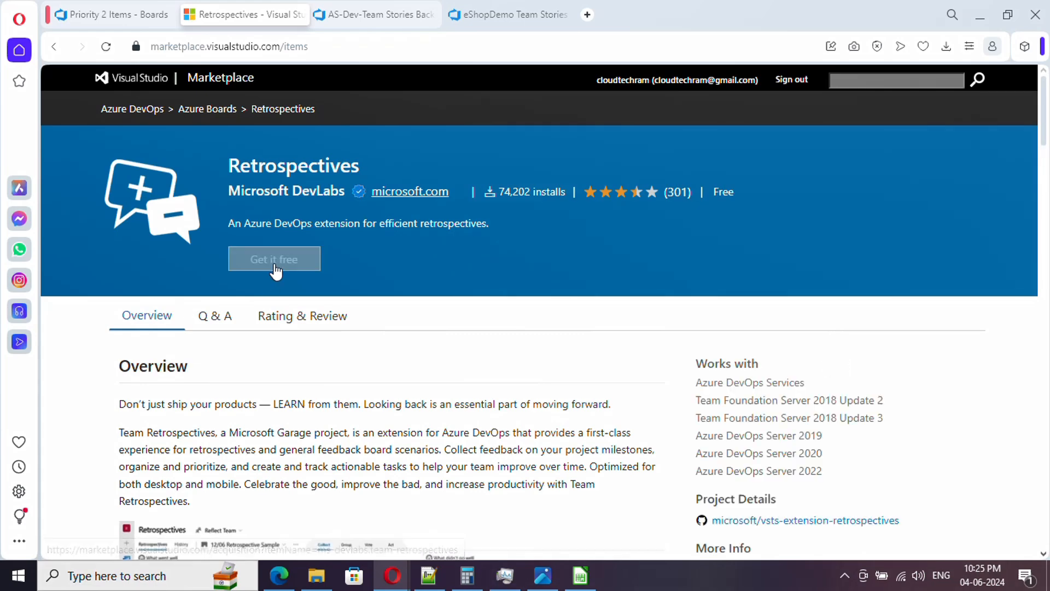
{"action": "left_click", "coordinate": [273, 259]}
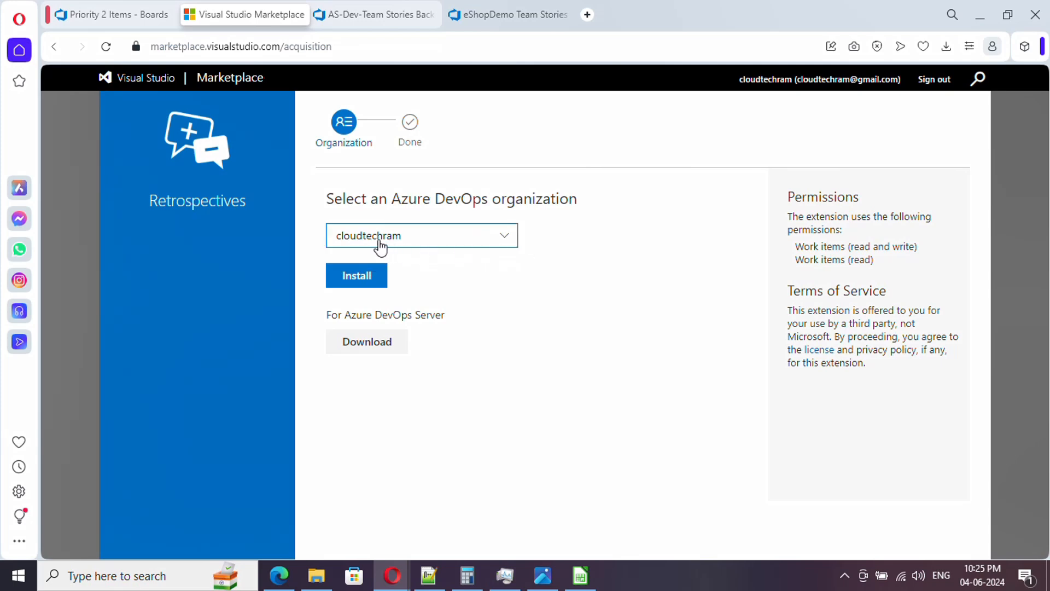
{"action": "mouse_move", "coordinate": [366, 282]}
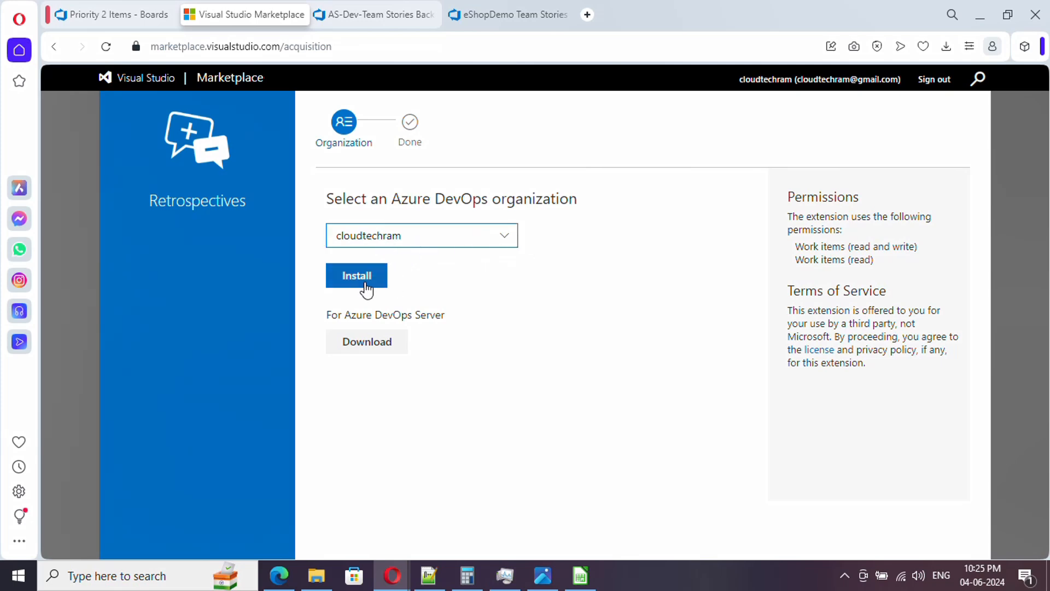
{"action": "left_click", "coordinate": [357, 275]}
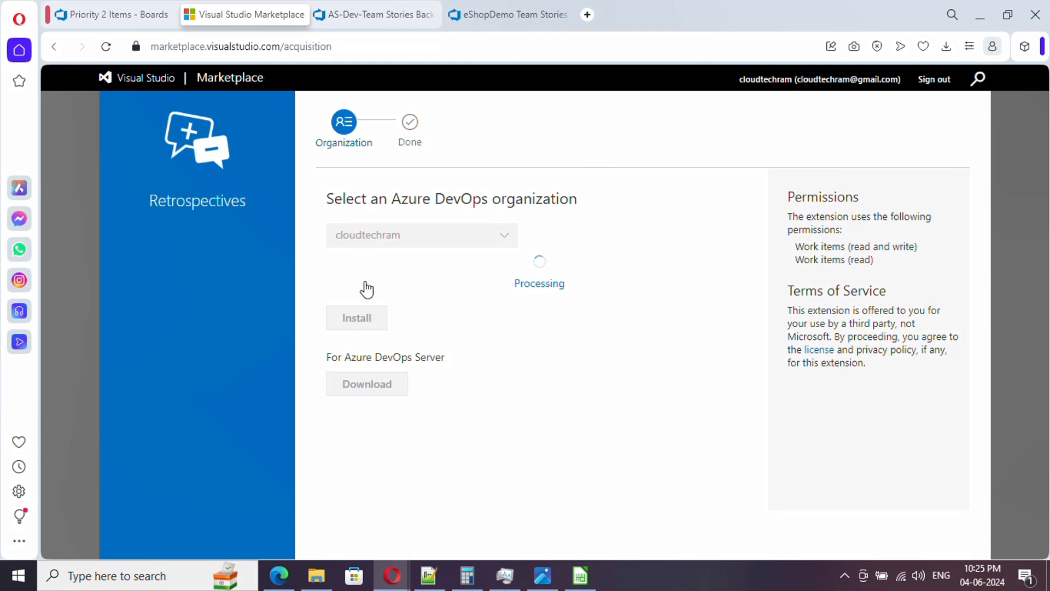
{"action": "left_click", "coordinate": [356, 317]}
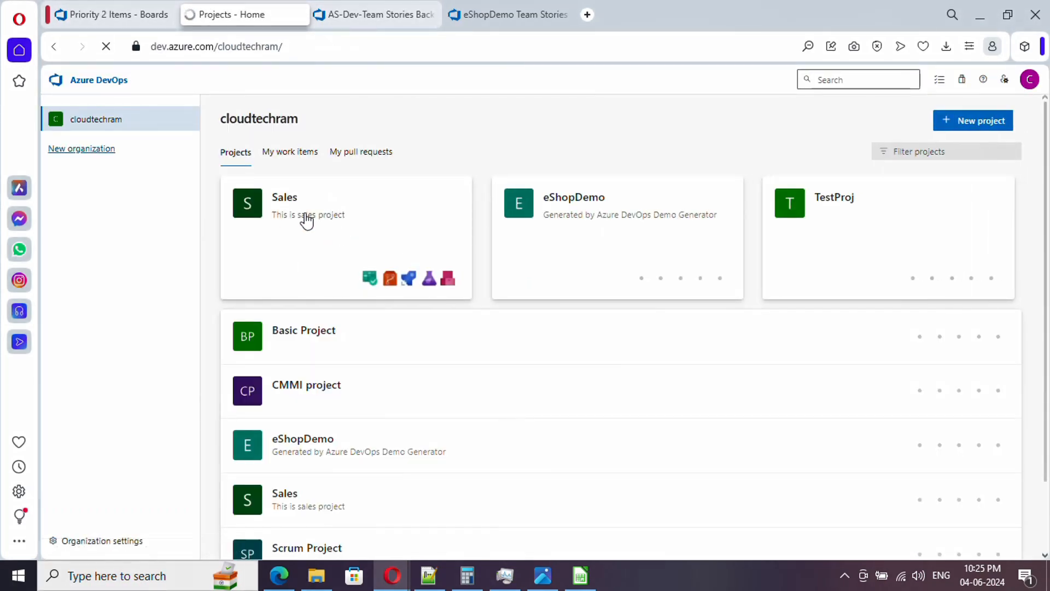
Step: Enter the Sales project and reach the Boards > Retrospectives hub for AS-Dev-Team
{"action": "left_click", "coordinate": [284, 197]}
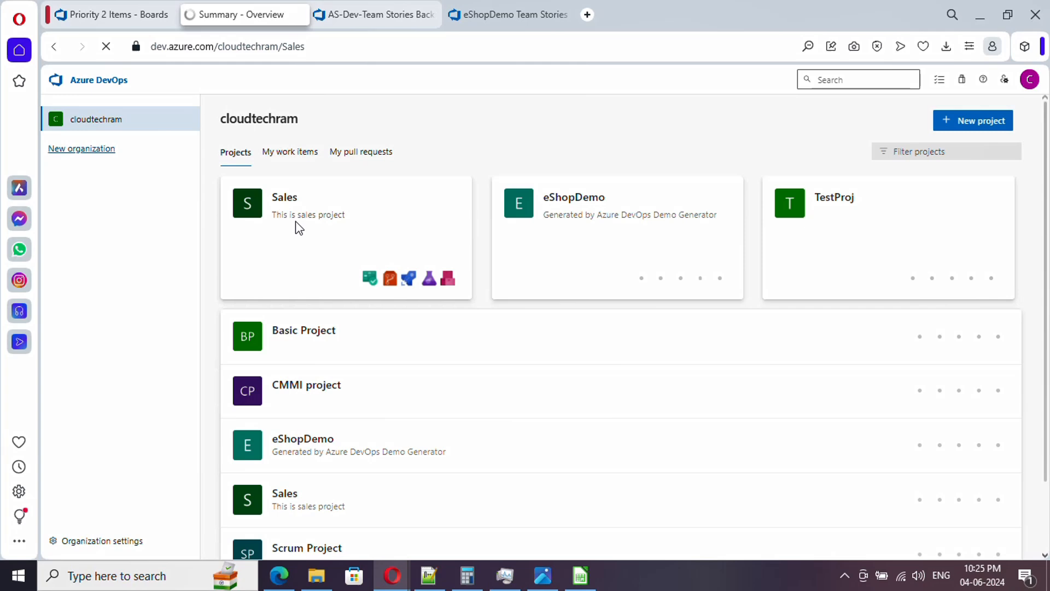
{"action": "left_click", "coordinate": [284, 197]}
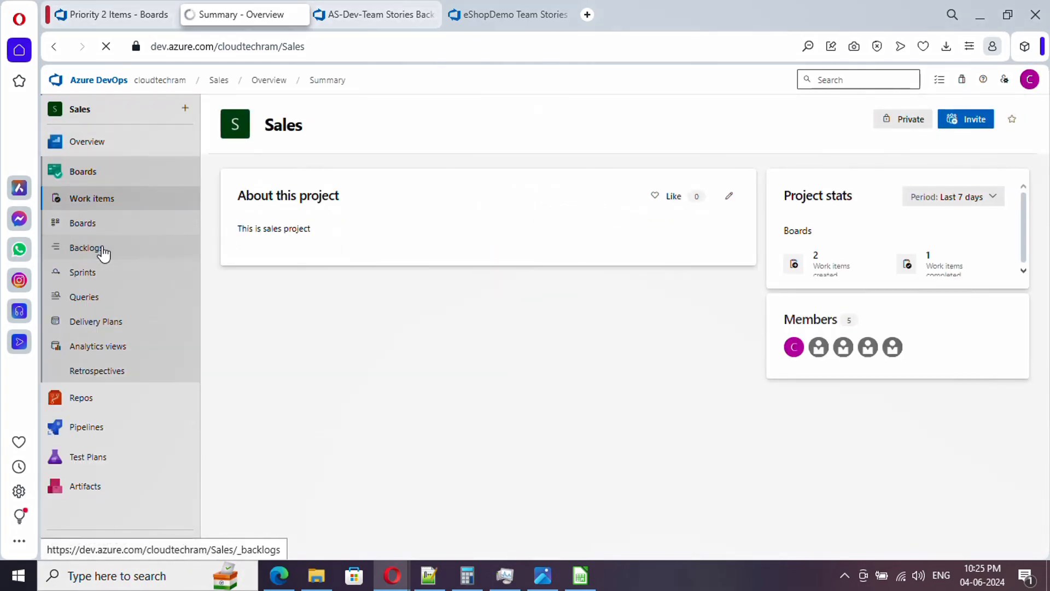
{"action": "left_click", "coordinate": [92, 198]}
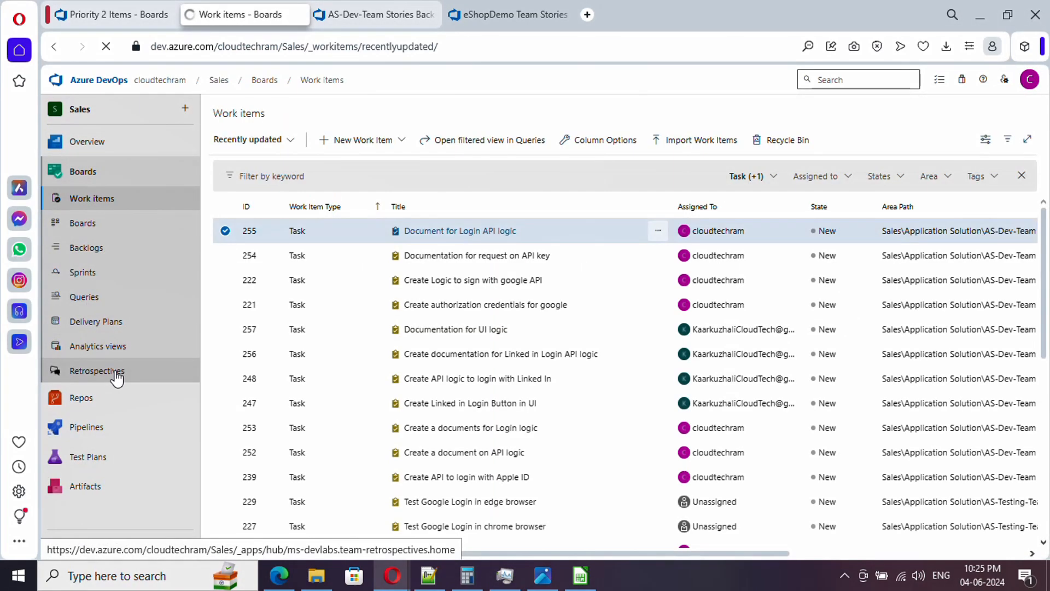
{"action": "left_click", "coordinate": [98, 371]}
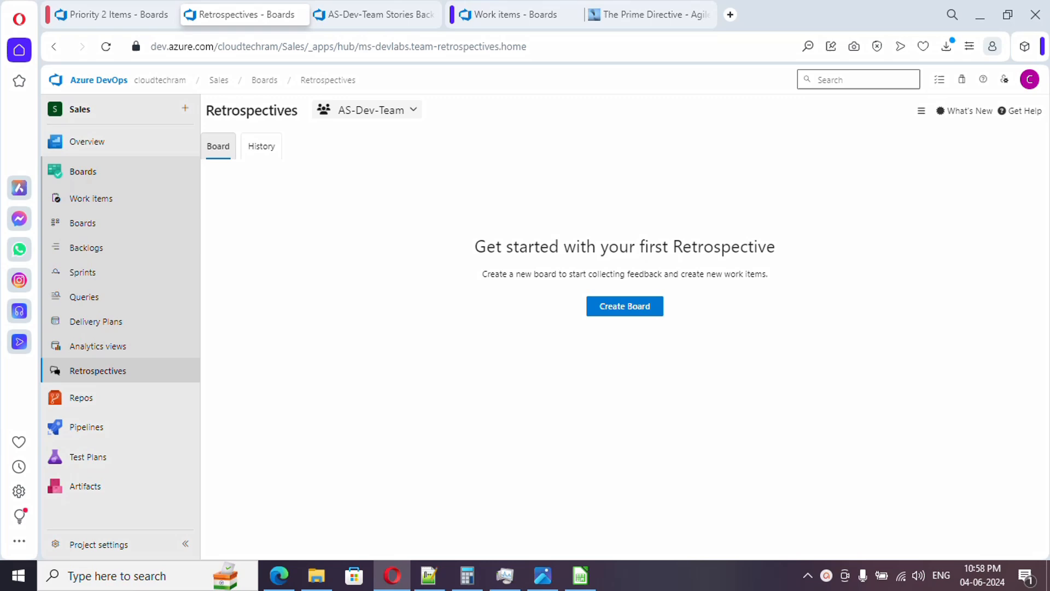
{"action": "mouse_move", "coordinate": [399, 98]}
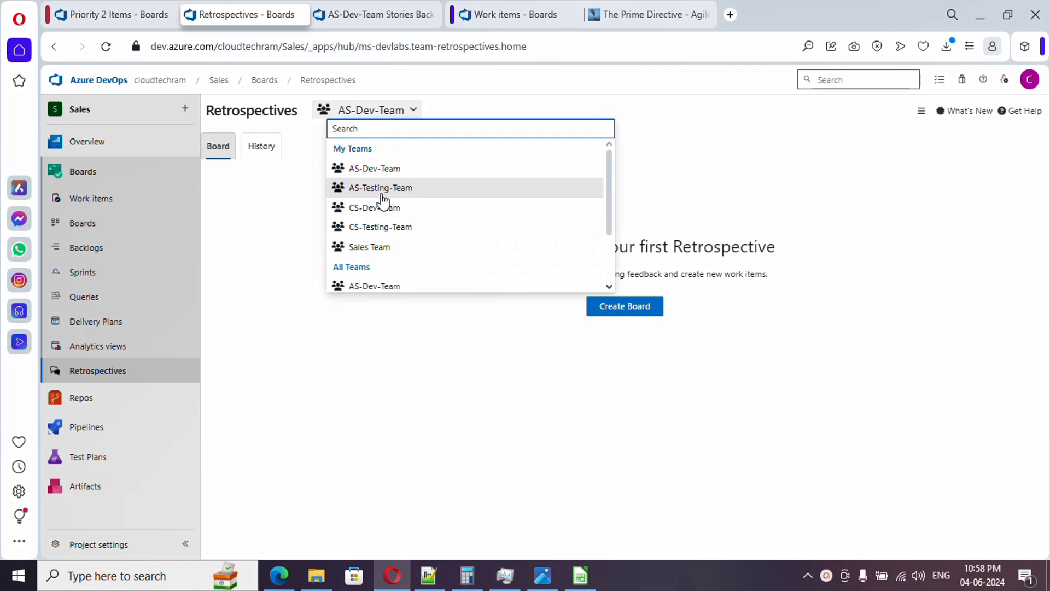
{"action": "mouse_move", "coordinate": [380, 171]}
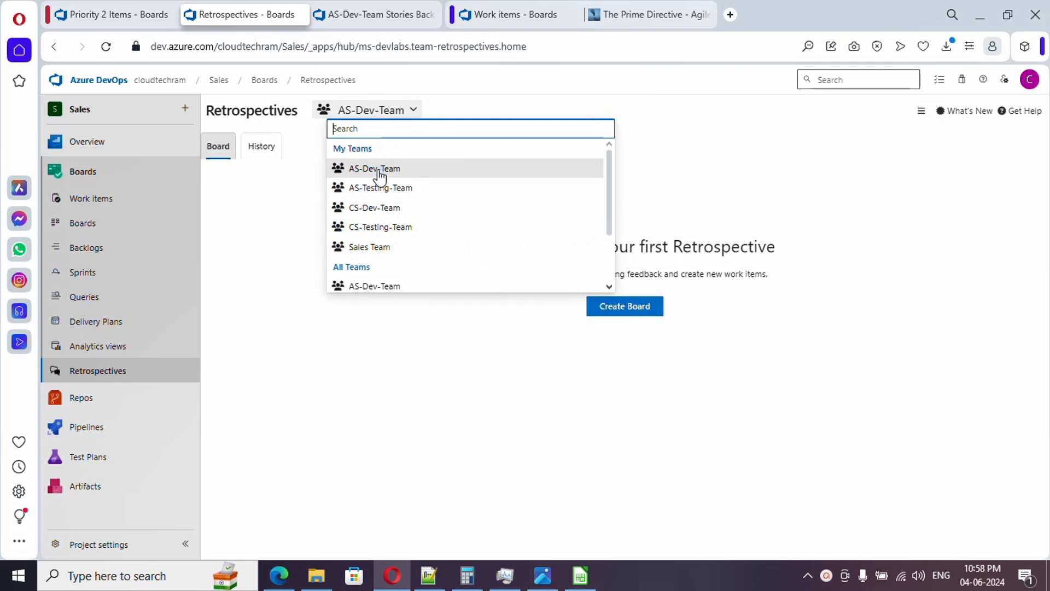
{"action": "mouse_move", "coordinate": [287, 212]}
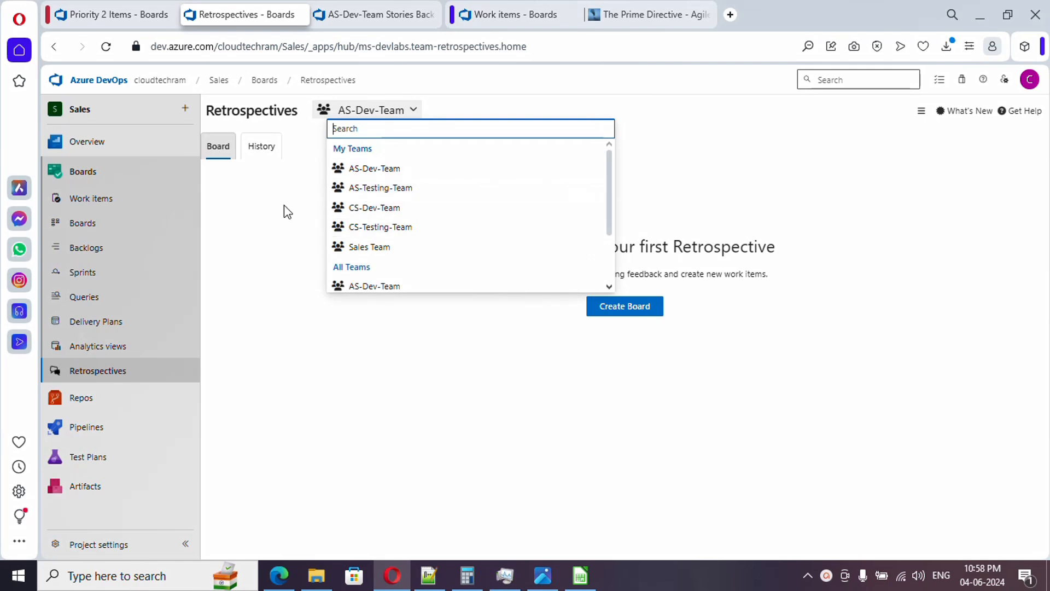
{"action": "mouse_move", "coordinate": [274, 222]}
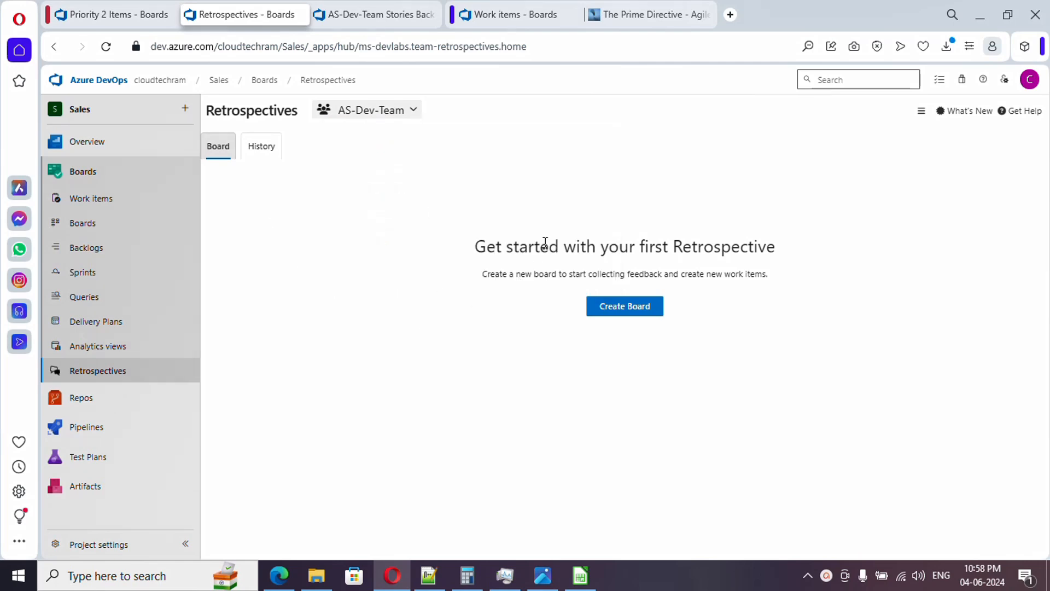
{"action": "mouse_move", "coordinate": [507, 232]}
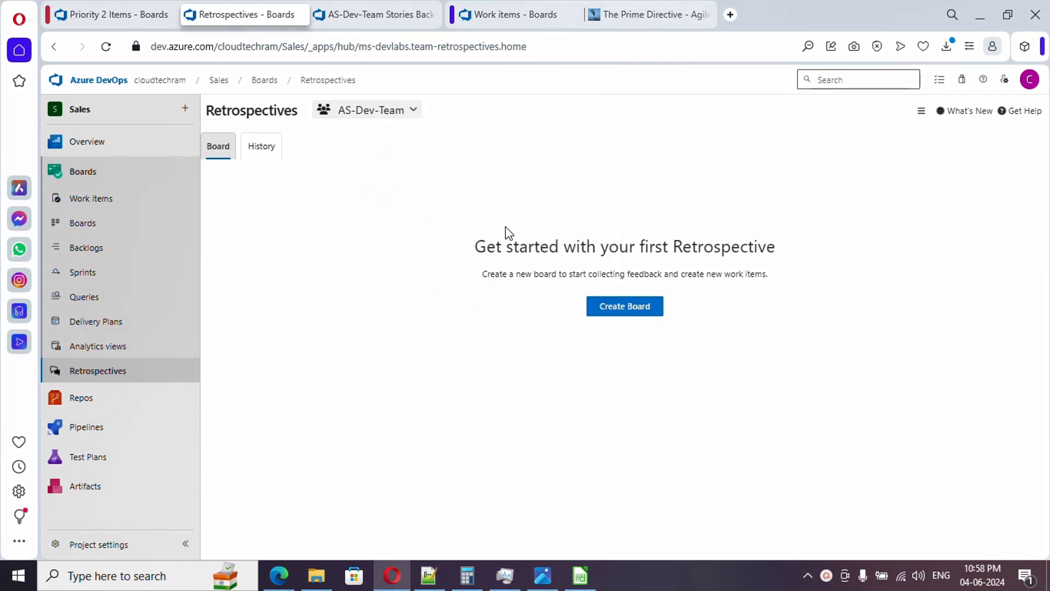
Step: Start a new retrospective board titled Retro-Sprint1 with max 4 votes per user
{"action": "left_click", "coordinate": [624, 305]}
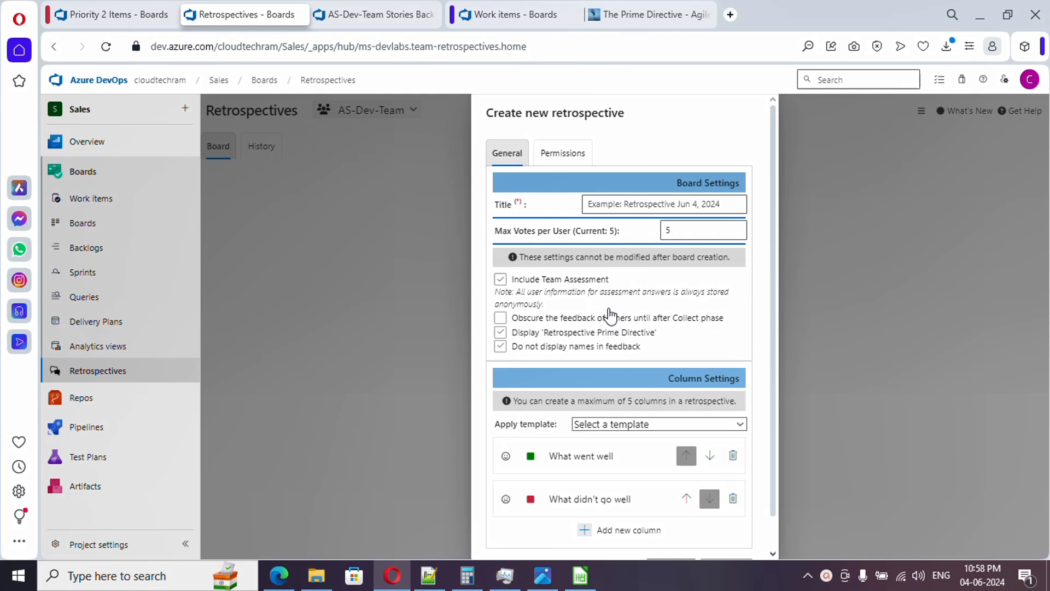
{"action": "mouse_move", "coordinate": [566, 134]}
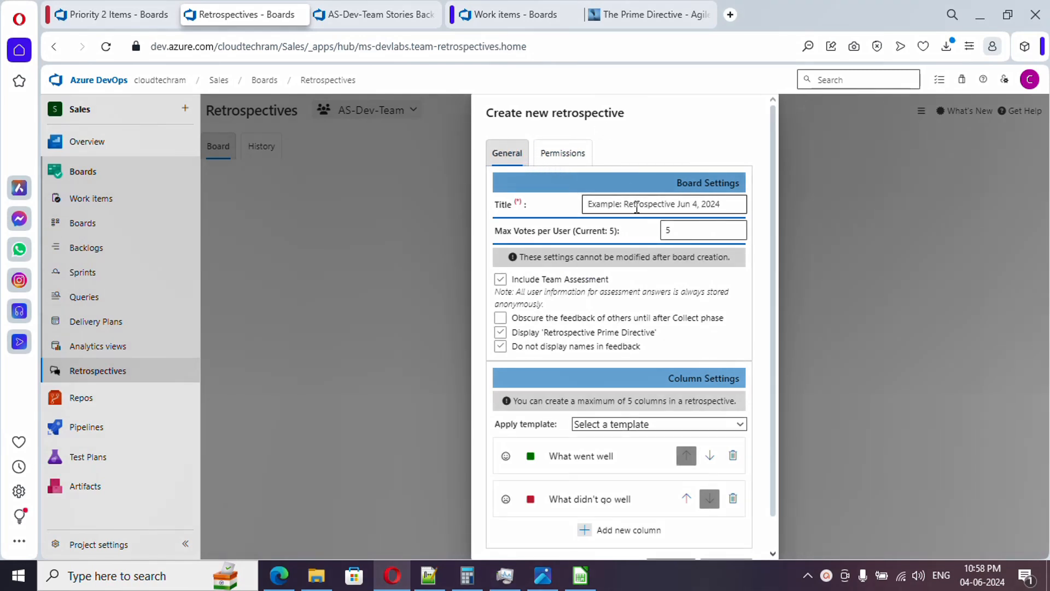
{"action": "left_click", "coordinate": [664, 205]}
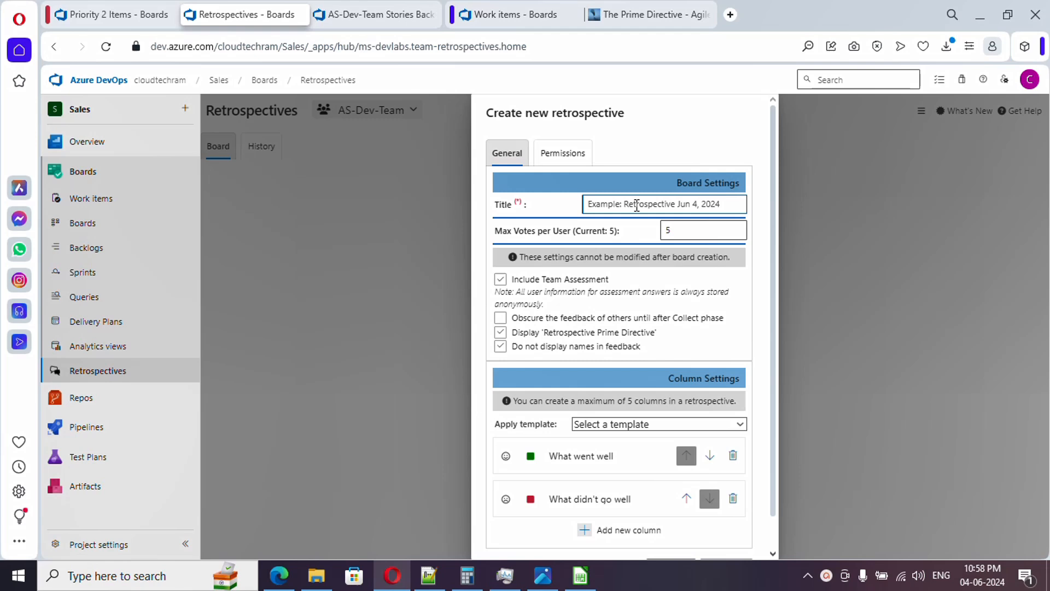
{"action": "type", "text": "Retro-Sprint"}
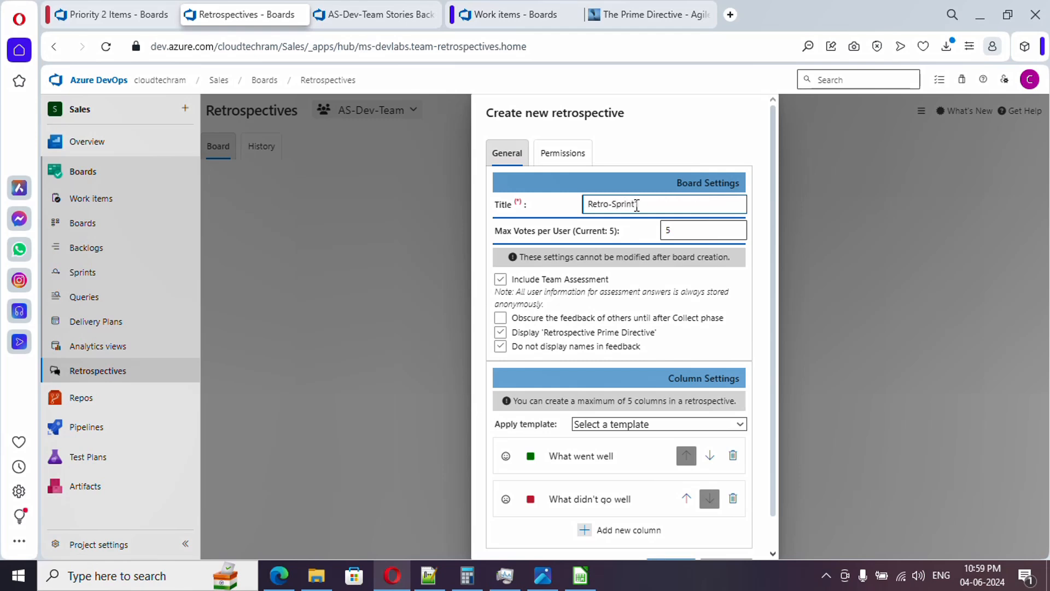
{"action": "type", "text": "1"}
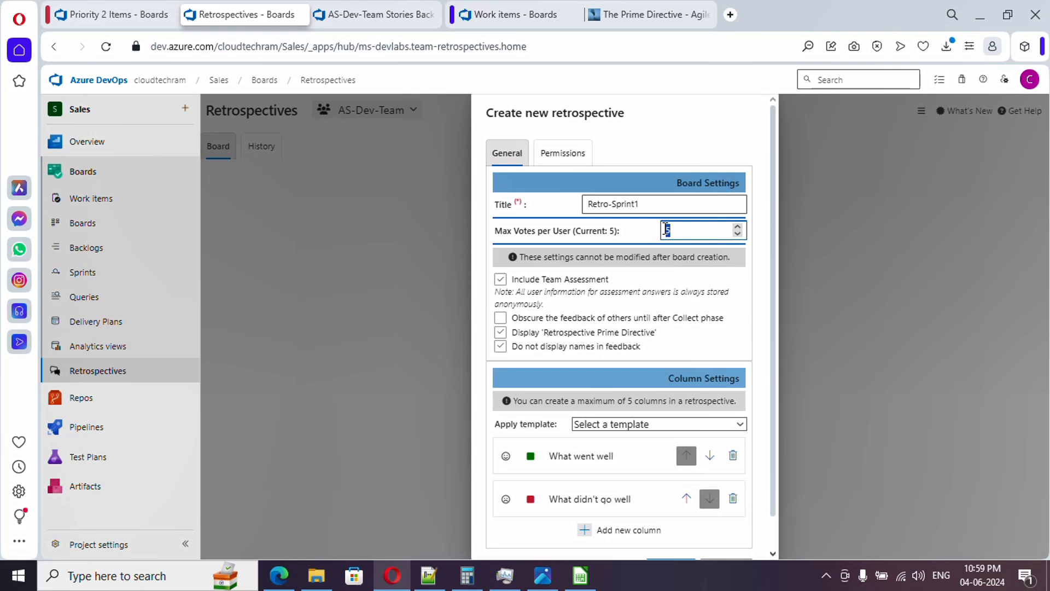
{"action": "left_click", "coordinate": [738, 235]}
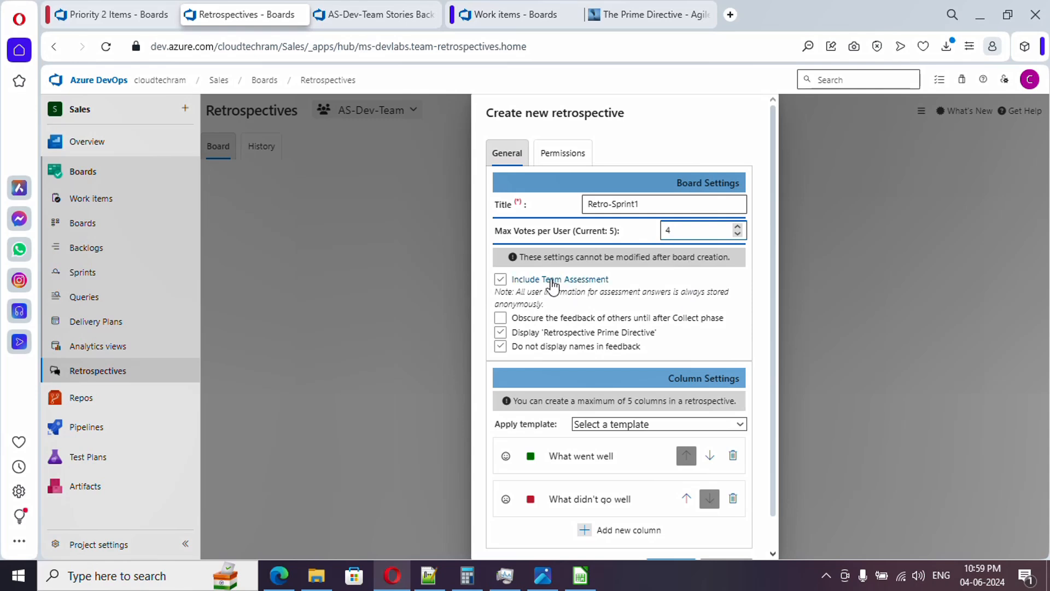
{"action": "mouse_move", "coordinate": [577, 260]}
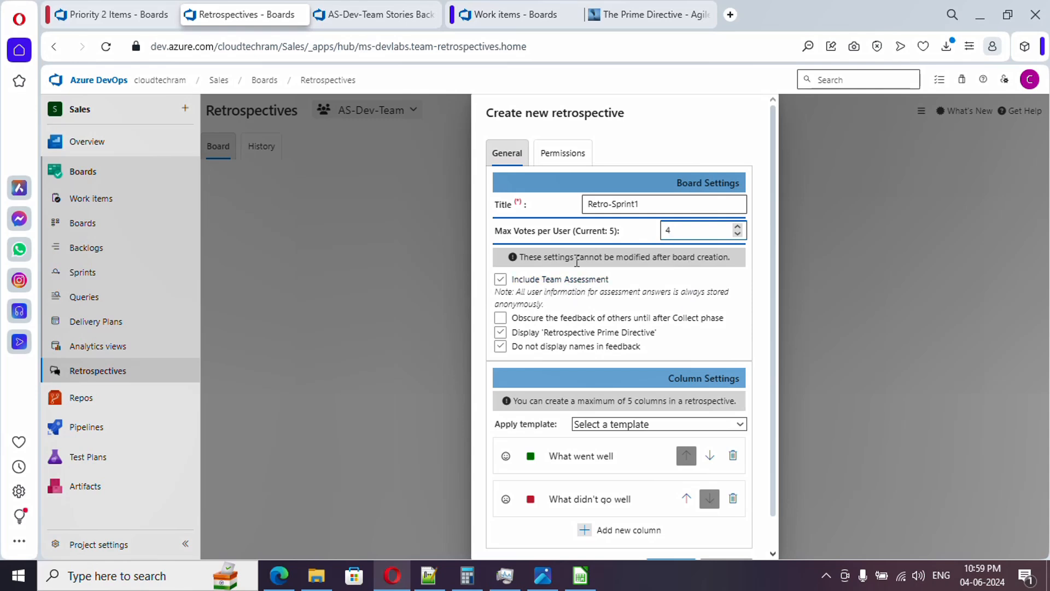
{"action": "mouse_move", "coordinate": [564, 282]}
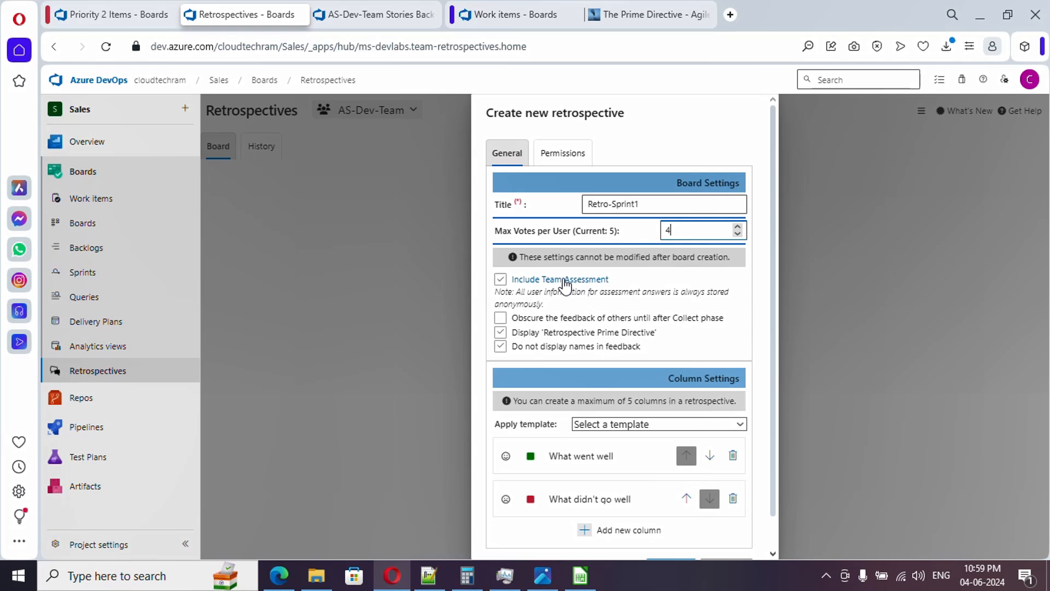
{"action": "mouse_move", "coordinate": [590, 284]}
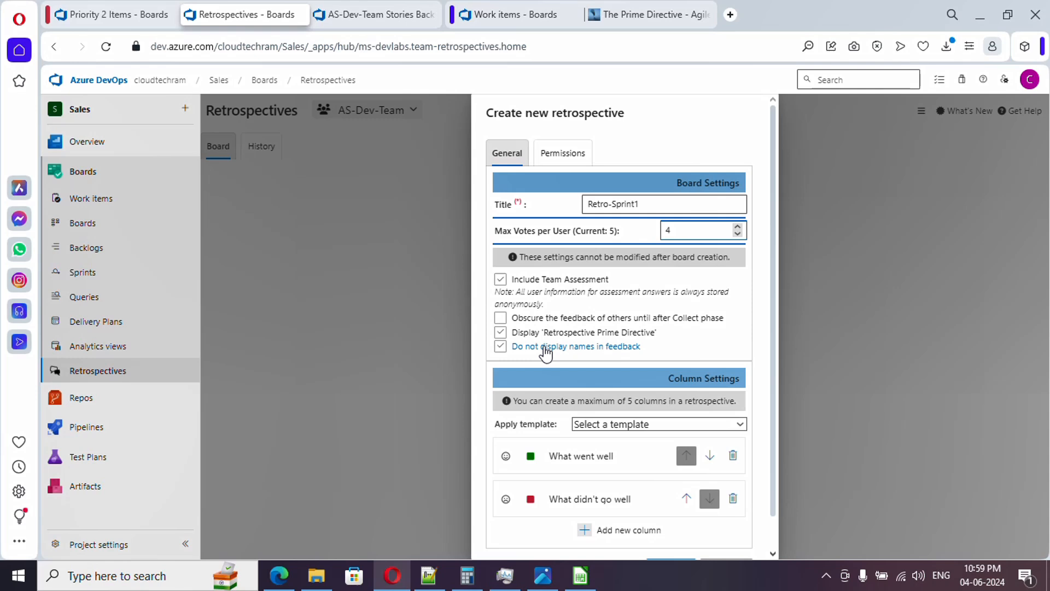
{"action": "mouse_move", "coordinate": [575, 354]}
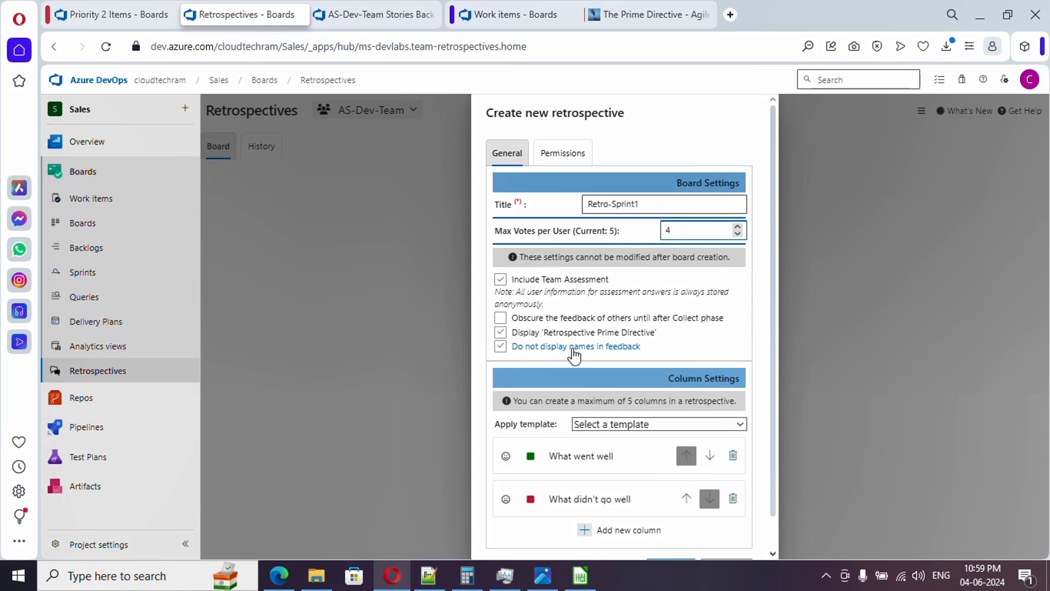
{"action": "mouse_move", "coordinate": [592, 353]}
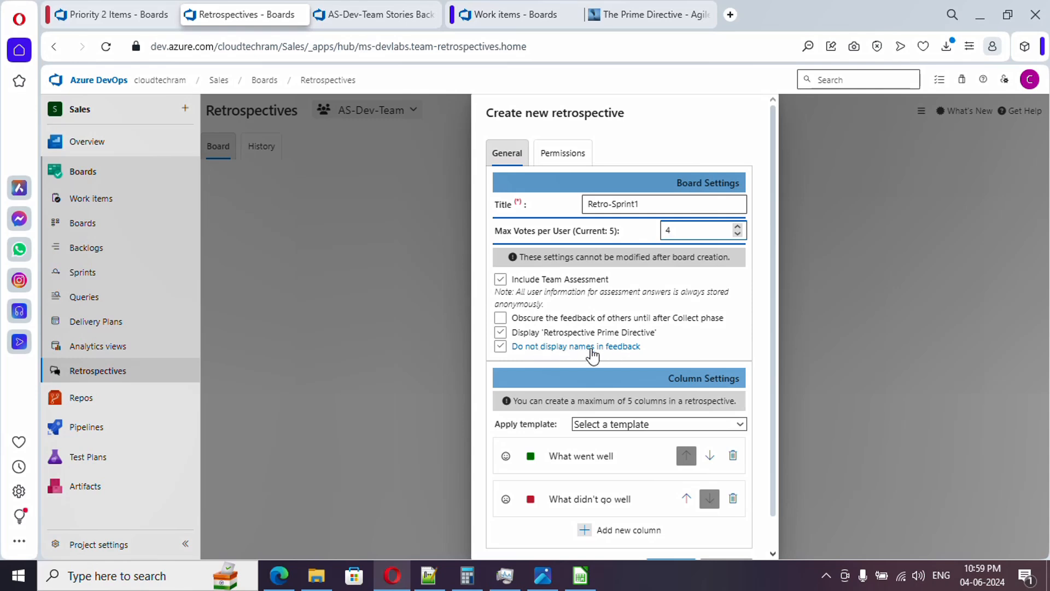
{"action": "scroll", "scroll_direction": "down", "scroll_amount": 3}
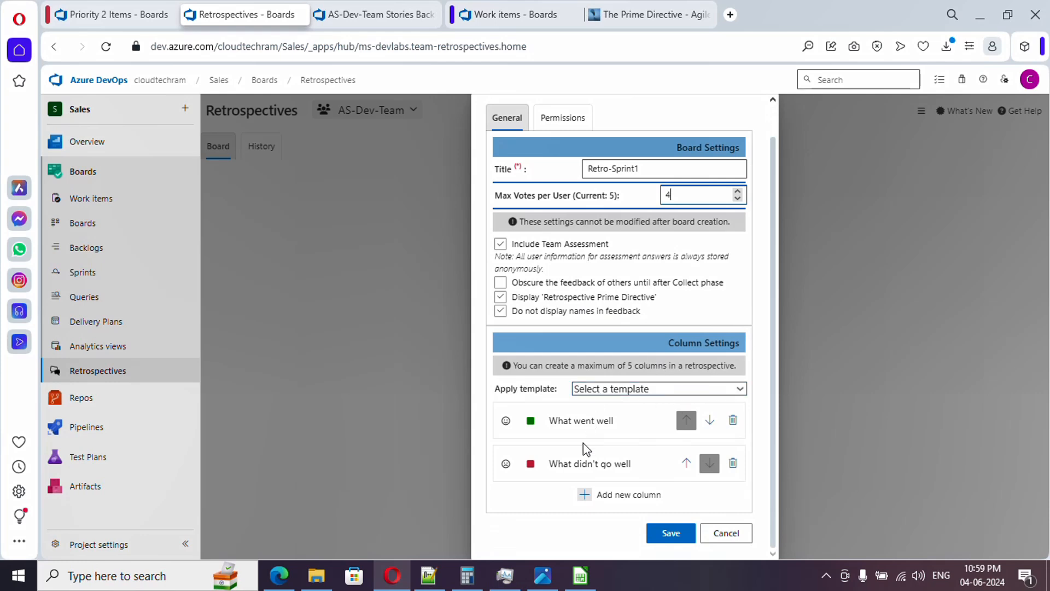
{"action": "mouse_move", "coordinate": [552, 423]}
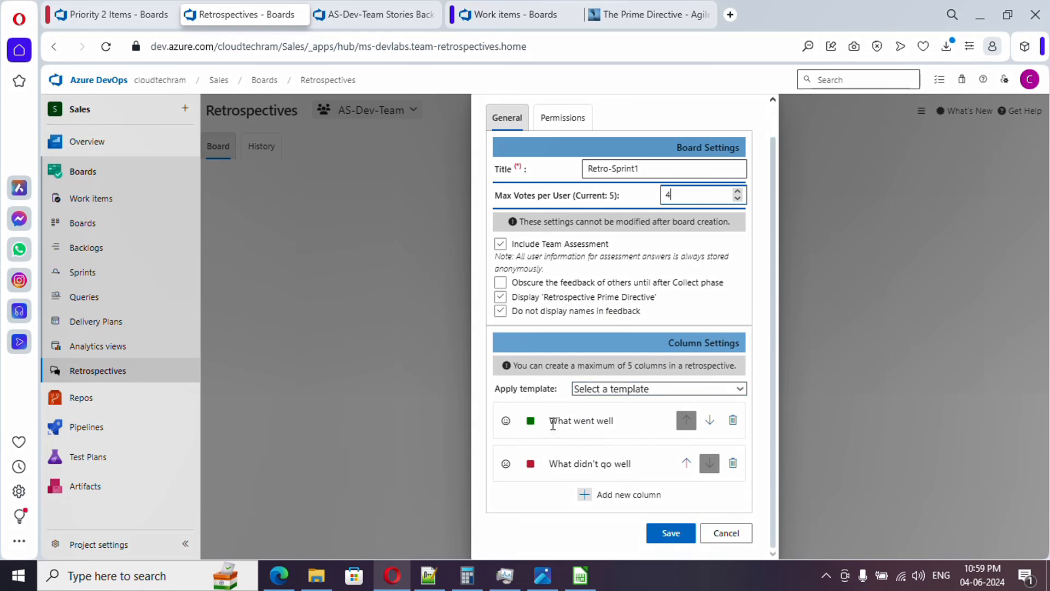
{"action": "mouse_move", "coordinate": [555, 471]}
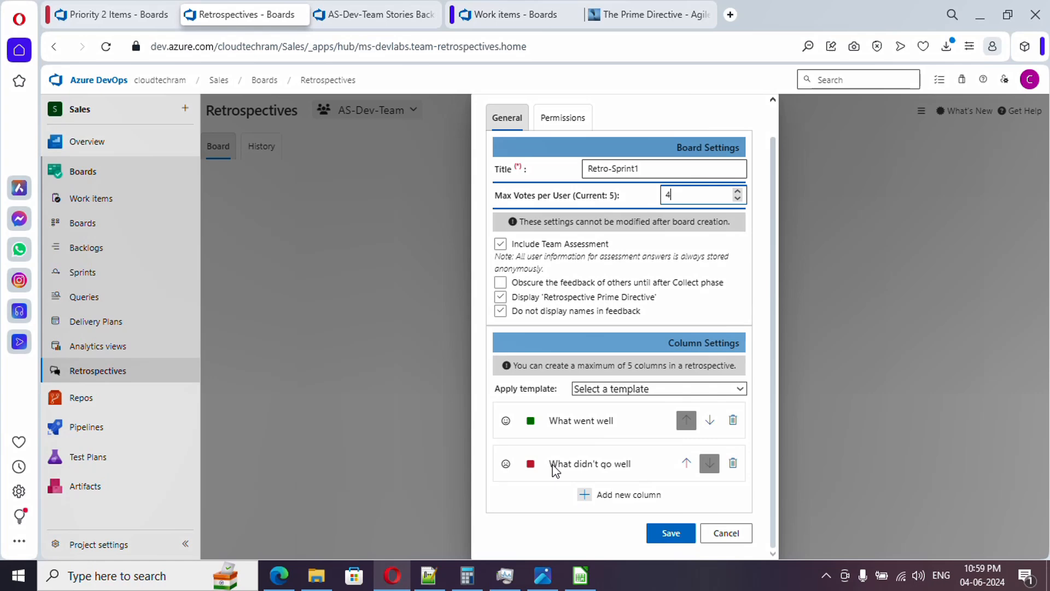
{"action": "mouse_move", "coordinate": [623, 430]}
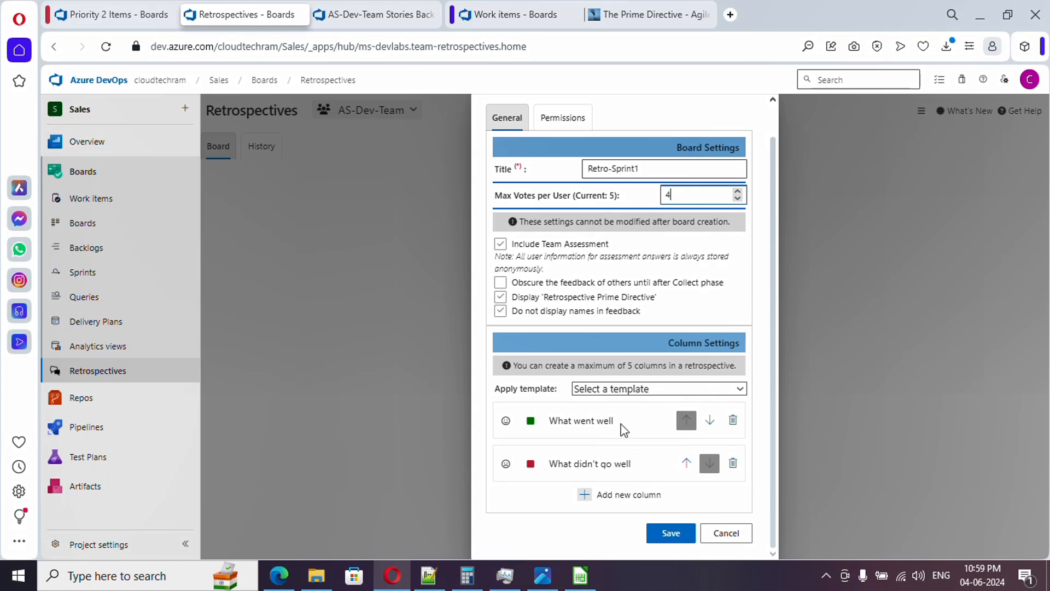
Step: Try the Start-Stop-Continue column template, then settle on Good-Bad-Ideas
{"action": "left_click", "coordinate": [658, 388]}
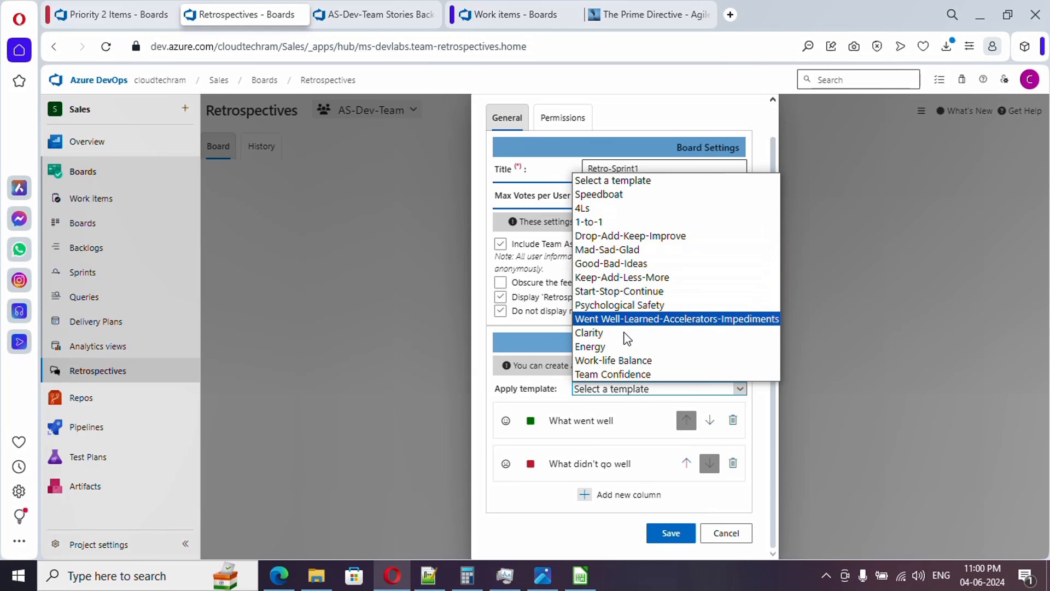
{"action": "left_click", "coordinate": [611, 263]}
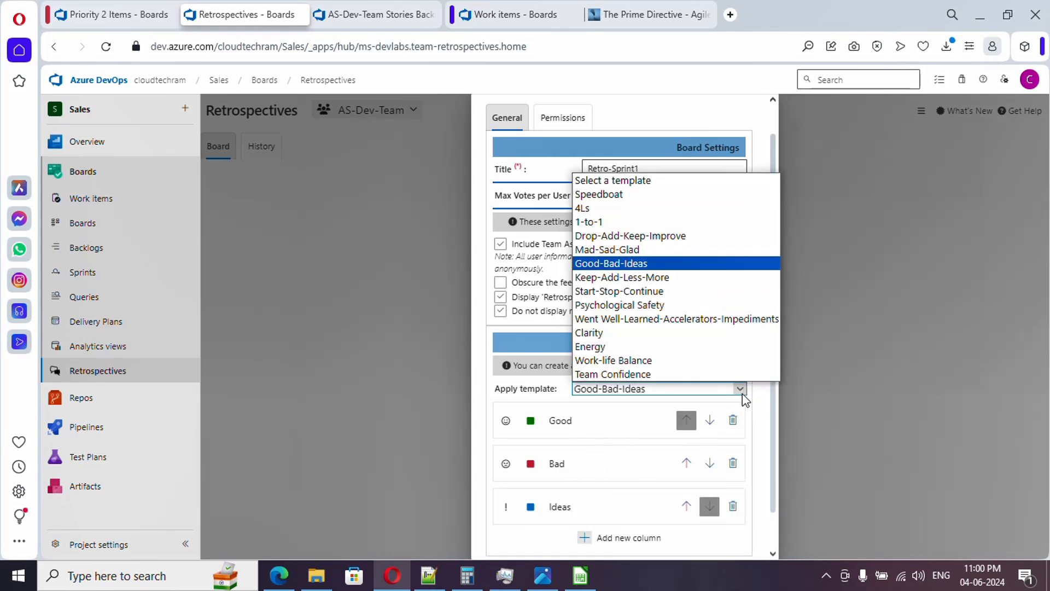
{"action": "left_click", "coordinate": [618, 290]}
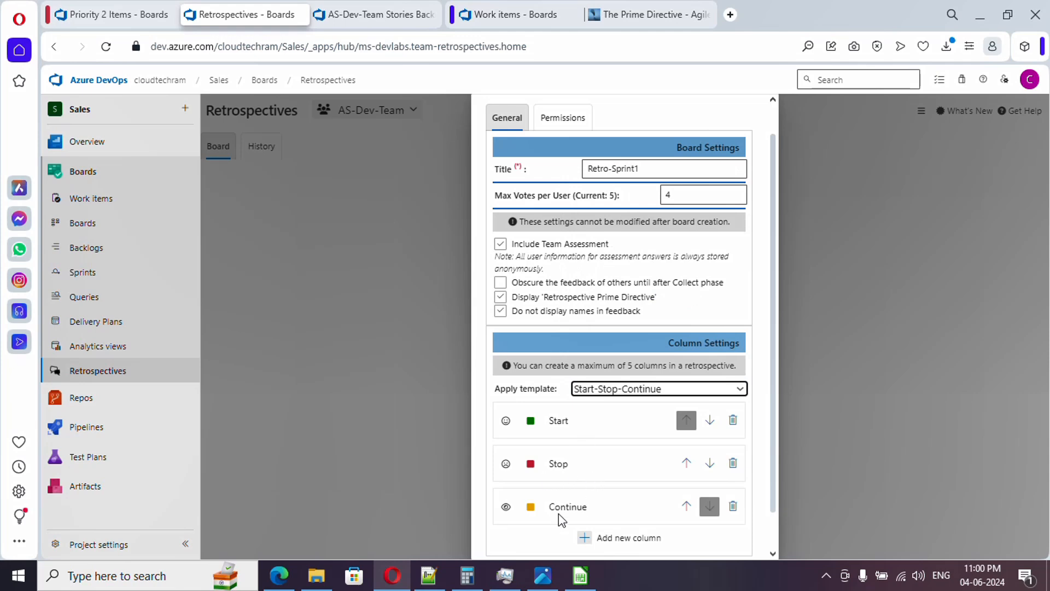
{"action": "left_click", "coordinate": [740, 388]}
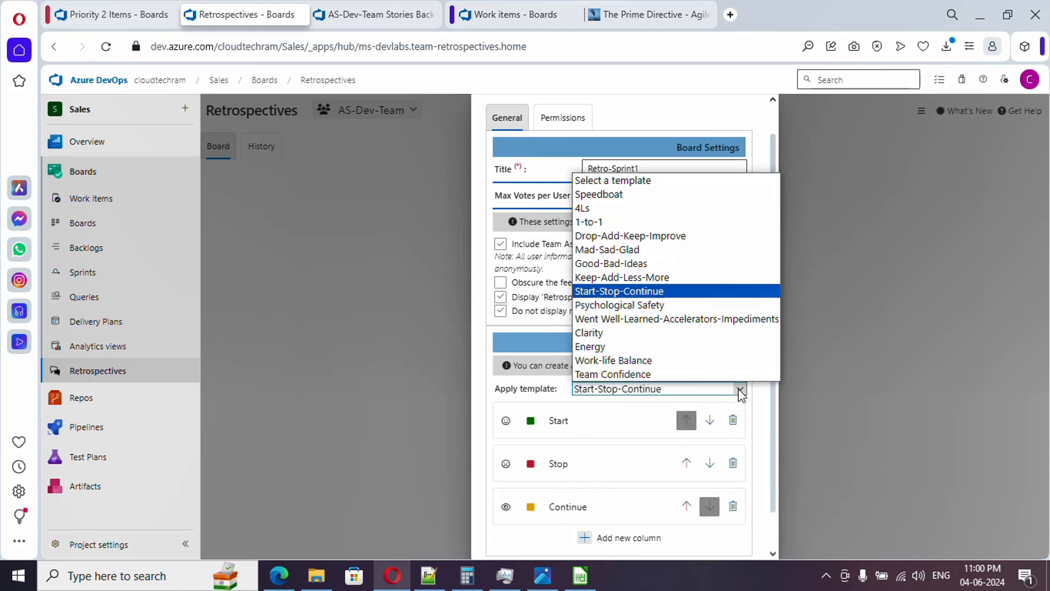
{"action": "left_click", "coordinate": [610, 263]}
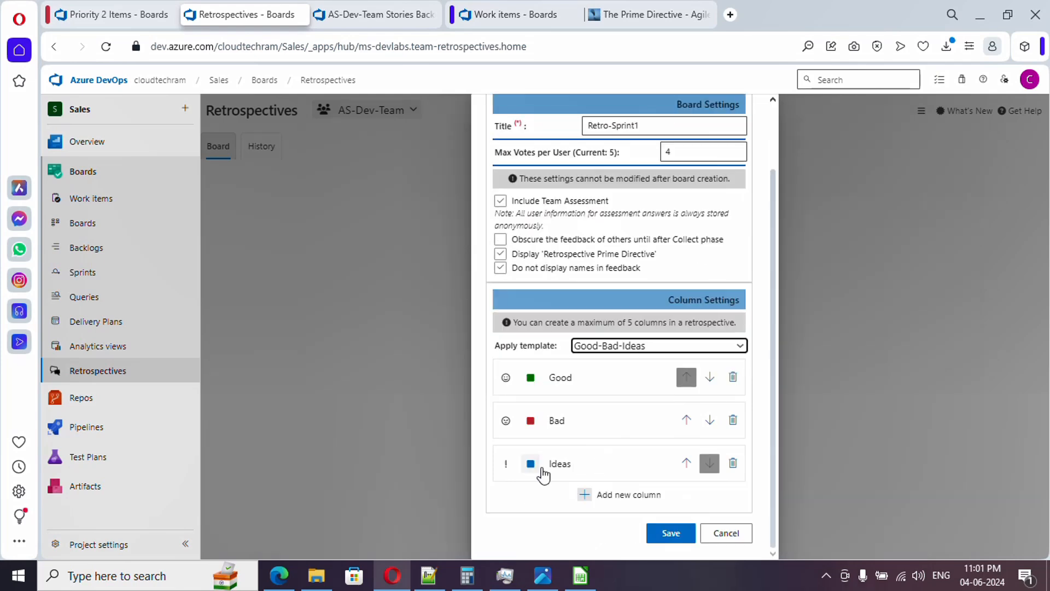
{"action": "mouse_move", "coordinate": [611, 502]}
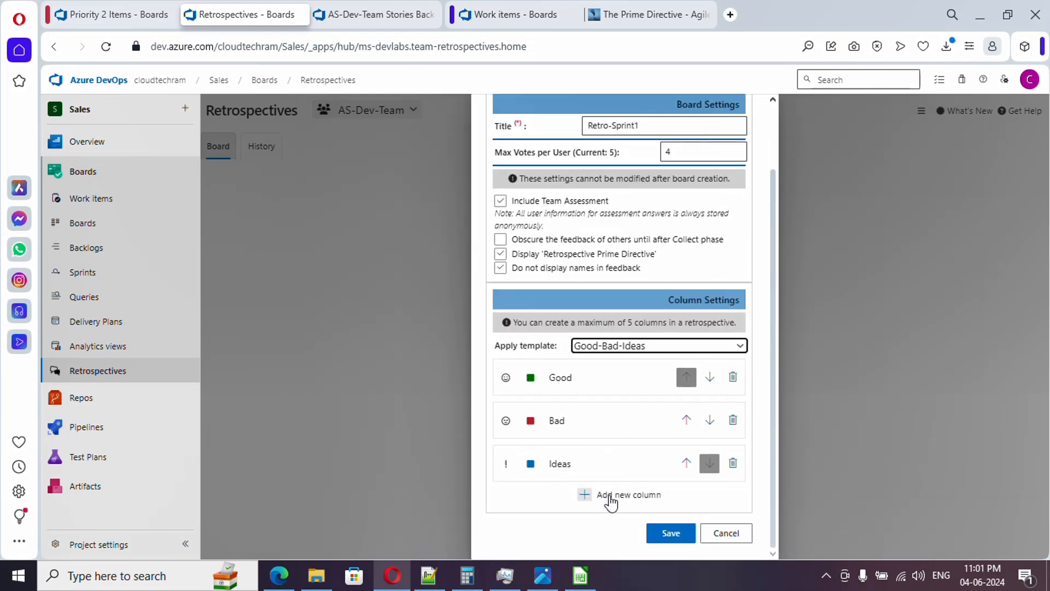
Step: Give the Bad column a new icon and orange colour, then mark Ideas and the added New Column for deletion
{"action": "left_click", "coordinate": [628, 494]}
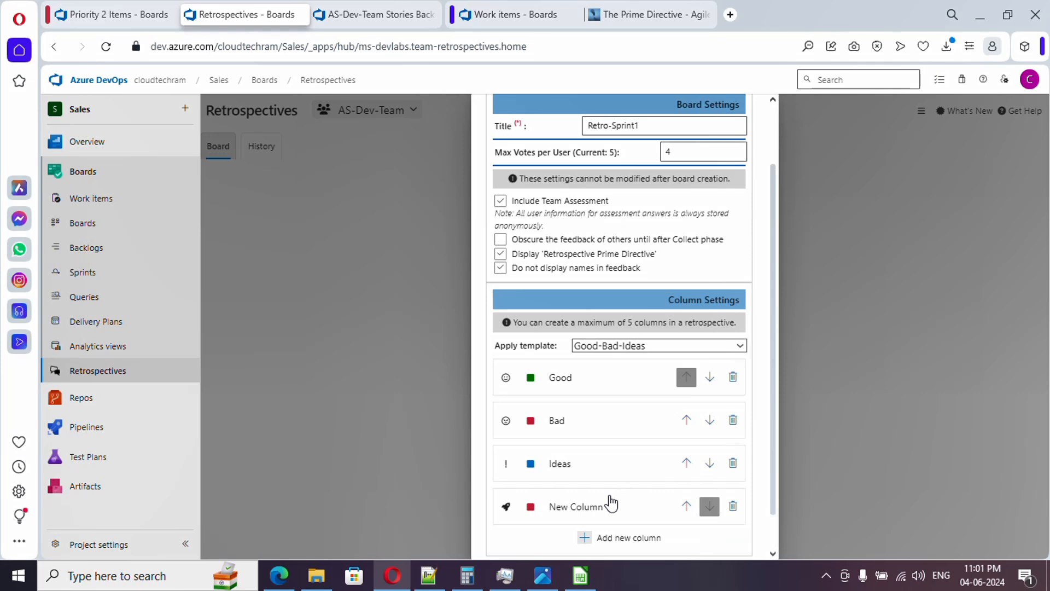
{"action": "mouse_move", "coordinate": [586, 447]}
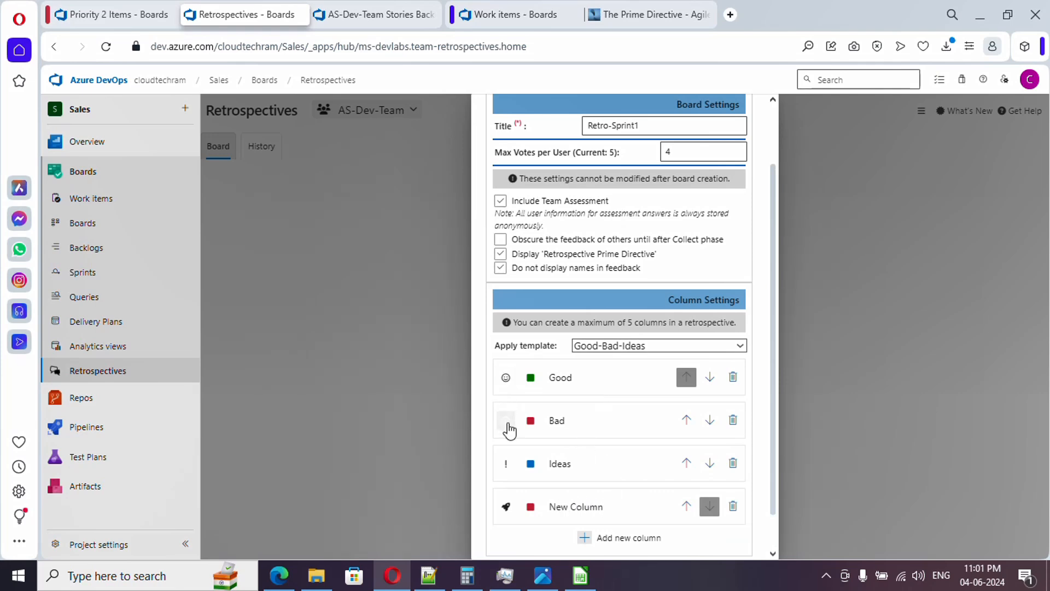
{"action": "left_click", "coordinate": [505, 420]}
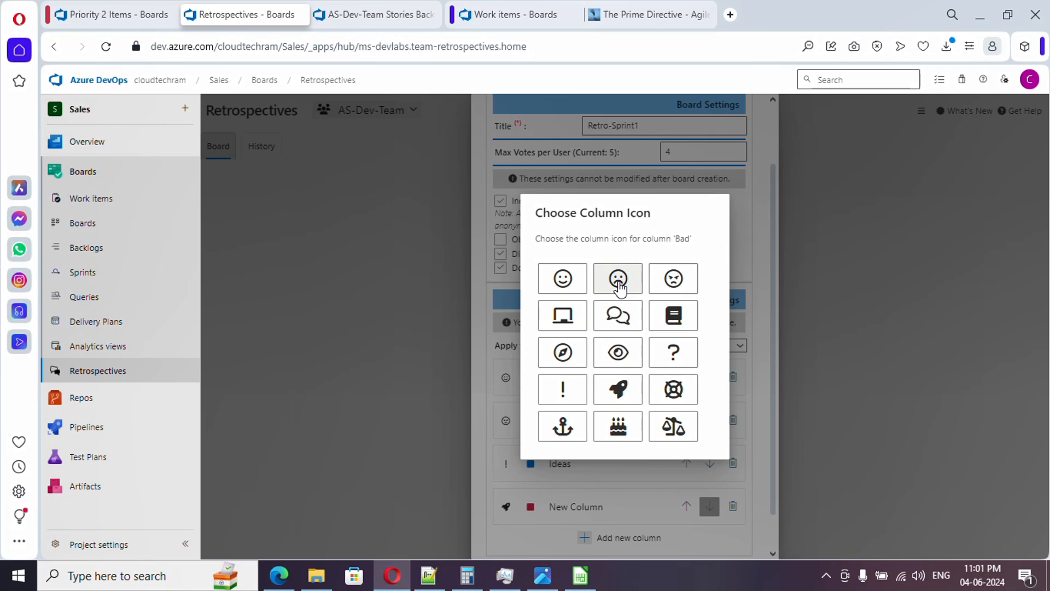
{"action": "left_click", "coordinate": [617, 279]}
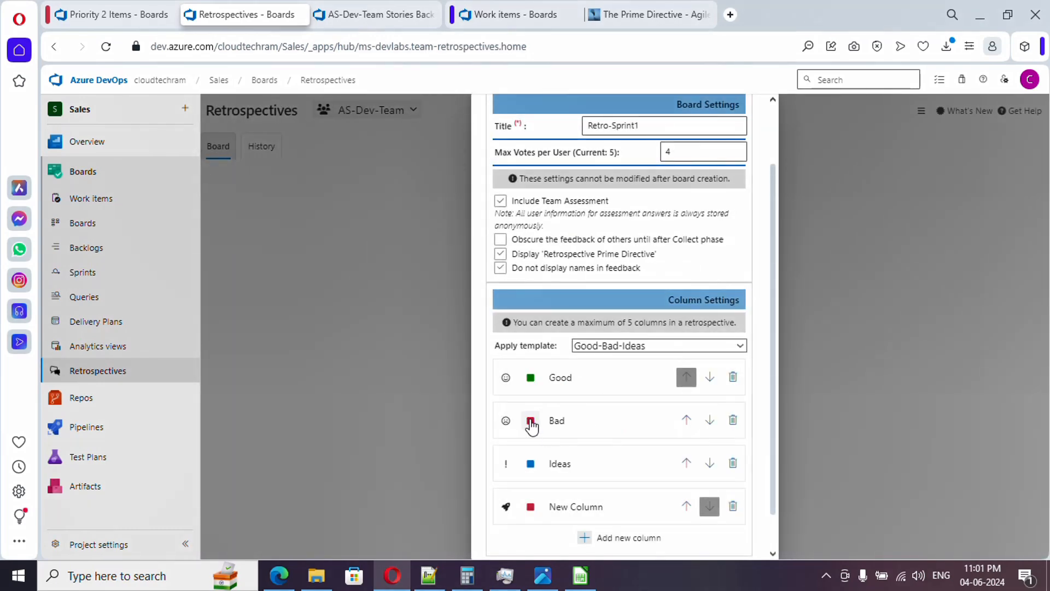
{"action": "left_click", "coordinate": [530, 420]}
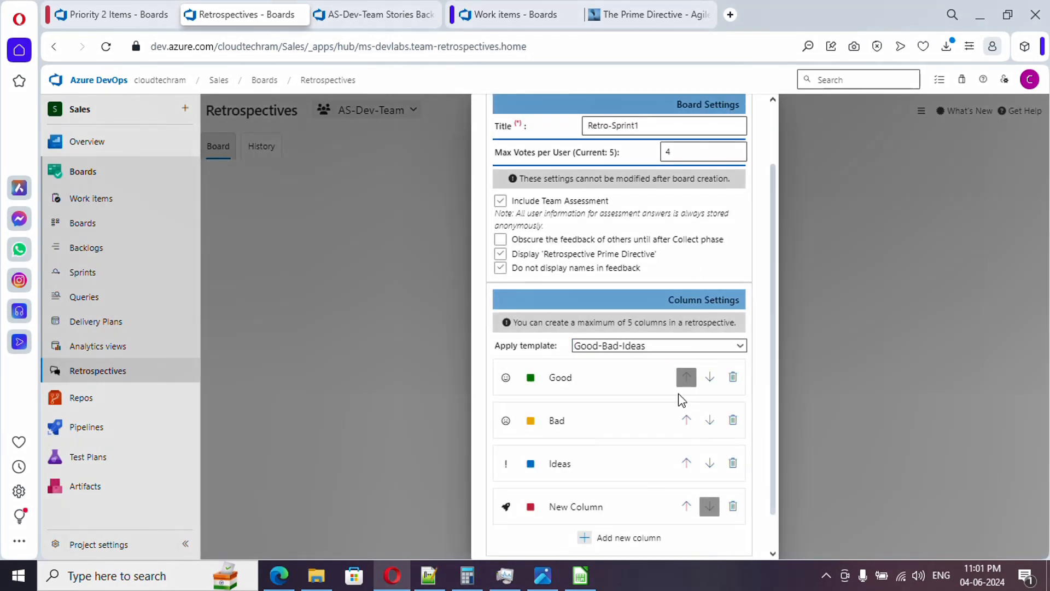
{"action": "mouse_move", "coordinate": [738, 492]}
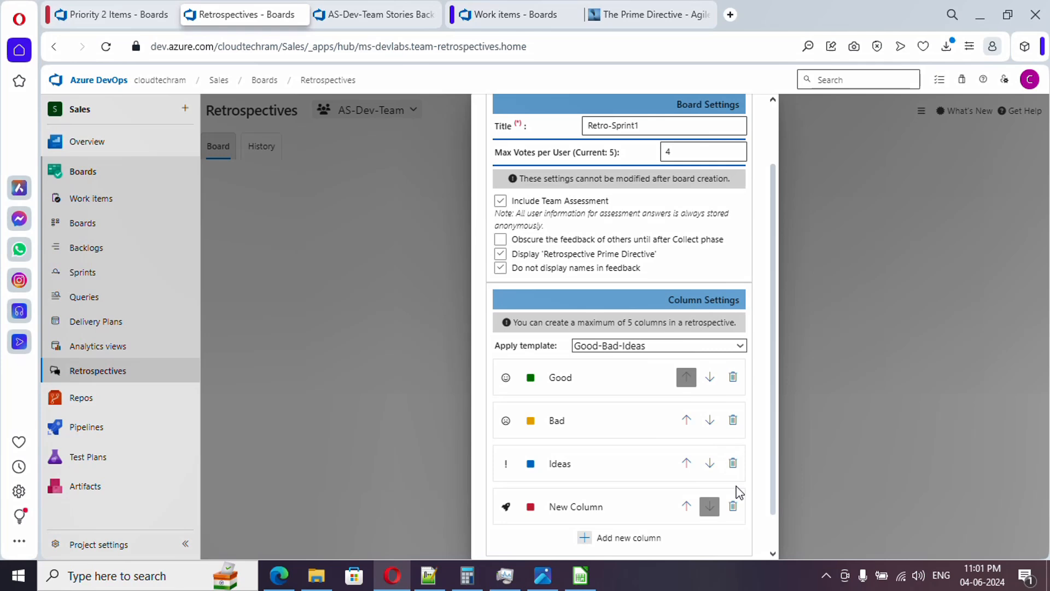
{"action": "left_click", "coordinate": [732, 463]}
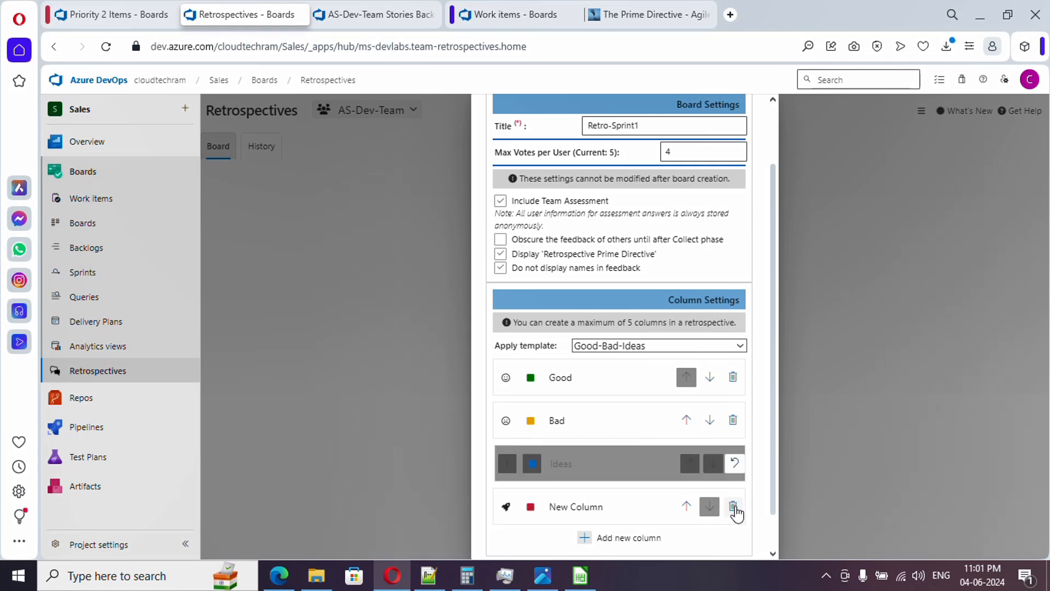
{"action": "left_click", "coordinate": [733, 506]}
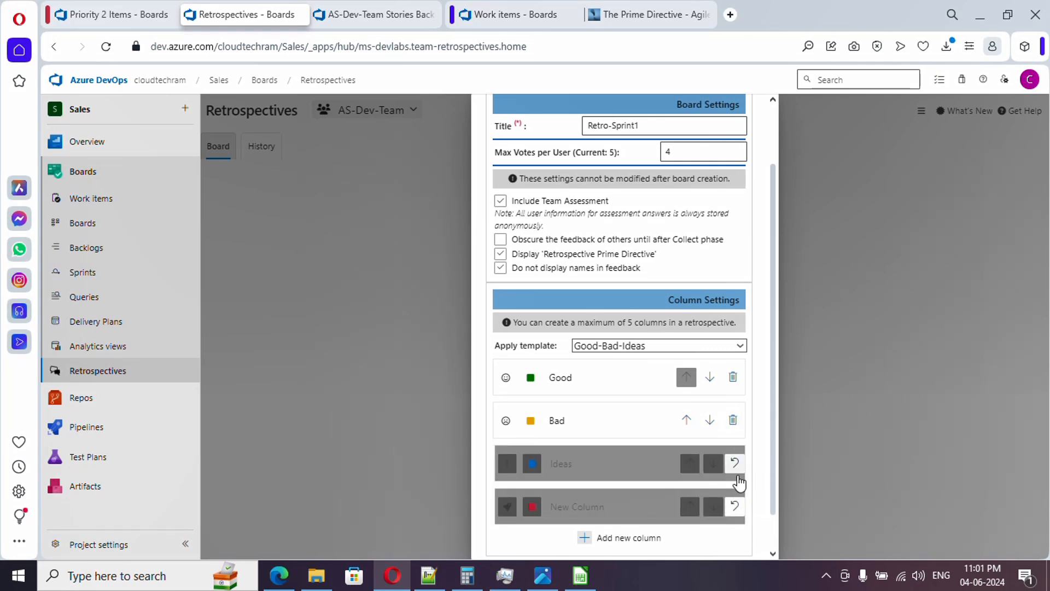
{"action": "mouse_move", "coordinate": [759, 463]}
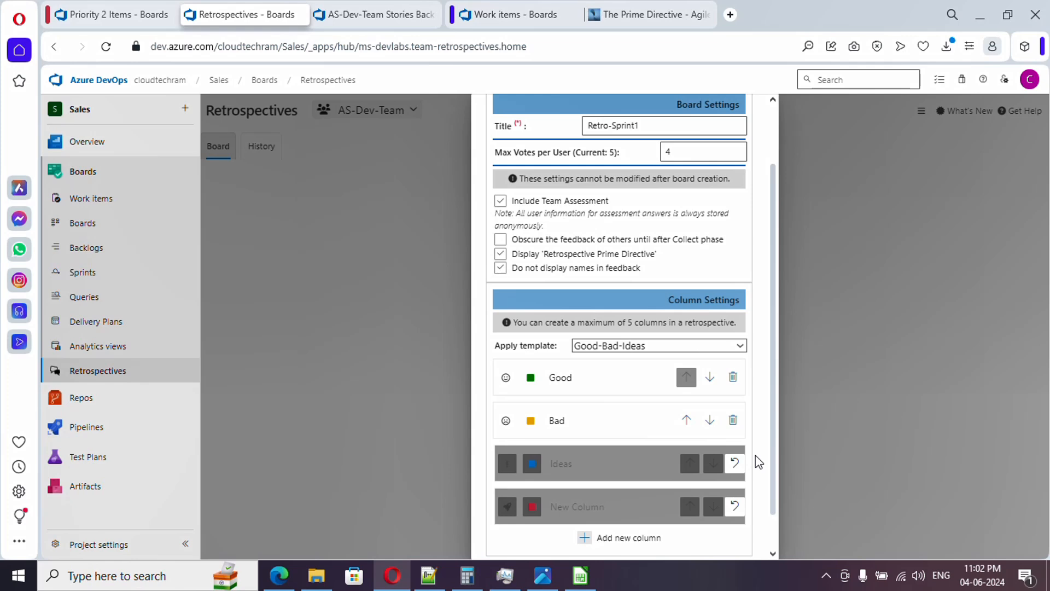
{"action": "mouse_move", "coordinate": [756, 479]}
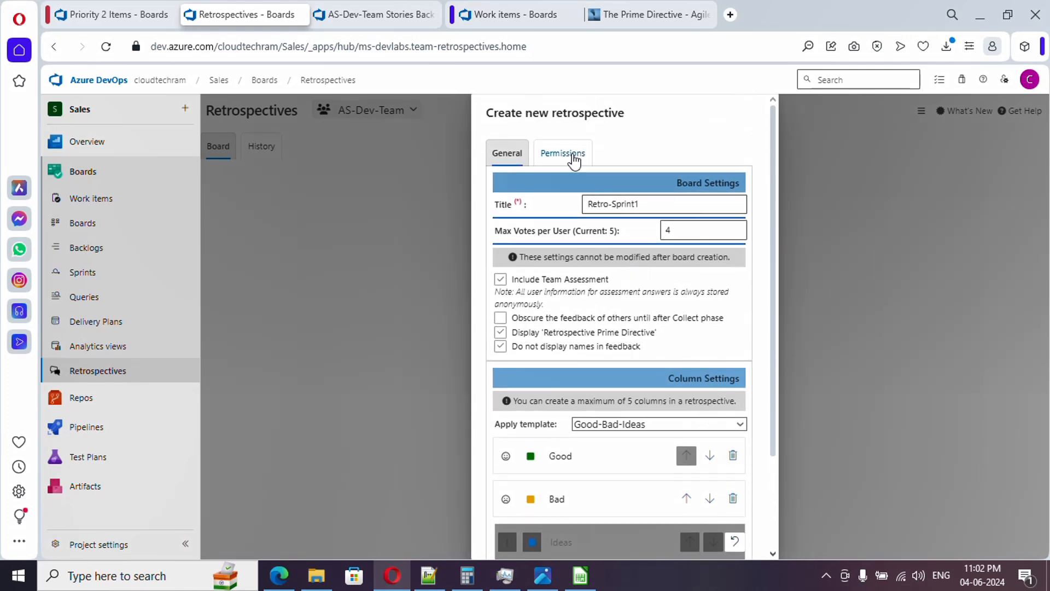
Step: Grant AS-Dev-Team access under Permissions and return to the general settings
{"action": "left_click", "coordinate": [563, 153]}
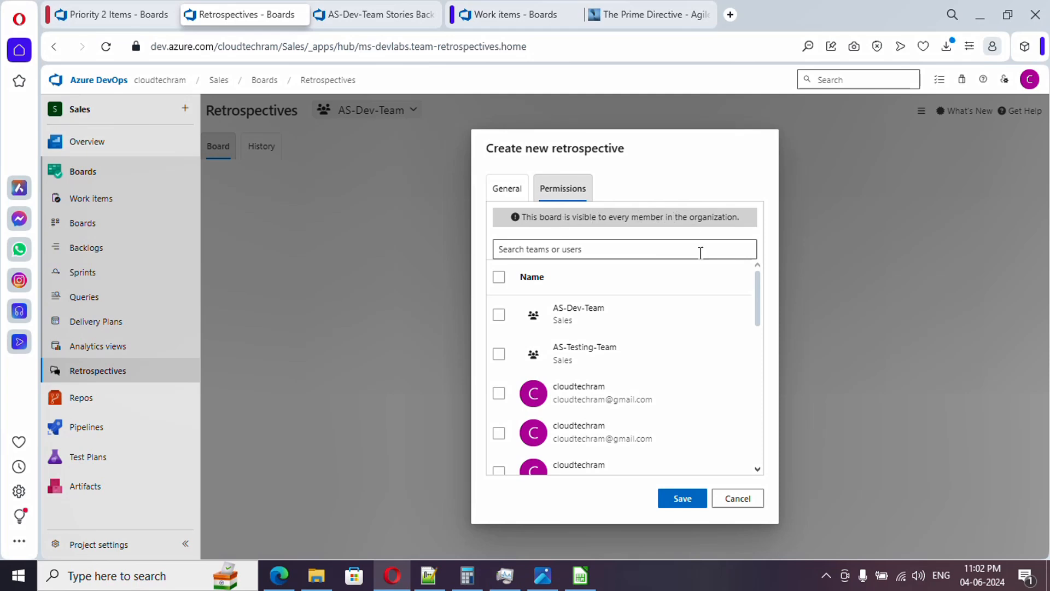
{"action": "mouse_move", "coordinate": [564, 337]}
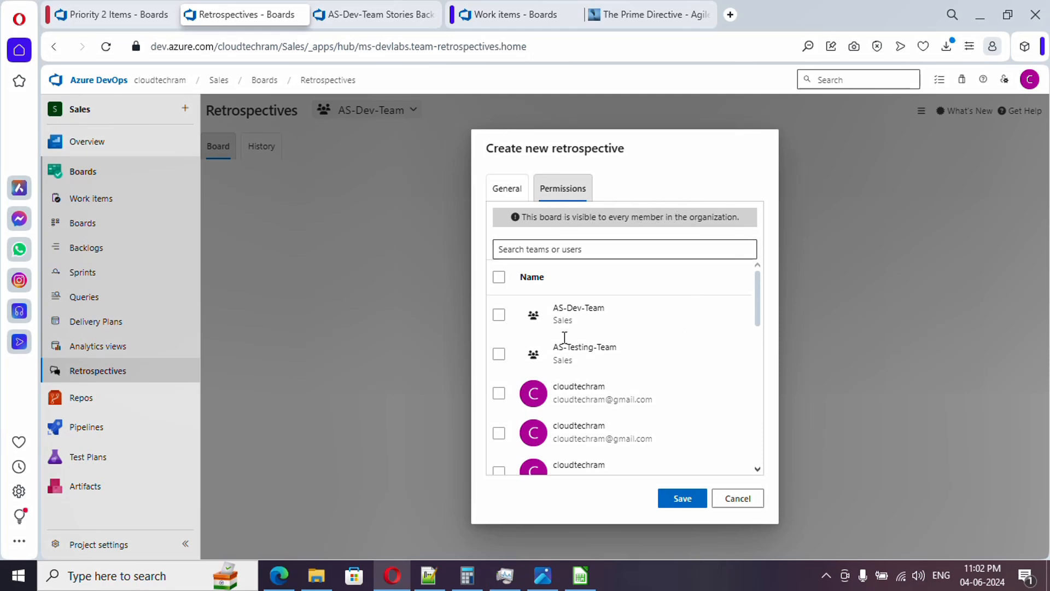
{"action": "left_click", "coordinate": [498, 315]}
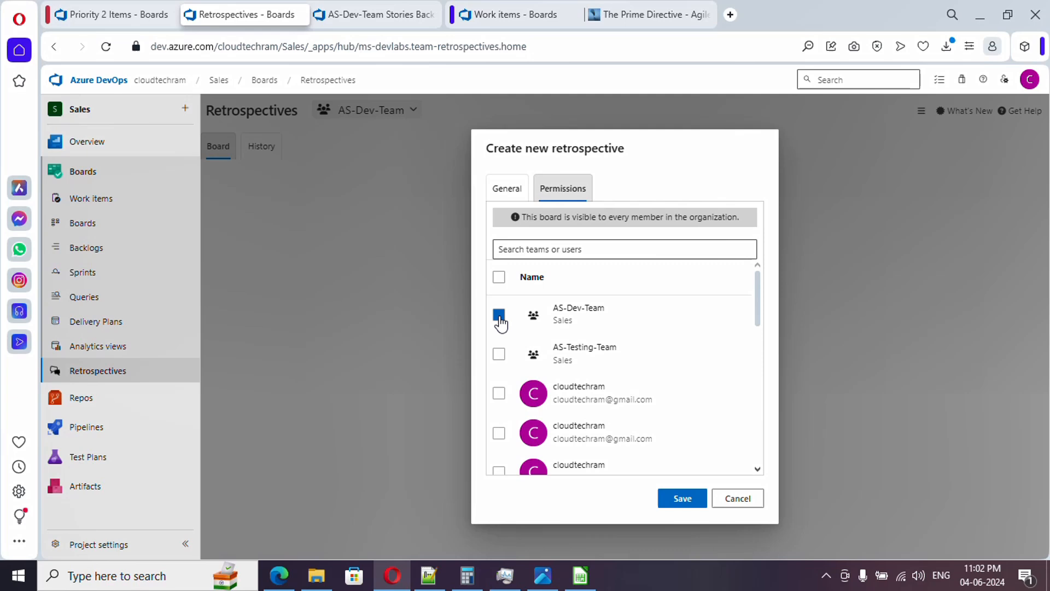
{"action": "left_click", "coordinate": [499, 316]}
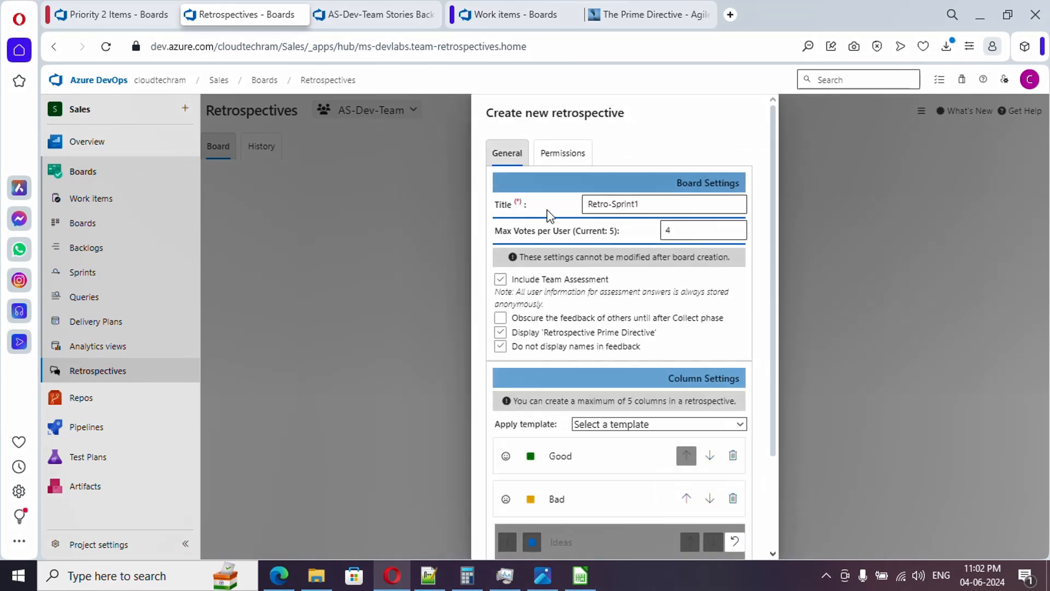
{"action": "scroll", "scroll_direction": "down", "scroll_amount": 3}
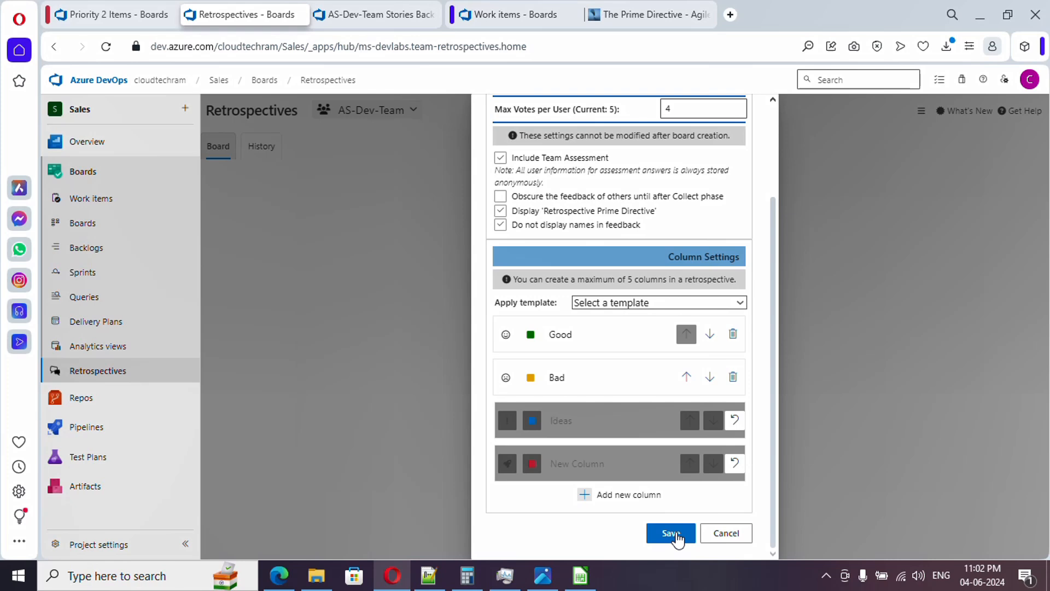
Step: Save the Retro-Sprint1 board and add a Good card: 'We were able to finish all task on time'
{"action": "left_click", "coordinate": [671, 534]}
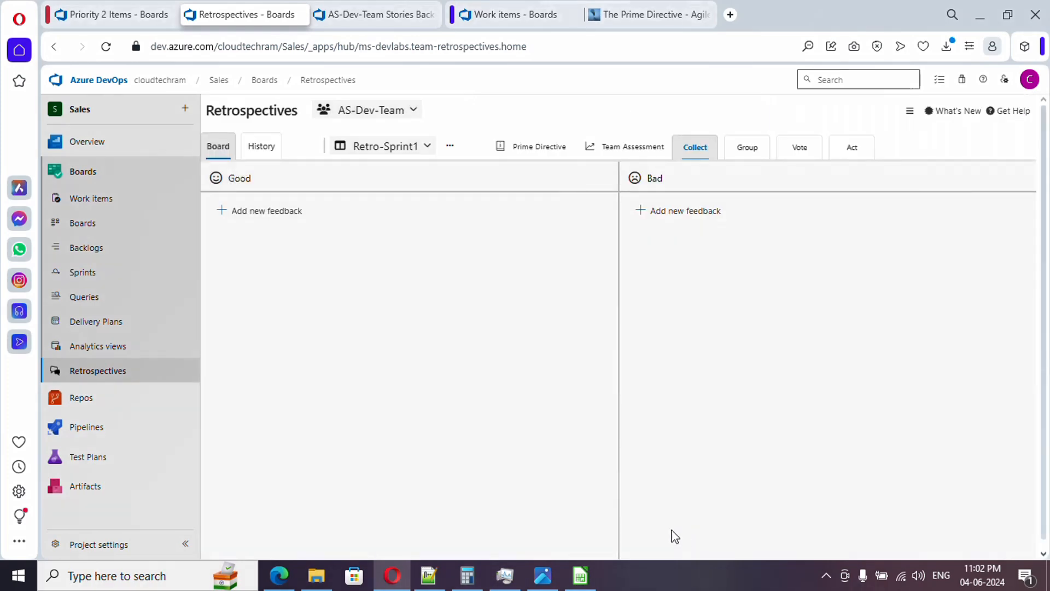
{"action": "mouse_move", "coordinate": [569, 354]}
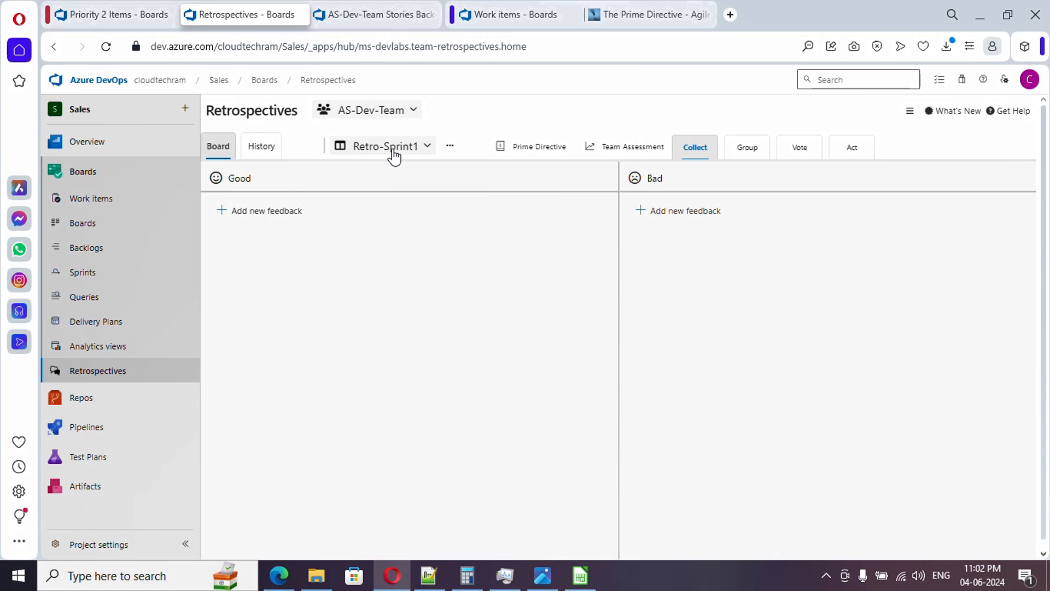
{"action": "left_click", "coordinate": [385, 146]}
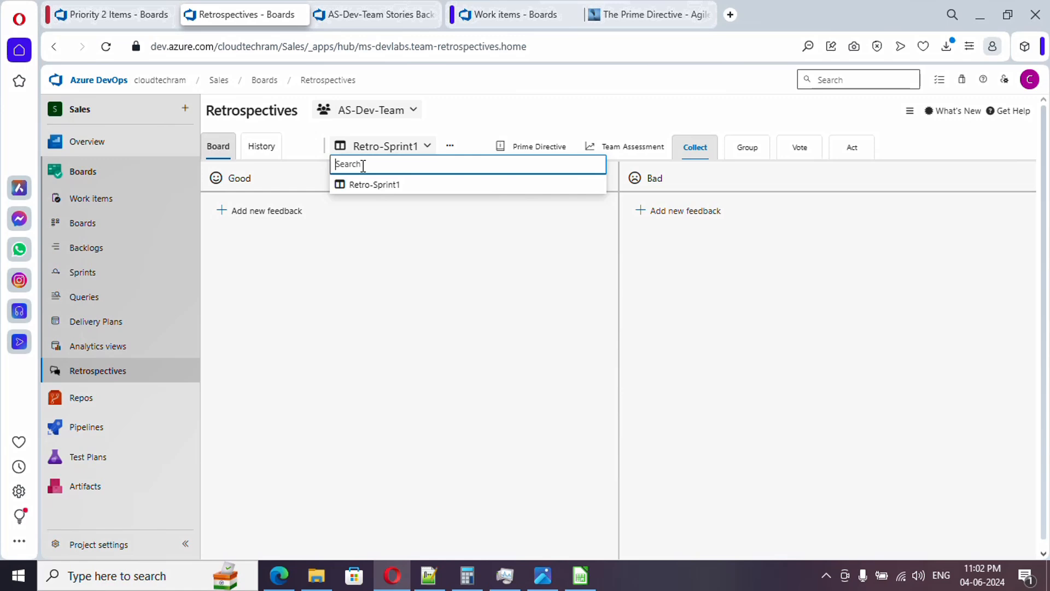
{"action": "mouse_move", "coordinate": [391, 224]}
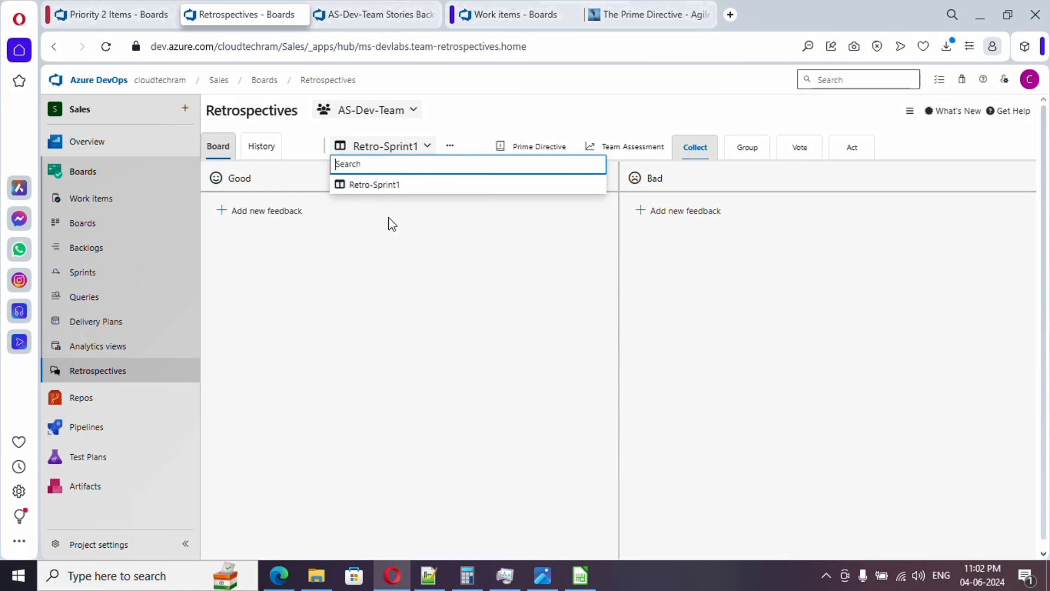
{"action": "mouse_move", "coordinate": [347, 220]}
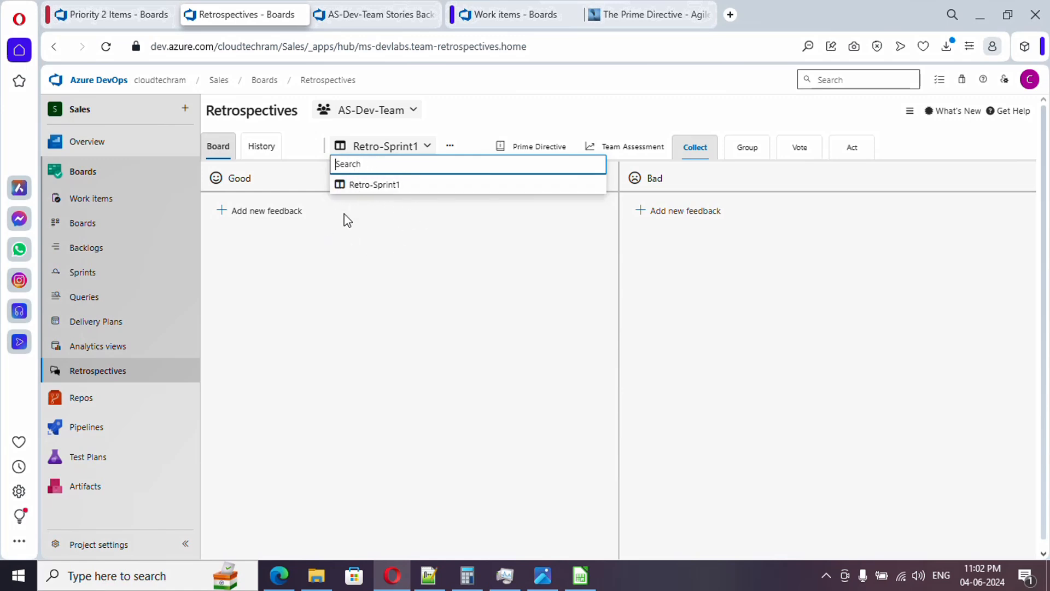
{"action": "mouse_move", "coordinate": [393, 332]}
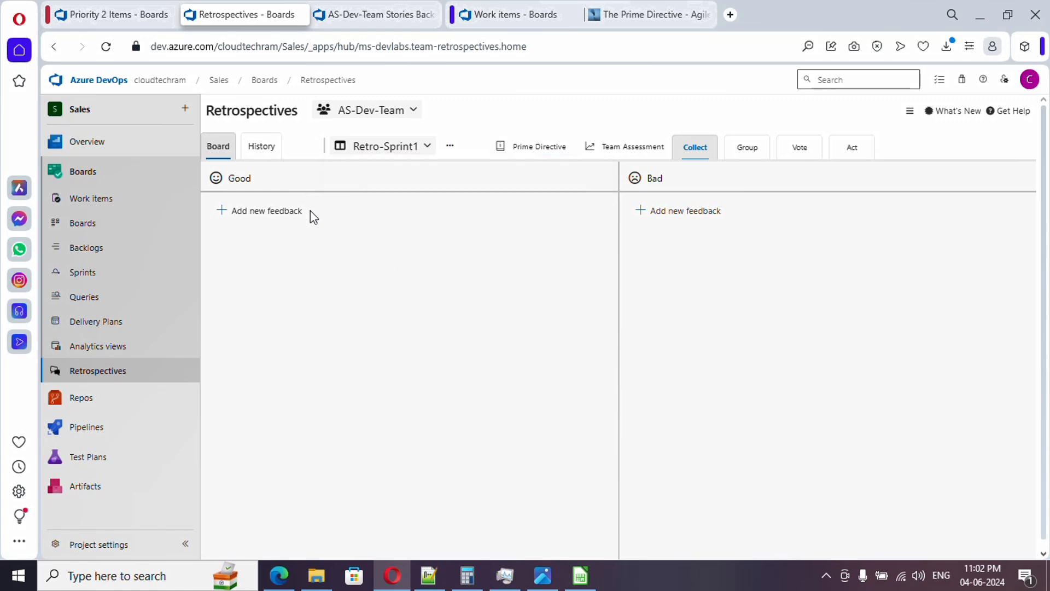
{"action": "mouse_move", "coordinate": [322, 203]}
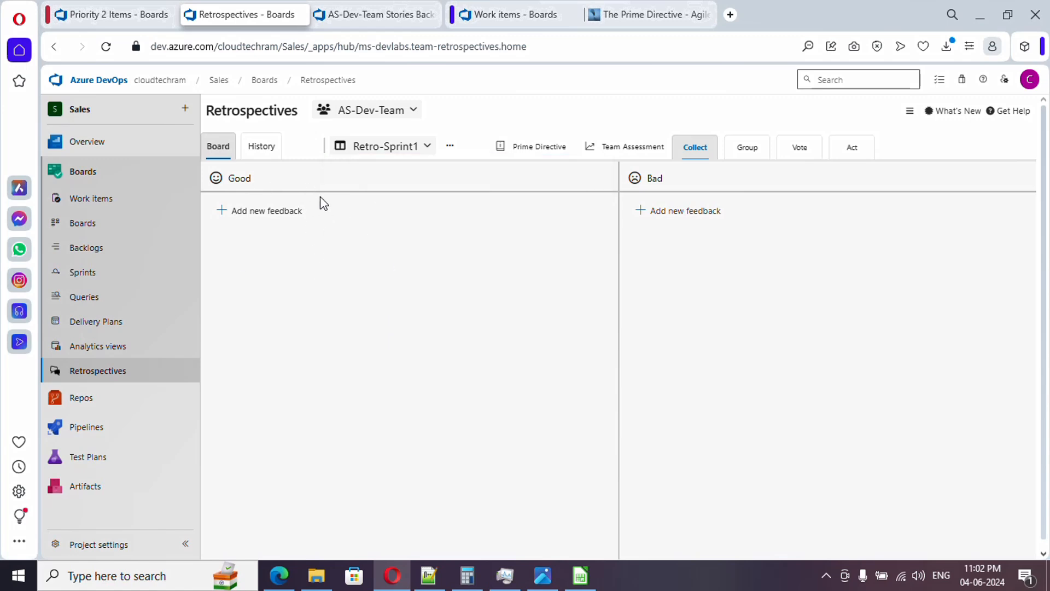
{"action": "mouse_move", "coordinate": [616, 196]}
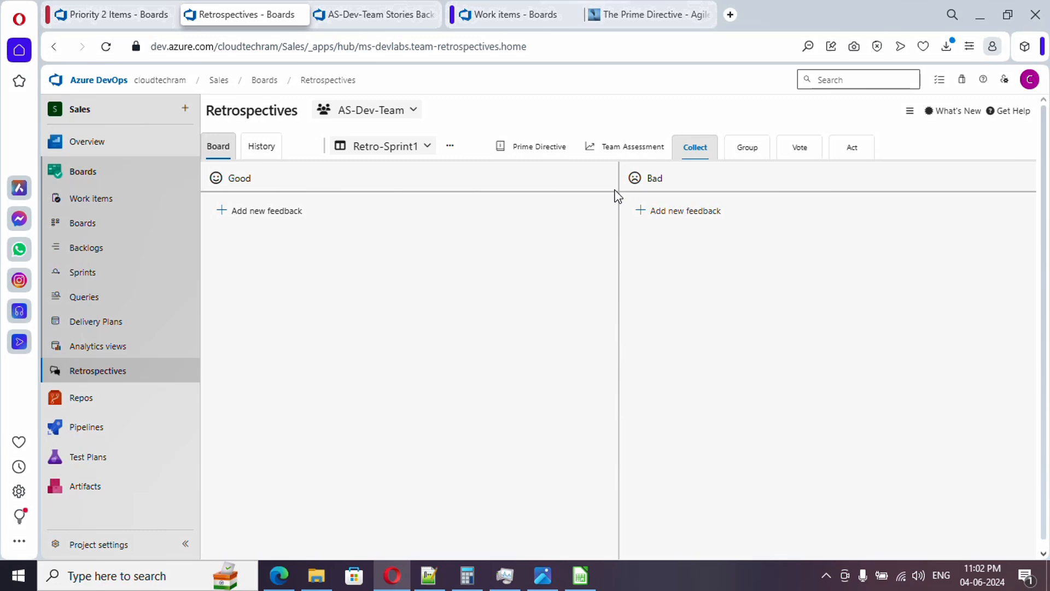
{"action": "mouse_move", "coordinate": [677, 297]}
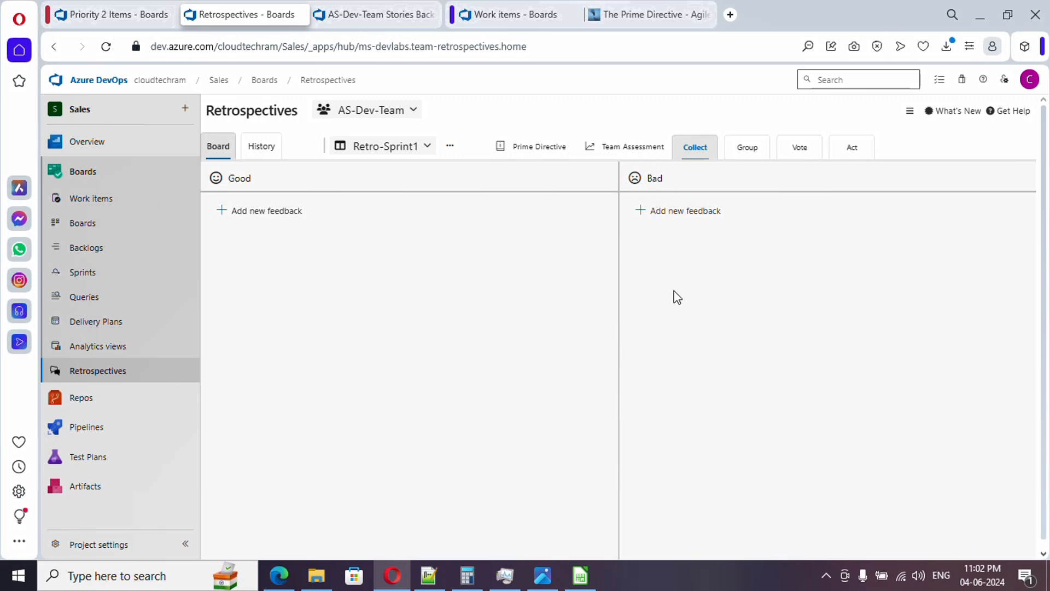
{"action": "mouse_move", "coordinate": [578, 295]}
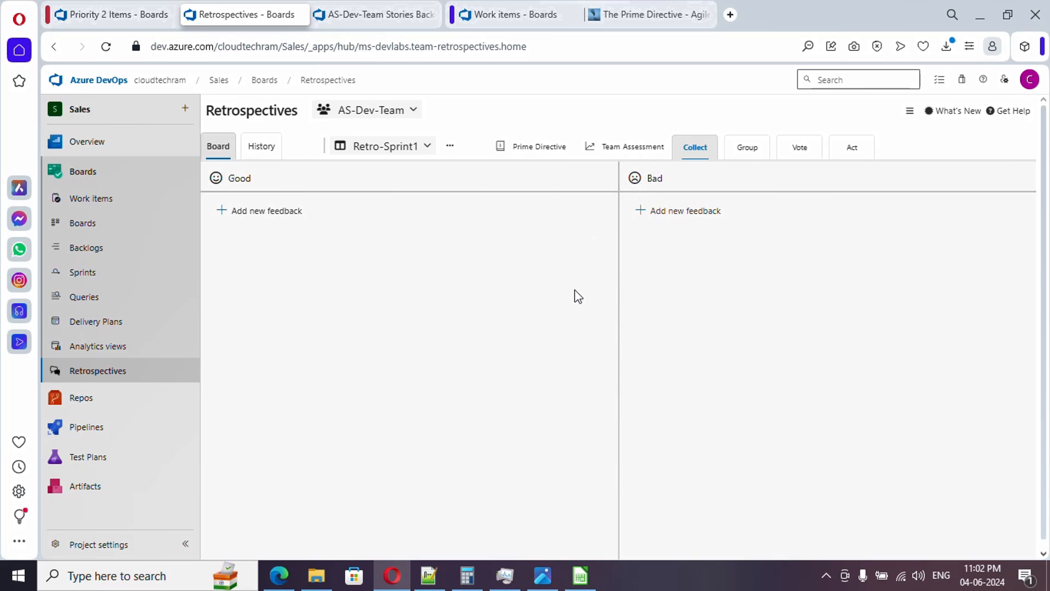
{"action": "mouse_move", "coordinate": [325, 236]}
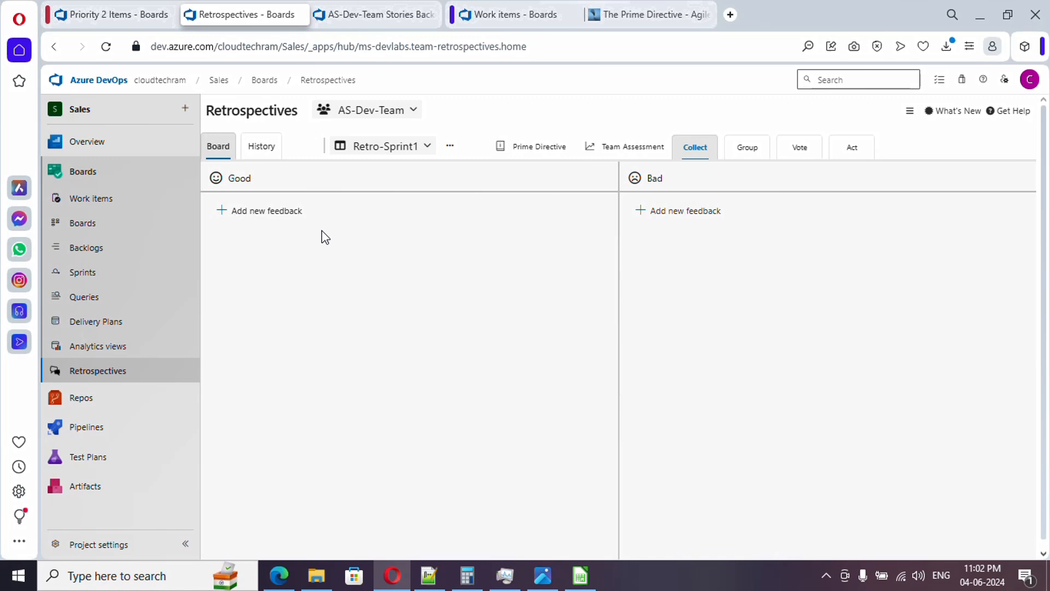
{"action": "mouse_move", "coordinate": [288, 217]}
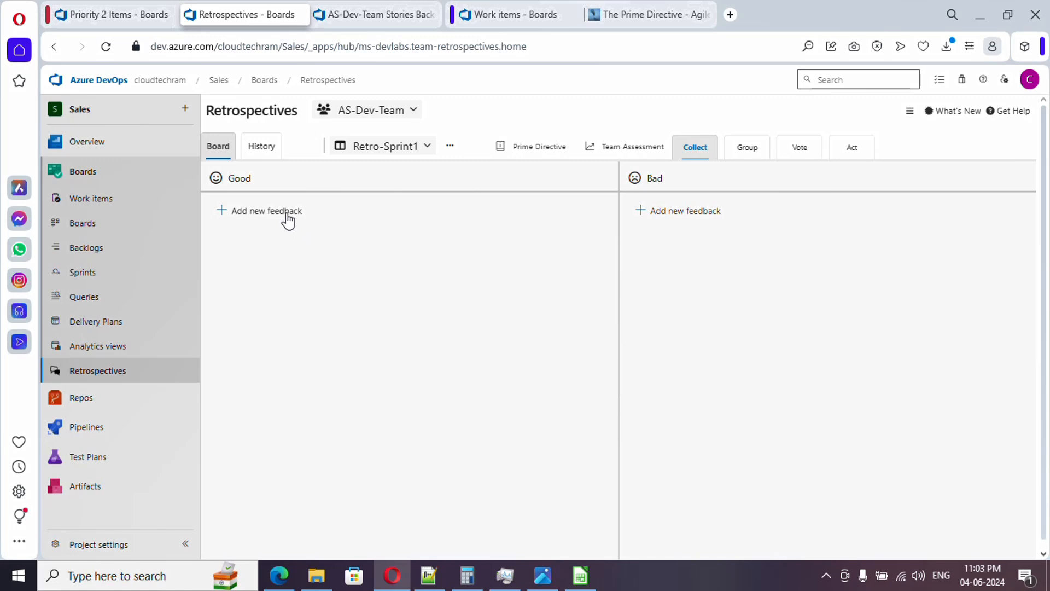
{"action": "left_click", "coordinate": [266, 210]}
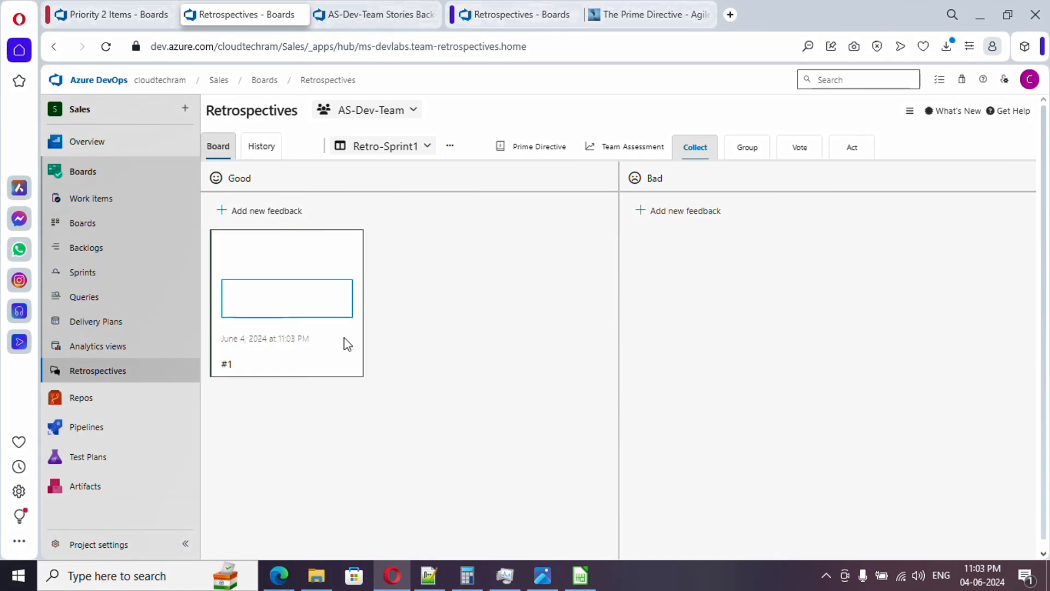
{"action": "type", "text": "We were able to finish all task on time"}
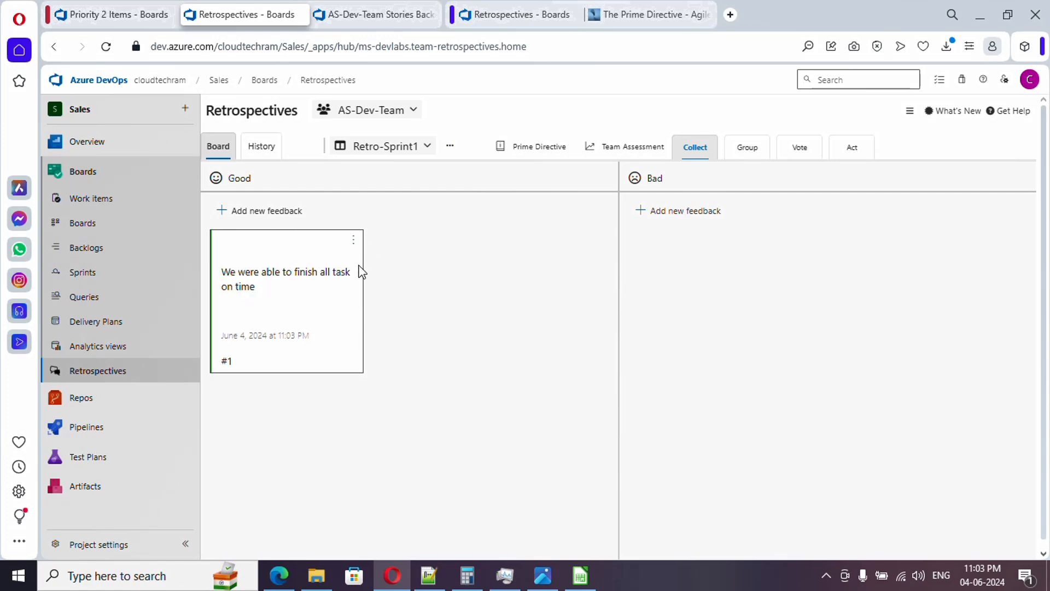
{"action": "mouse_move", "coordinate": [342, 370]}
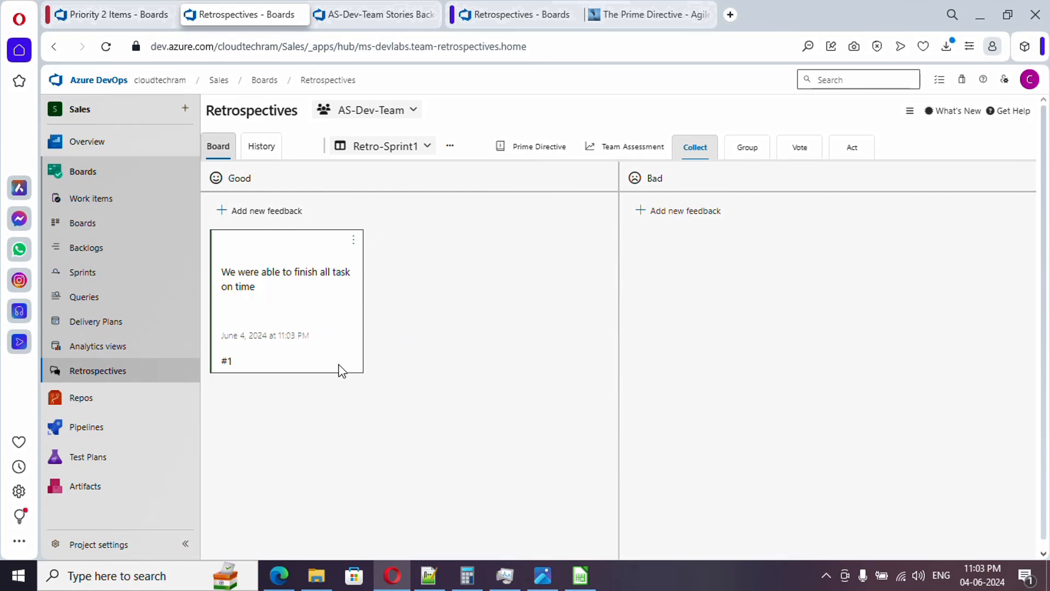
{"action": "mouse_move", "coordinate": [481, 348]}
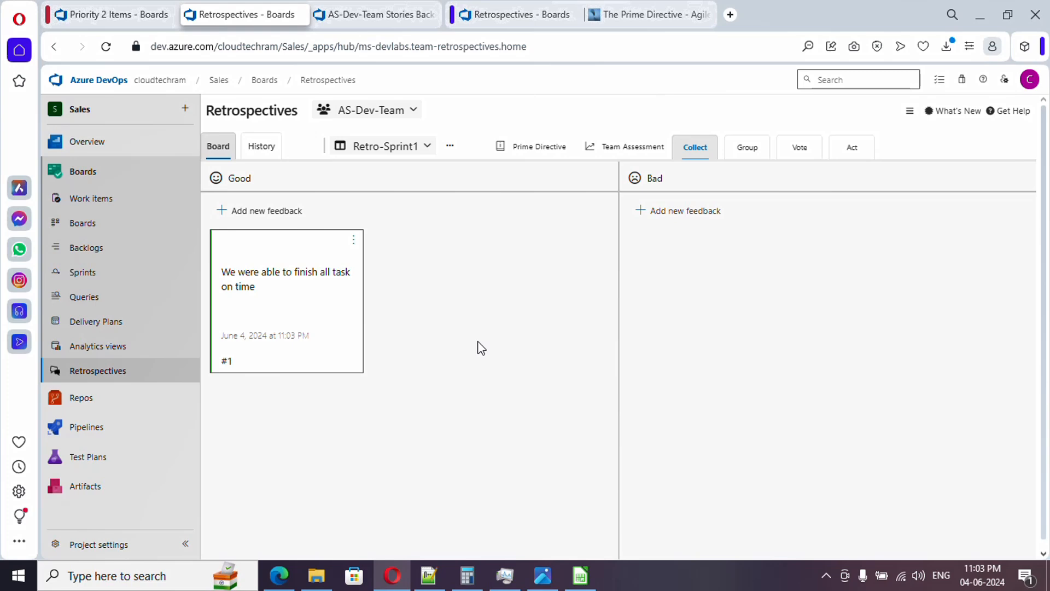
{"action": "mouse_move", "coordinate": [375, 269]}
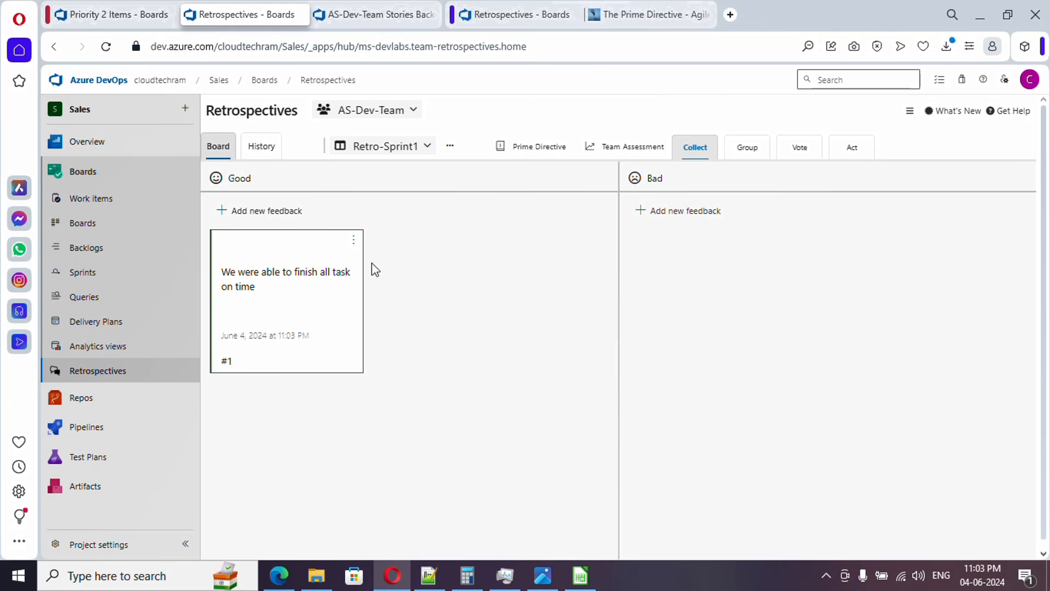
{"action": "mouse_move", "coordinate": [532, 179]}
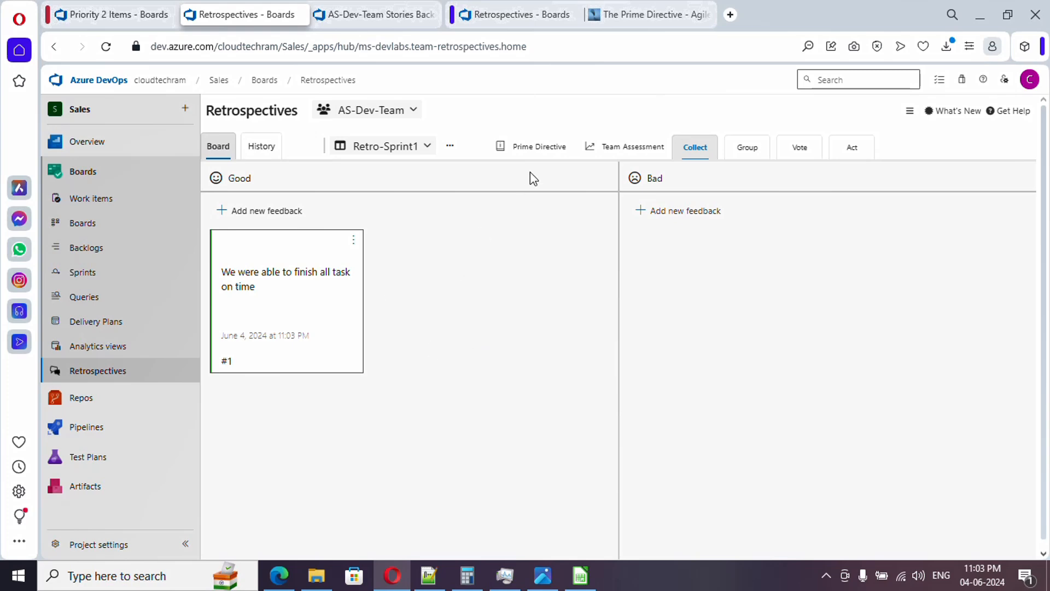
{"action": "mouse_move", "coordinate": [575, 254]}
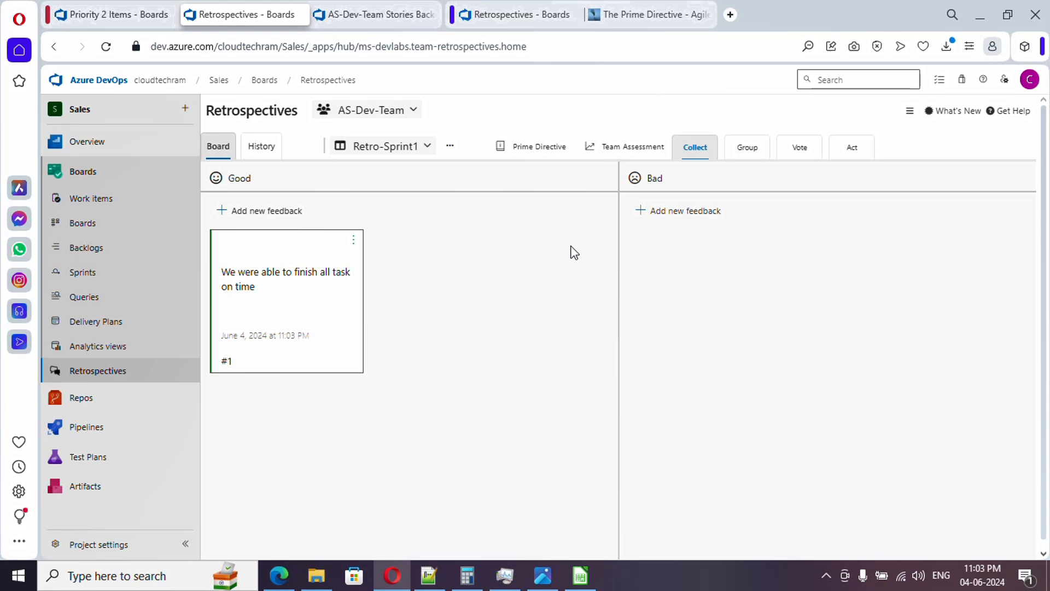
{"action": "mouse_move", "coordinate": [710, 285]}
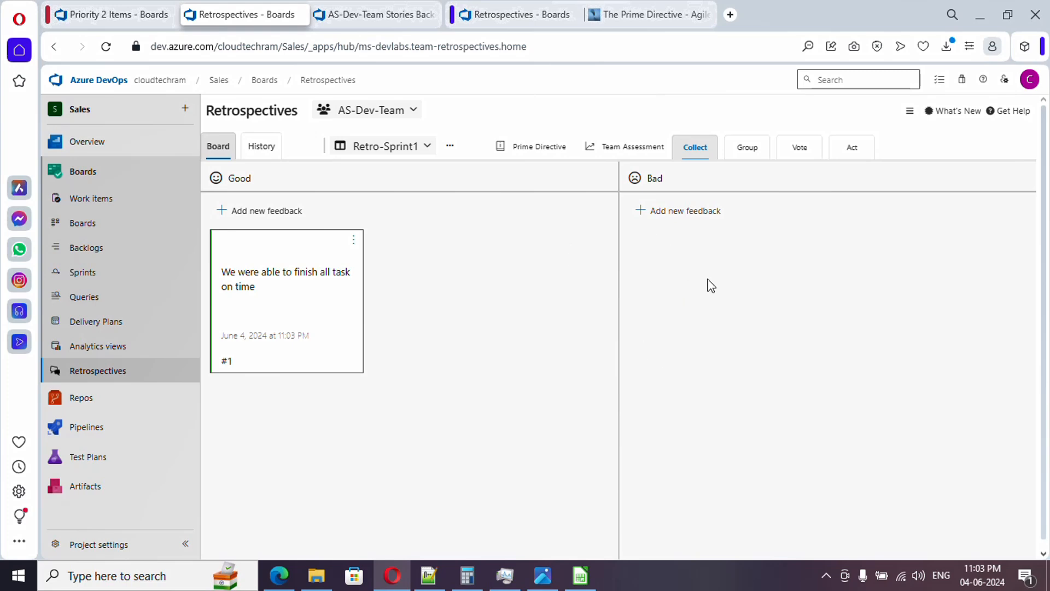
{"action": "mouse_move", "coordinate": [675, 306]}
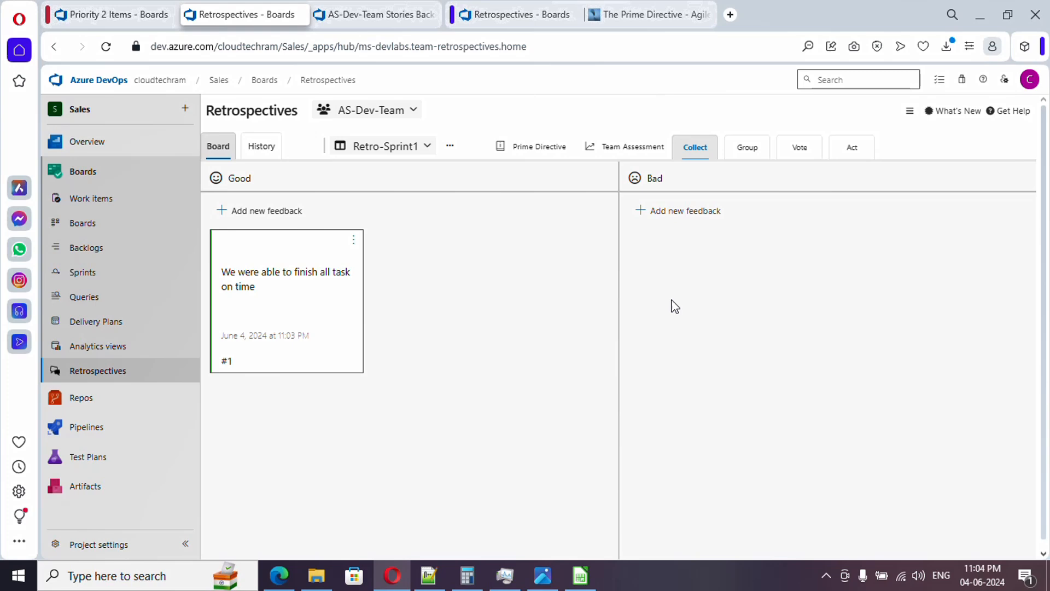
{"action": "mouse_move", "coordinate": [666, 307]}
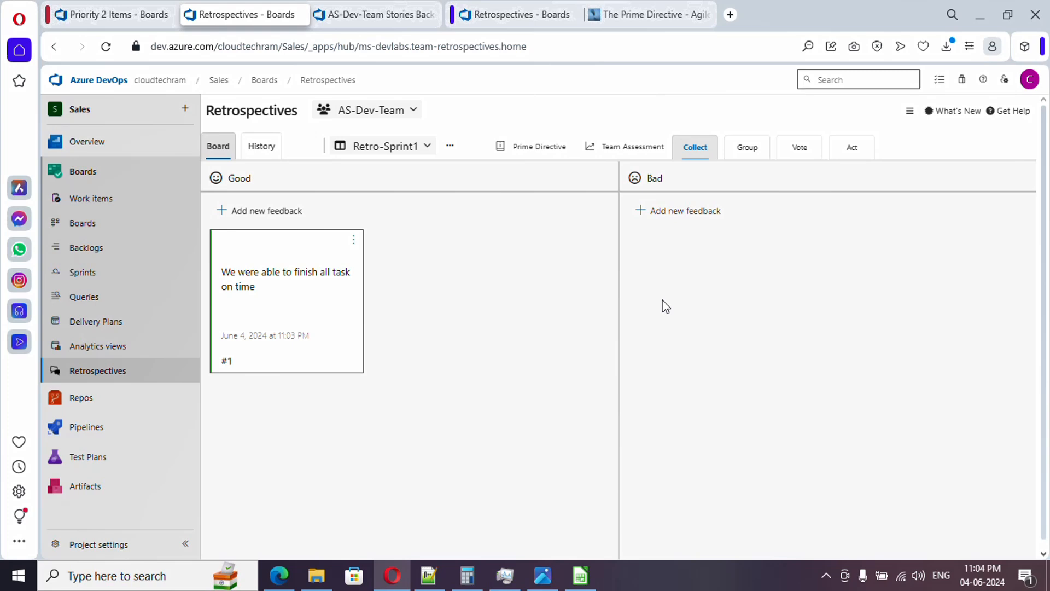
{"action": "mouse_move", "coordinate": [540, 322]}
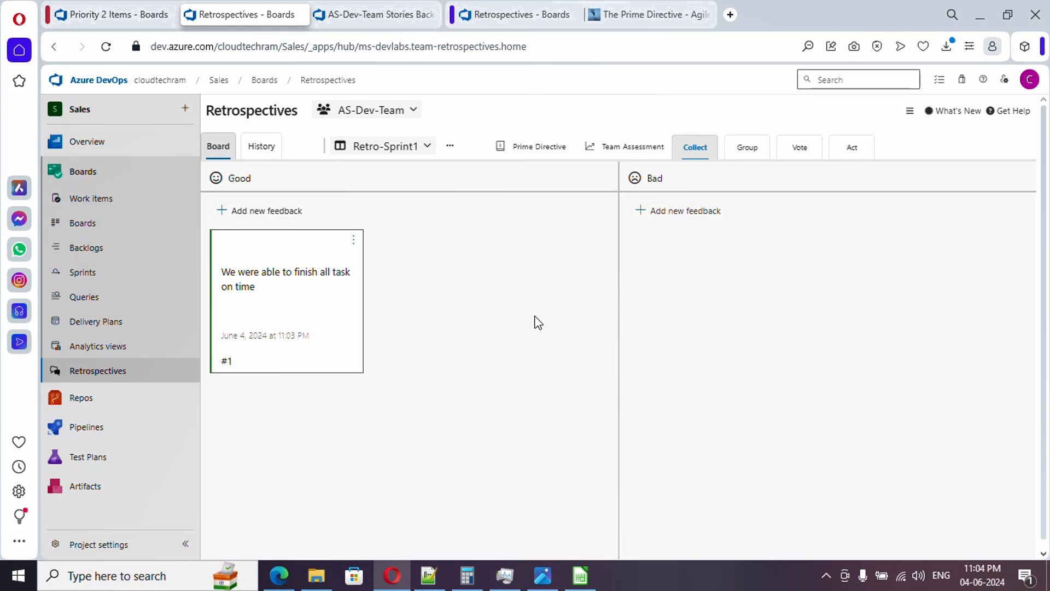
{"action": "mouse_move", "coordinate": [673, 373]}
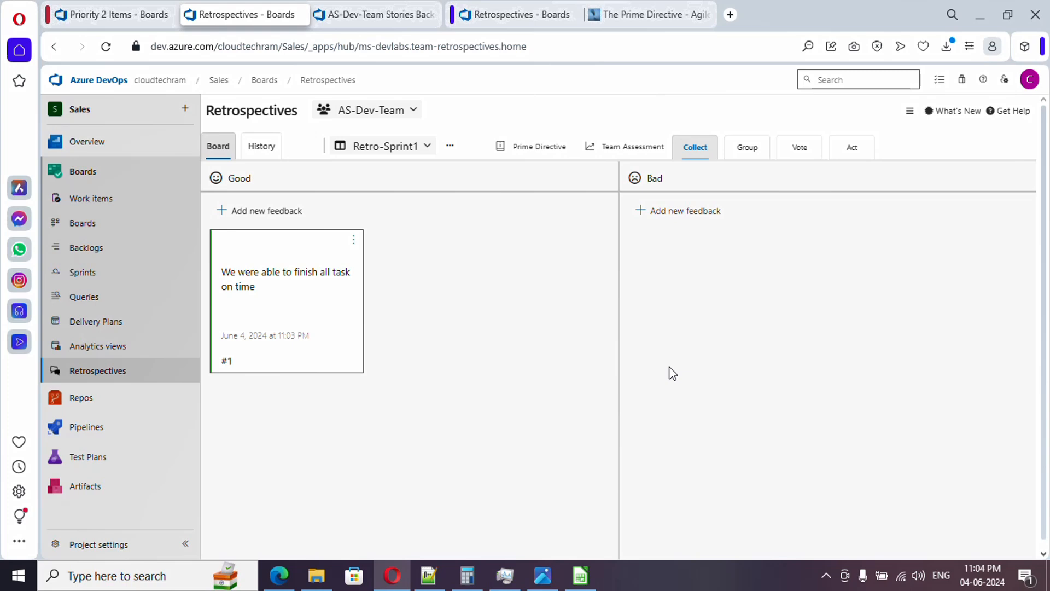
{"action": "mouse_move", "coordinate": [697, 228]}
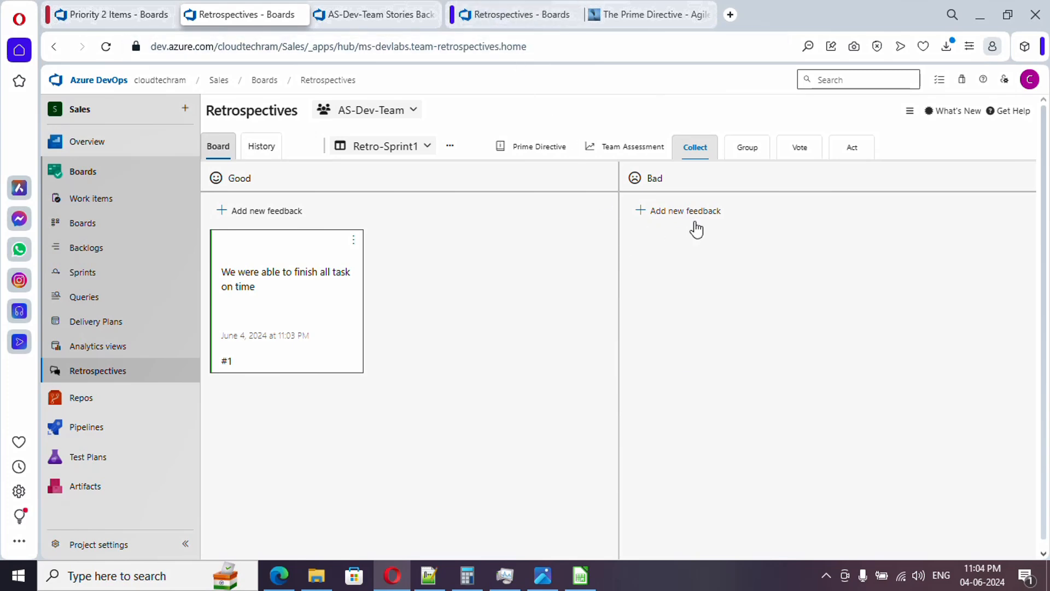
{"action": "mouse_move", "coordinate": [695, 146]}
{"action": "type", "text": "We were late to identify the missing file so few users impacted"}
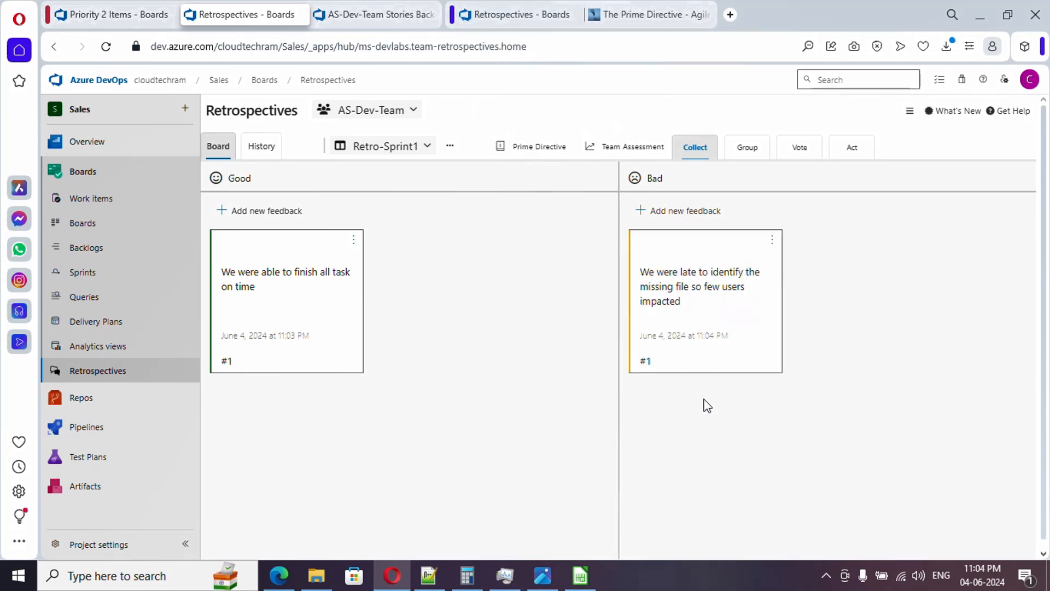
Step: Add a Bad card: 'Third party vendor taking time to respond'
{"action": "left_click", "coordinate": [684, 210]}
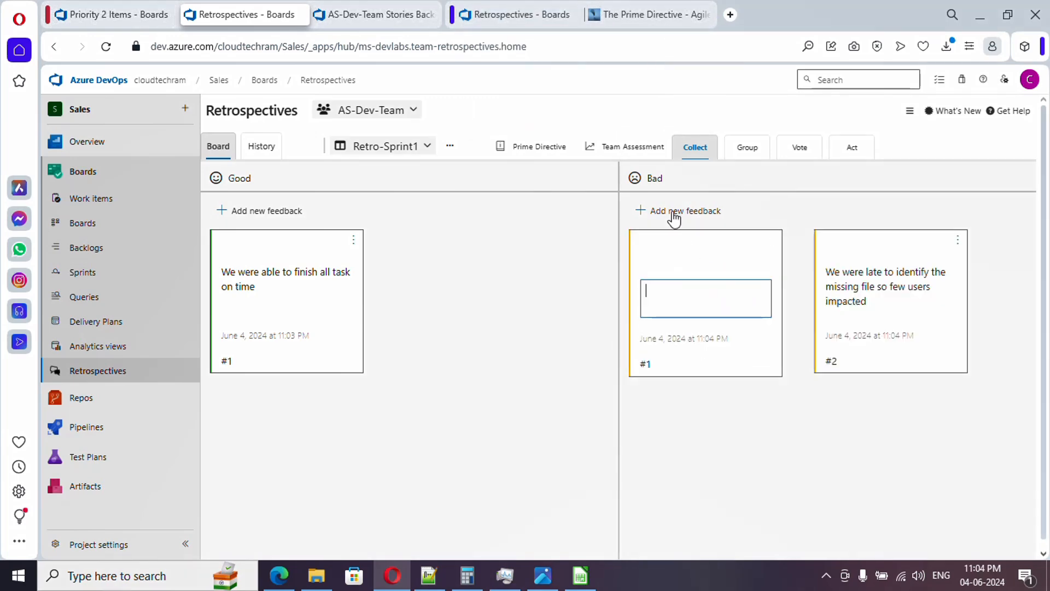
{"action": "mouse_move", "coordinate": [702, 302]}
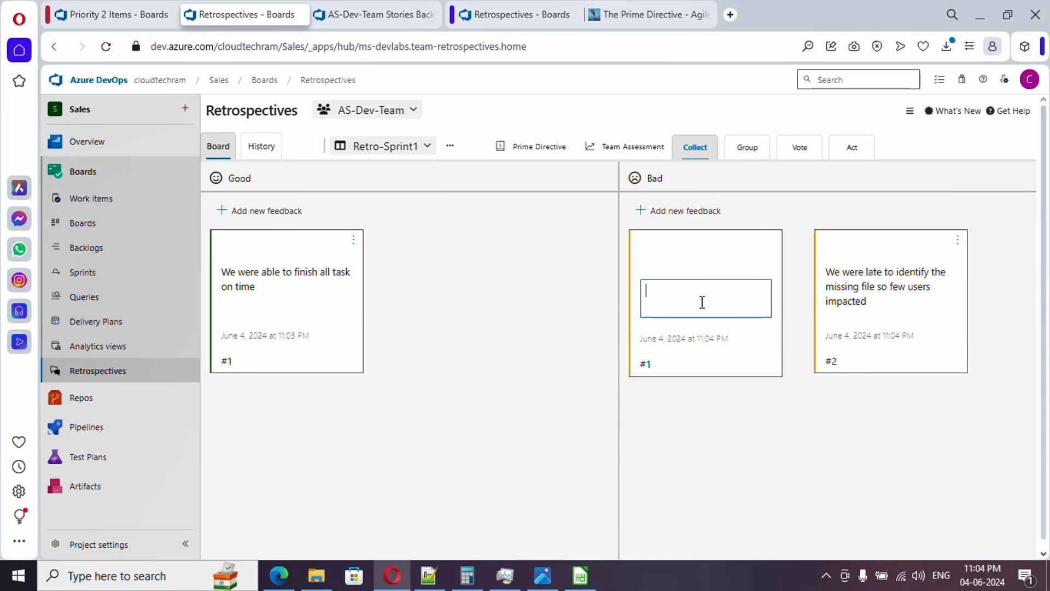
{"action": "type", "text": "Third party vendor taking time to respond"}
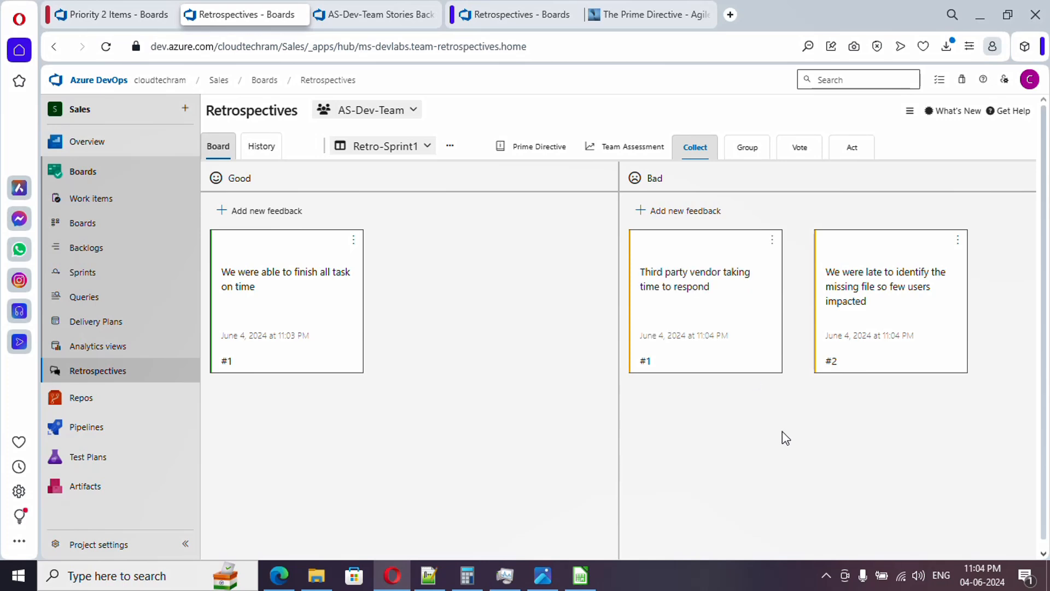
{"action": "mouse_move", "coordinate": [728, 332]}
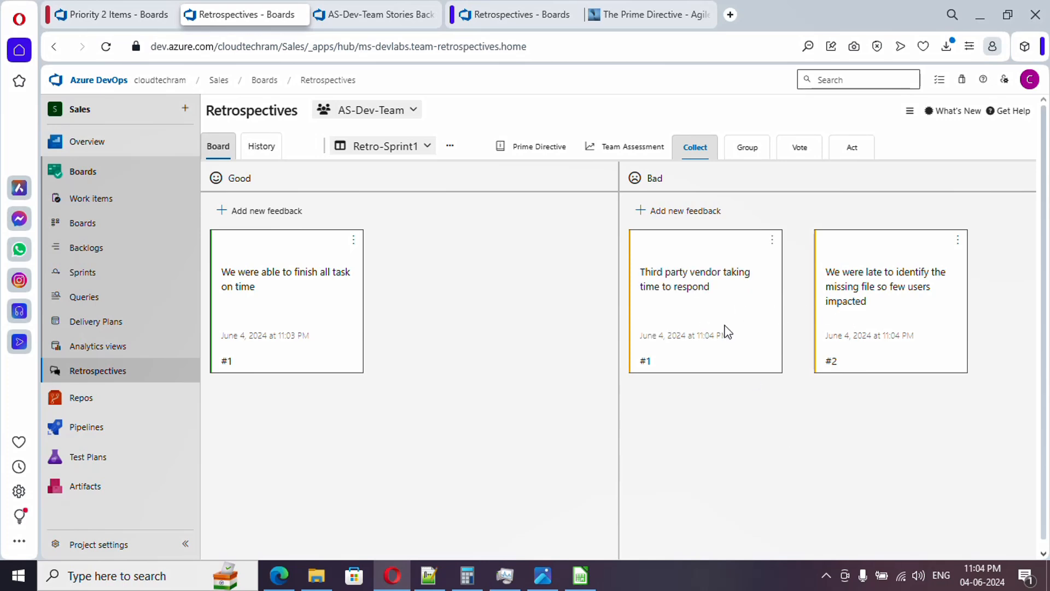
{"action": "mouse_move", "coordinate": [670, 281]}
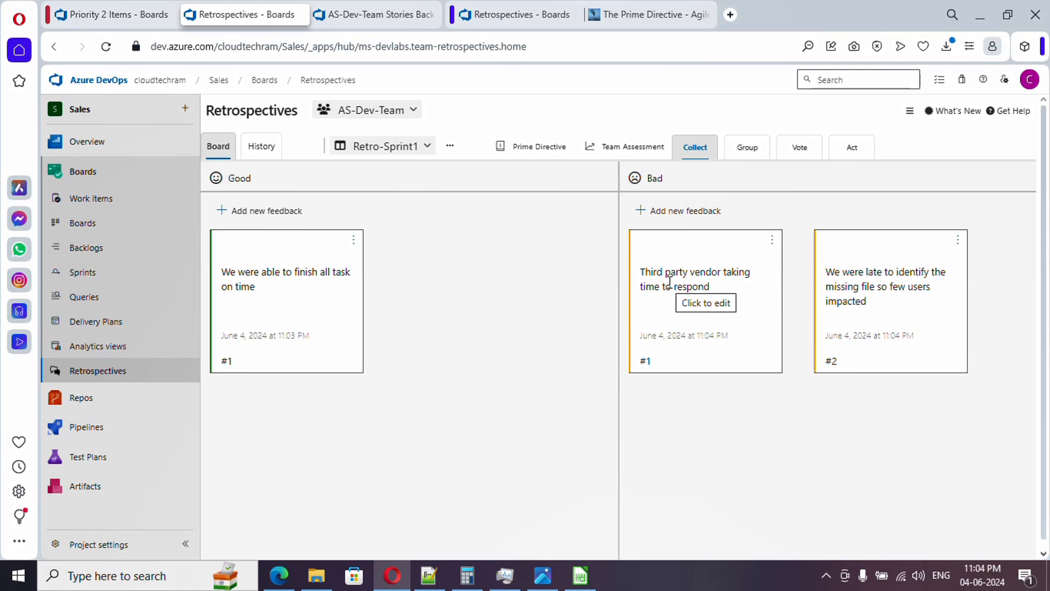
{"action": "mouse_move", "coordinate": [680, 278]}
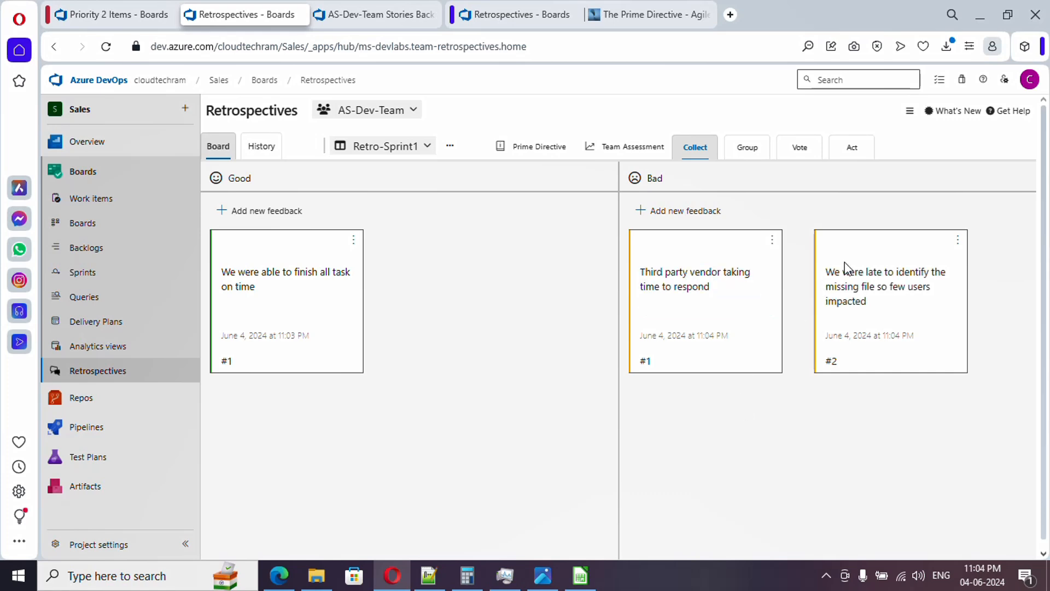
{"action": "mouse_move", "coordinate": [856, 381]}
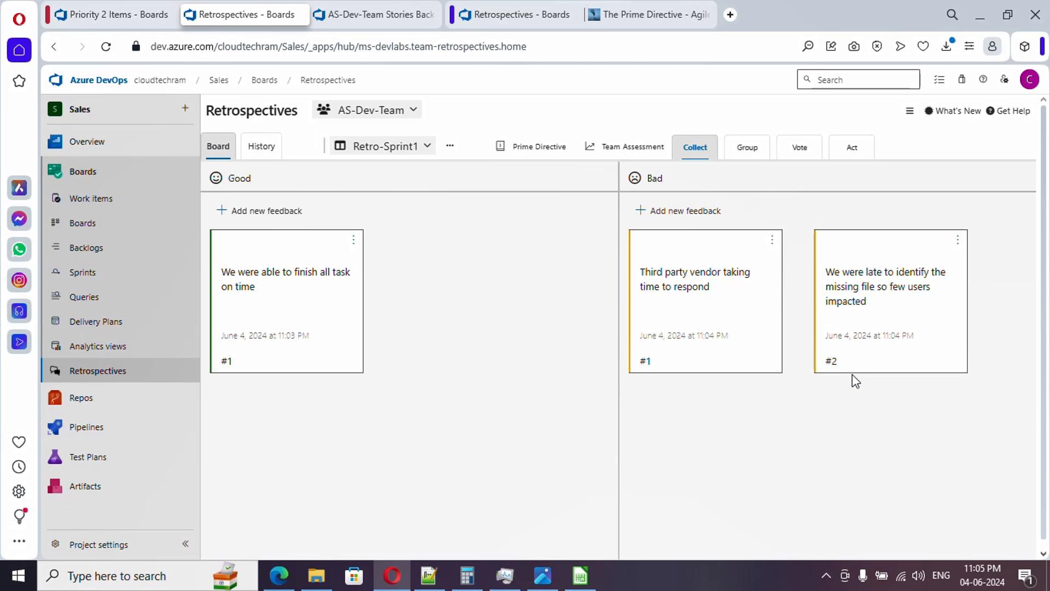
{"action": "mouse_move", "coordinate": [883, 290]}
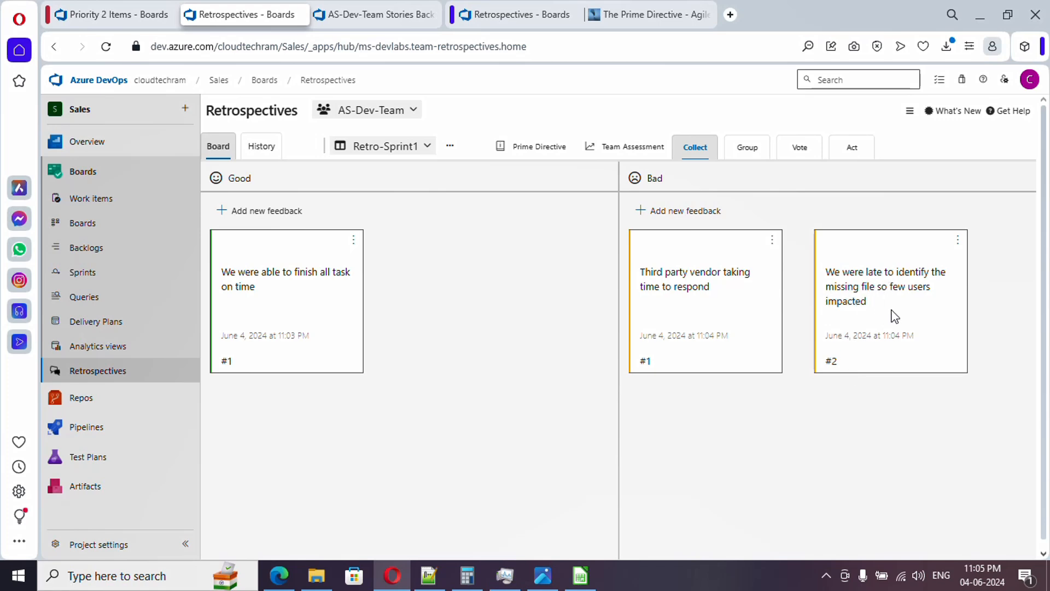
{"action": "mouse_move", "coordinate": [891, 319]}
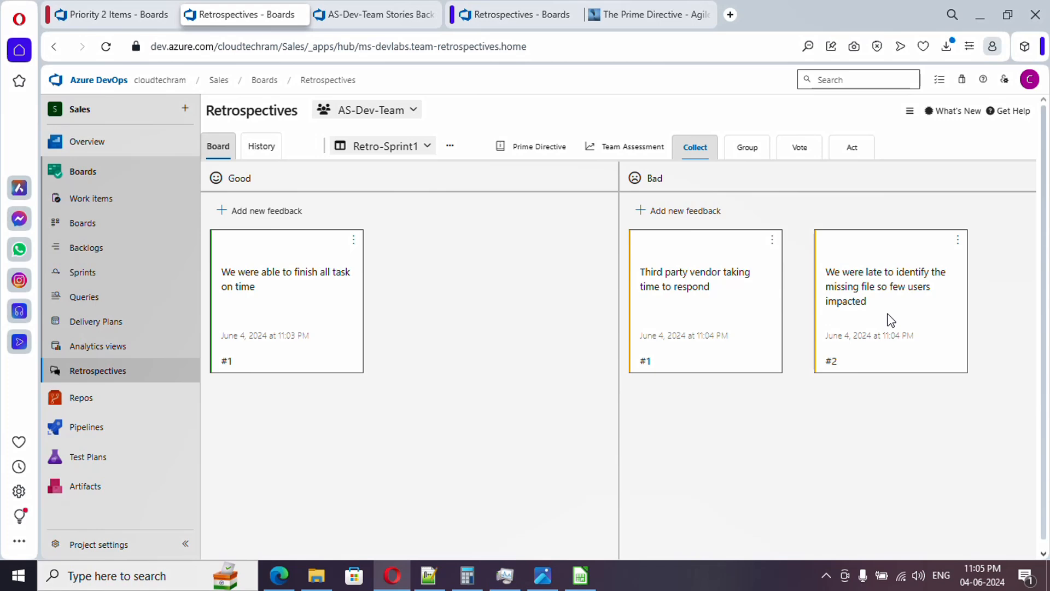
{"action": "mouse_move", "coordinate": [874, 418]}
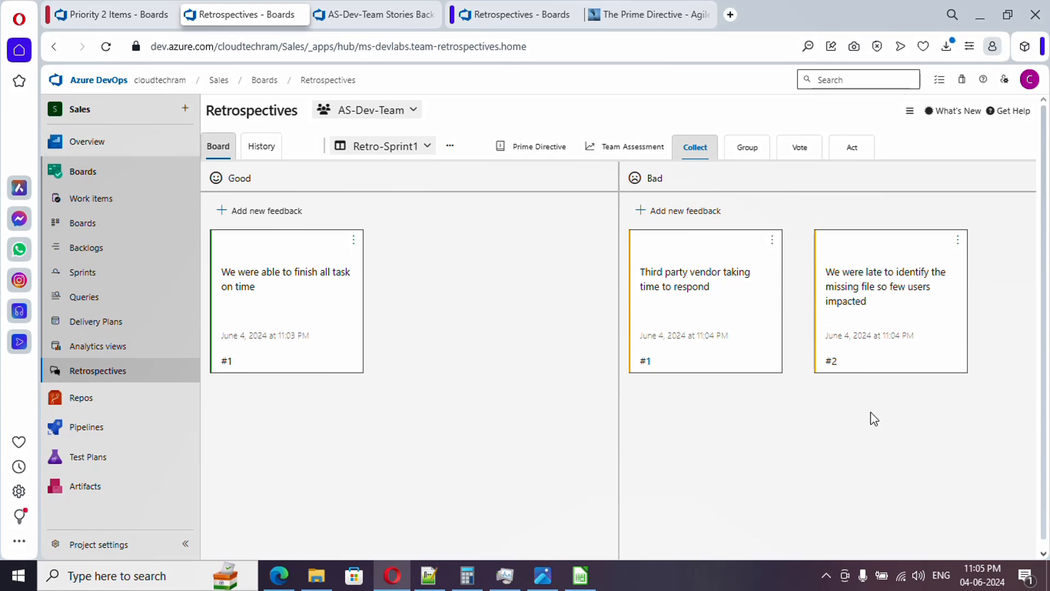
{"action": "scroll", "scroll_direction": "up", "scroll_amount": 3}
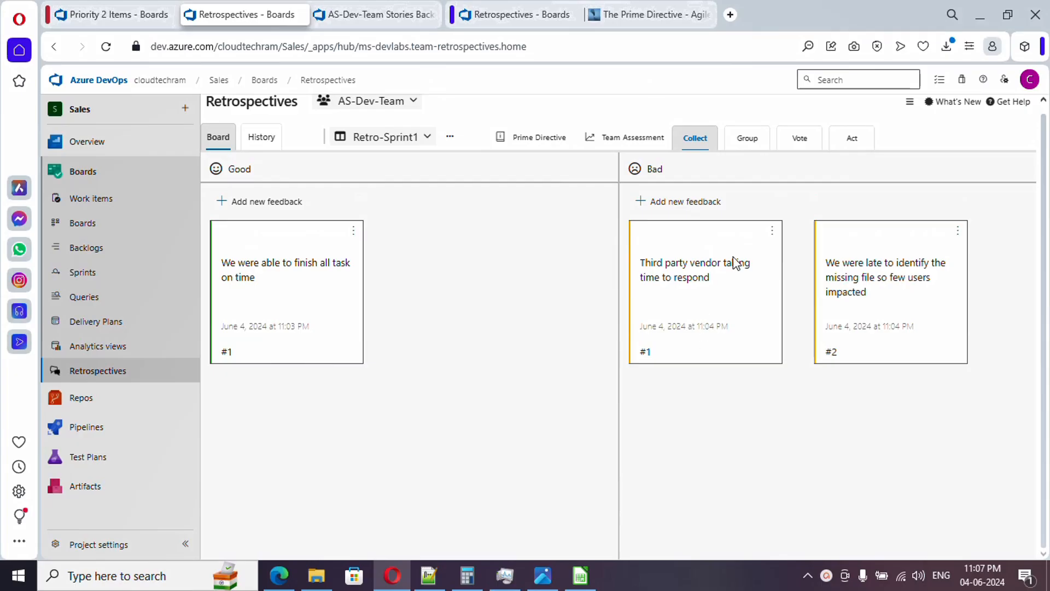
Step: Move Retro-Sprint1 into its Group phase and expand the grouped Bad cards
{"action": "left_click", "coordinate": [746, 138]}
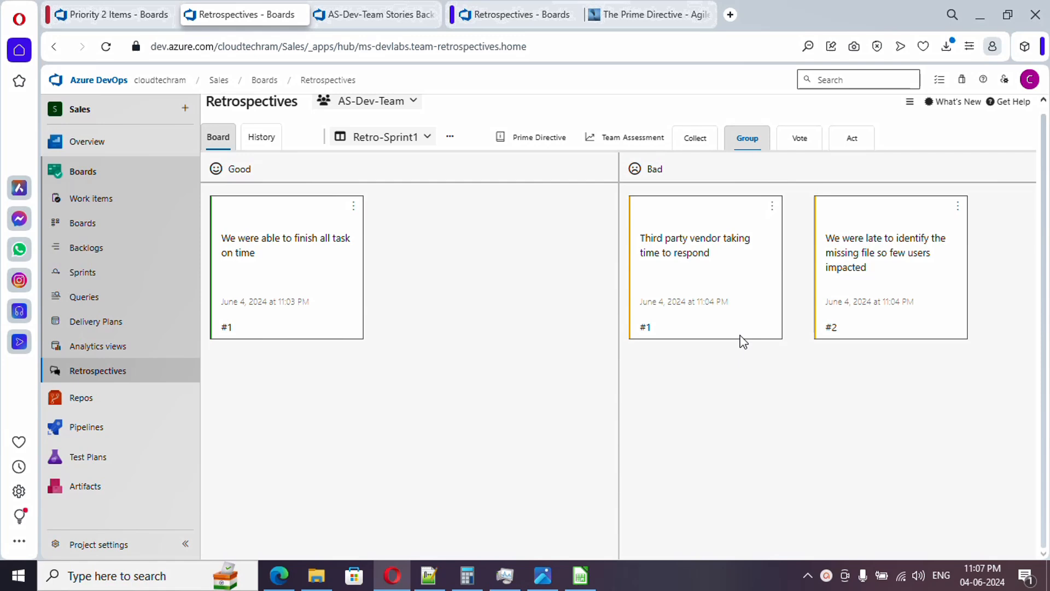
{"action": "mouse_move", "coordinate": [784, 374]}
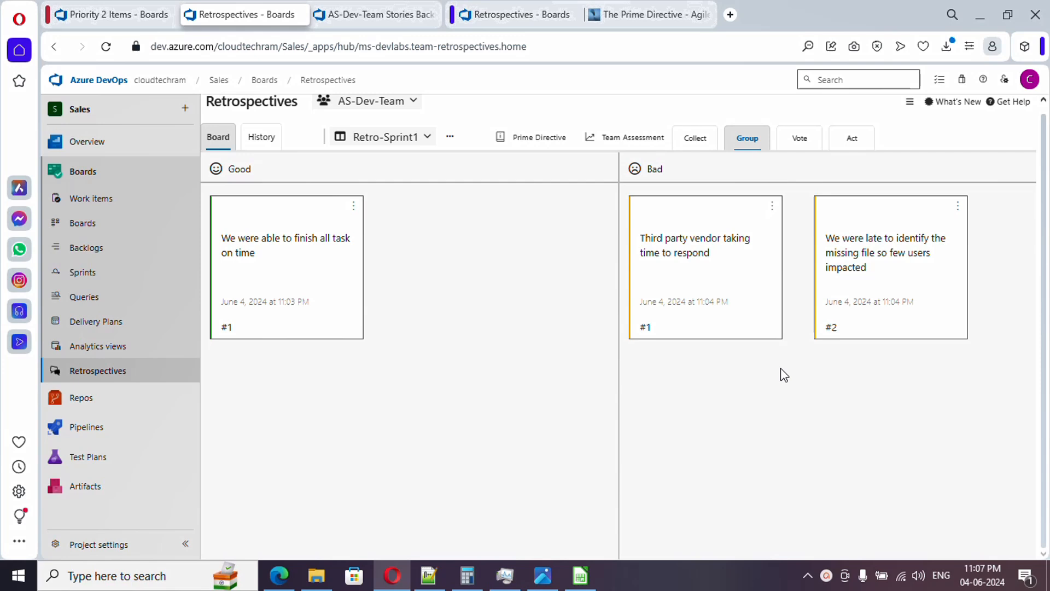
{"action": "mouse_move", "coordinate": [865, 214]}
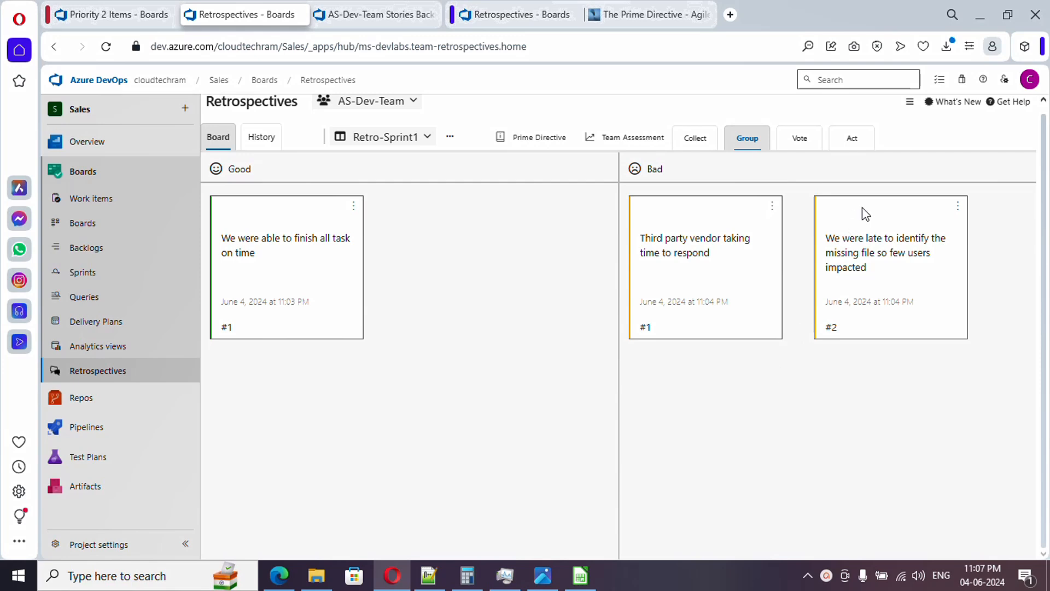
{"action": "mouse_move", "coordinate": [873, 216]}
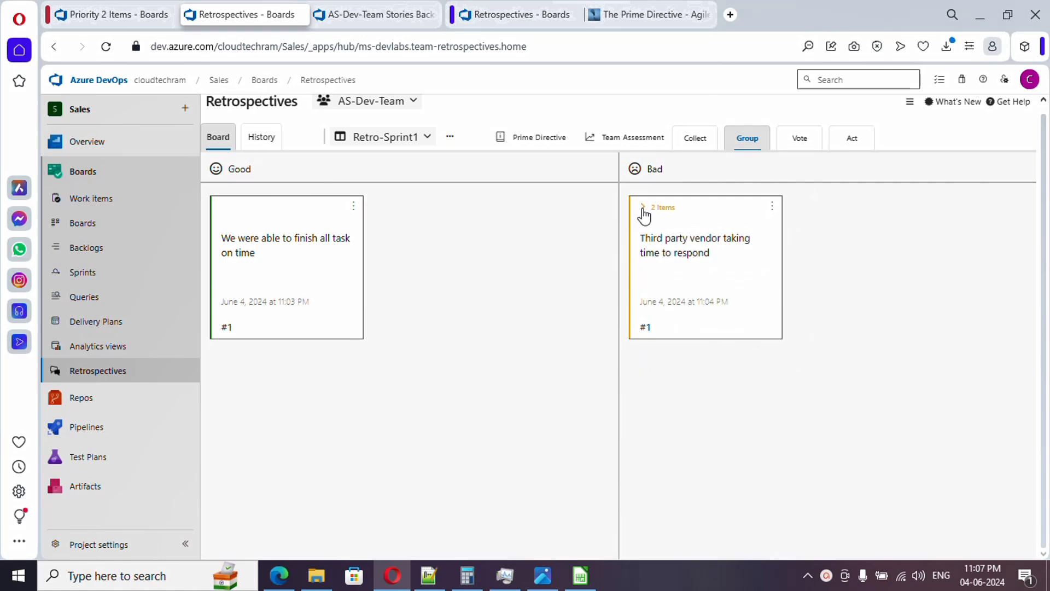
{"action": "left_click", "coordinate": [642, 213]}
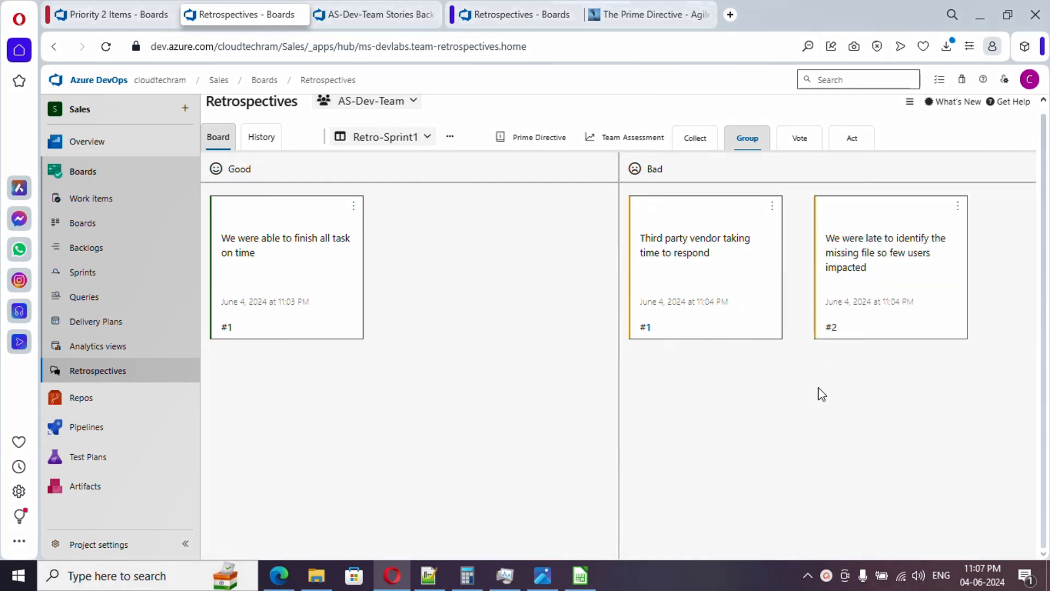
{"action": "mouse_move", "coordinate": [656, 349]}
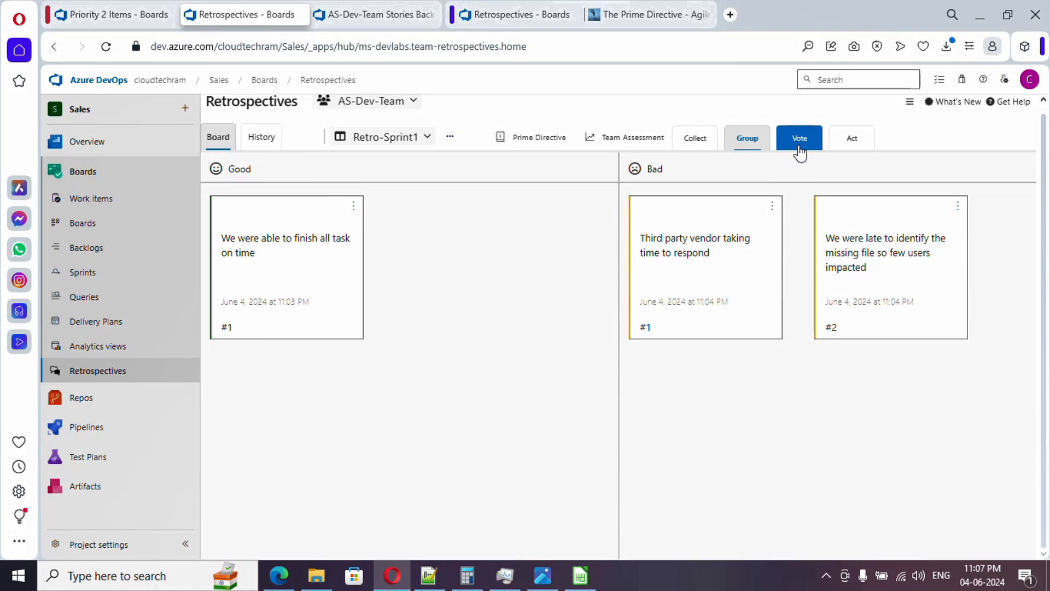
Step: In the Vote phase use all 4 votes: 2 on the missing-file card, 1 each on vendor-delay and on-time
{"action": "left_click", "coordinate": [798, 137]}
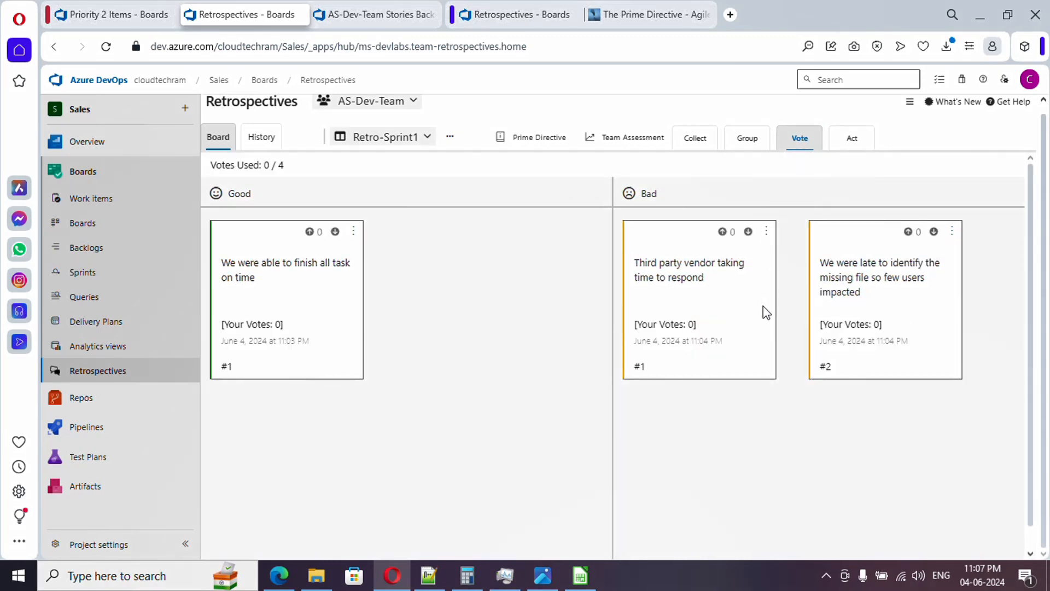
{"action": "mouse_move", "coordinate": [642, 415]}
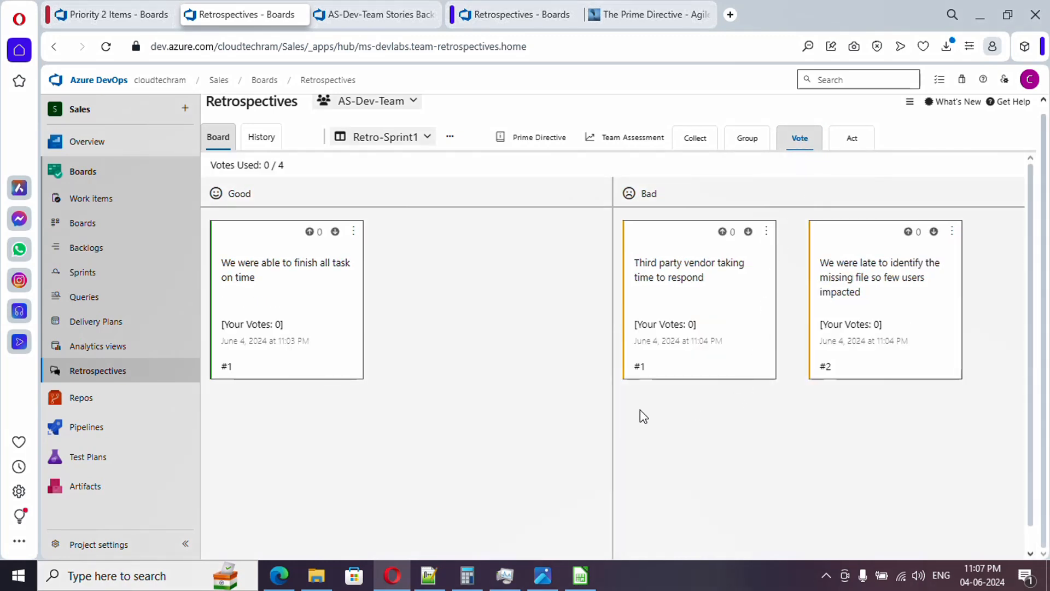
{"action": "mouse_move", "coordinate": [603, 421]}
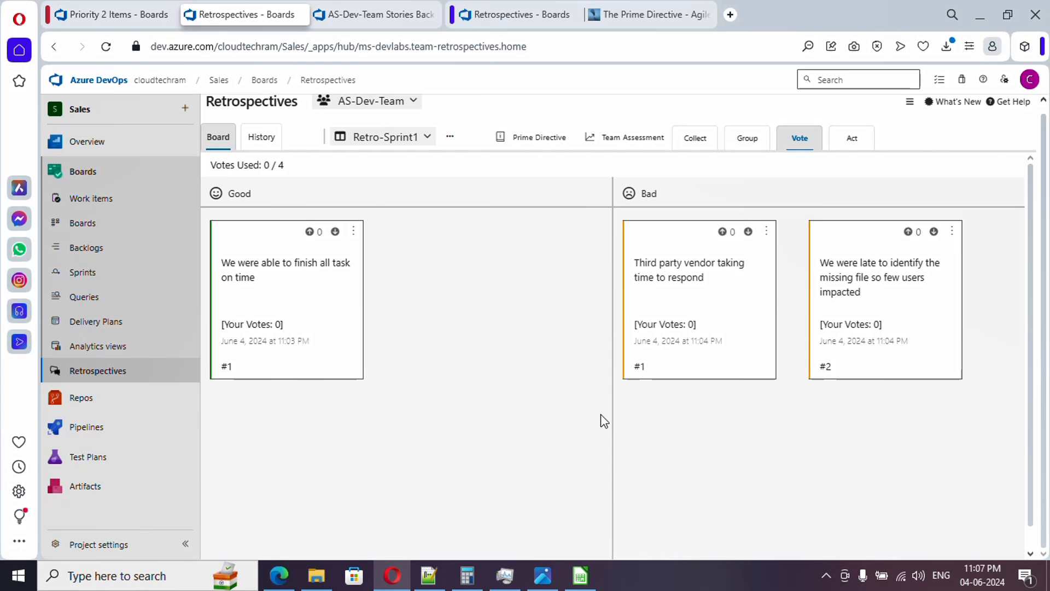
{"action": "mouse_move", "coordinate": [592, 421]}
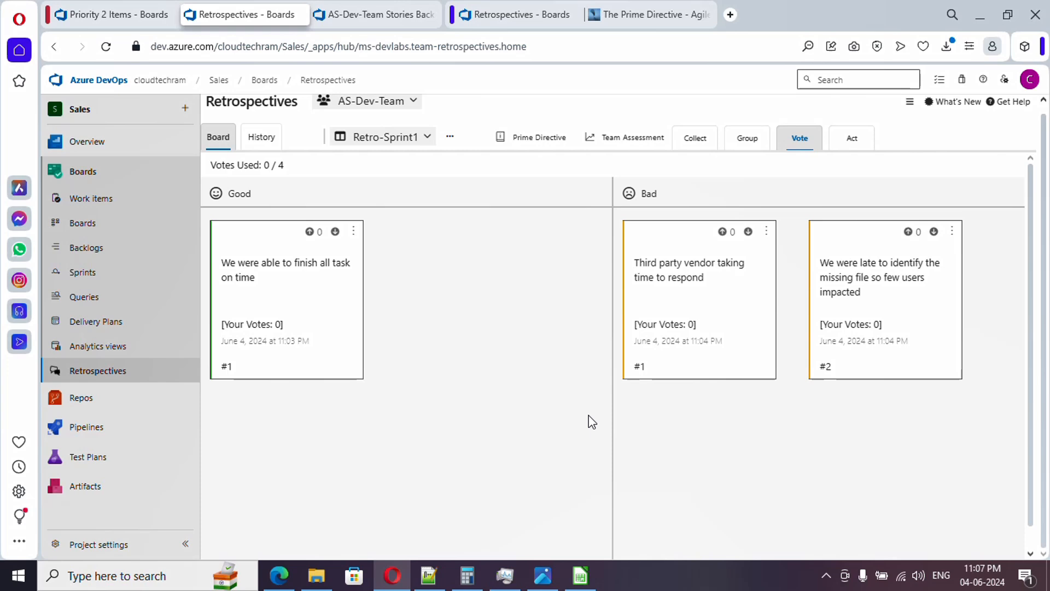
{"action": "mouse_move", "coordinate": [911, 251]}
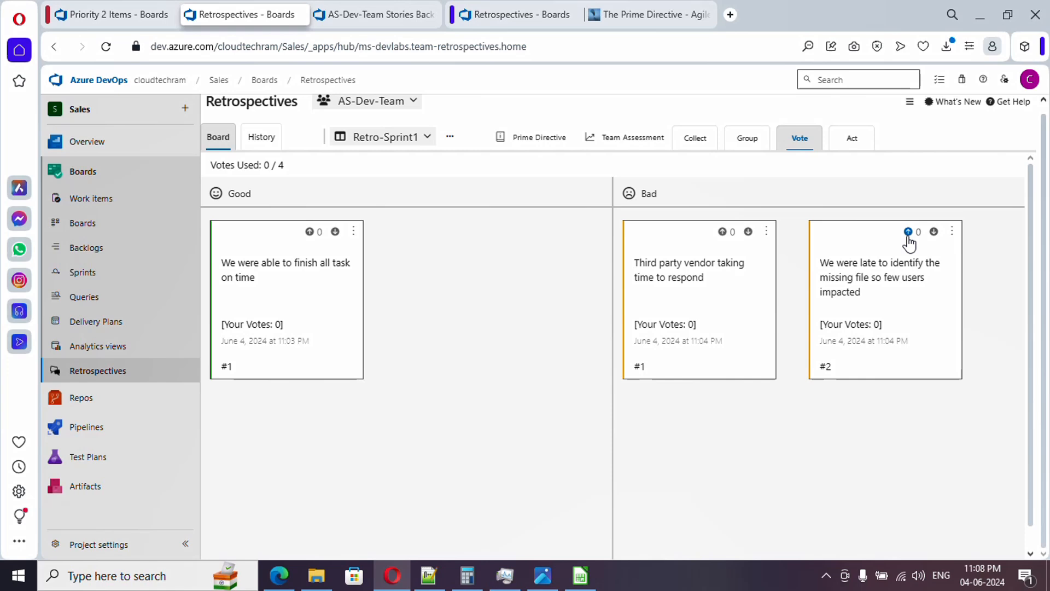
{"action": "mouse_move", "coordinate": [909, 232]}
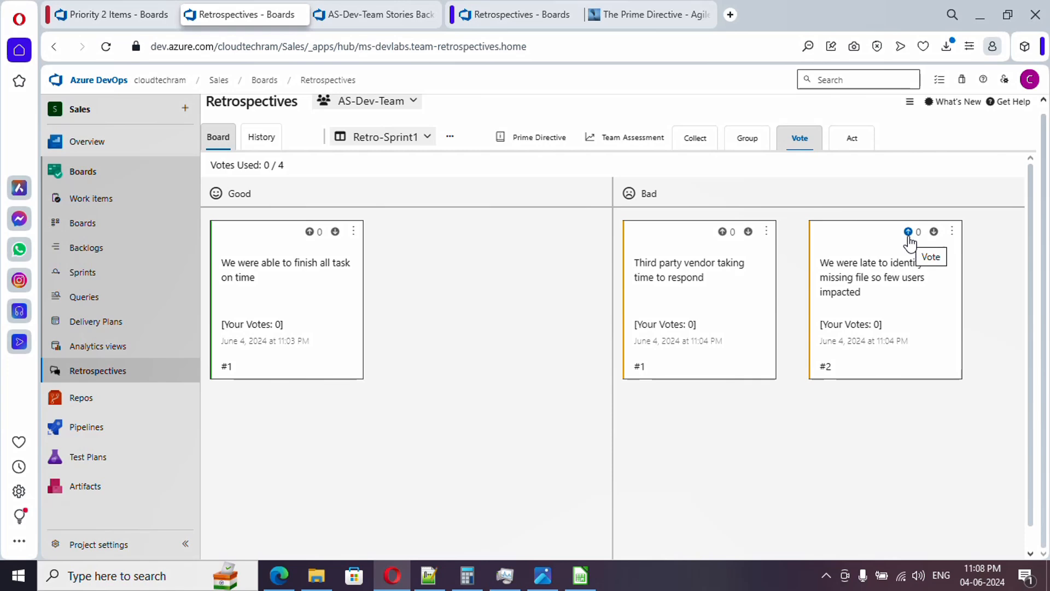
{"action": "left_click", "coordinate": [908, 231]}
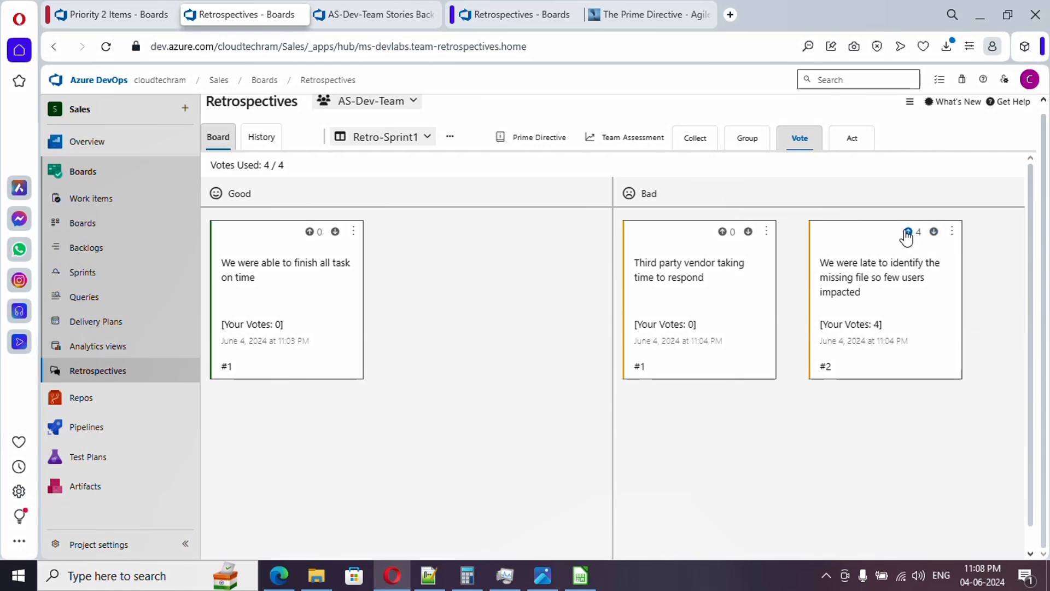
{"action": "mouse_move", "coordinate": [911, 238]}
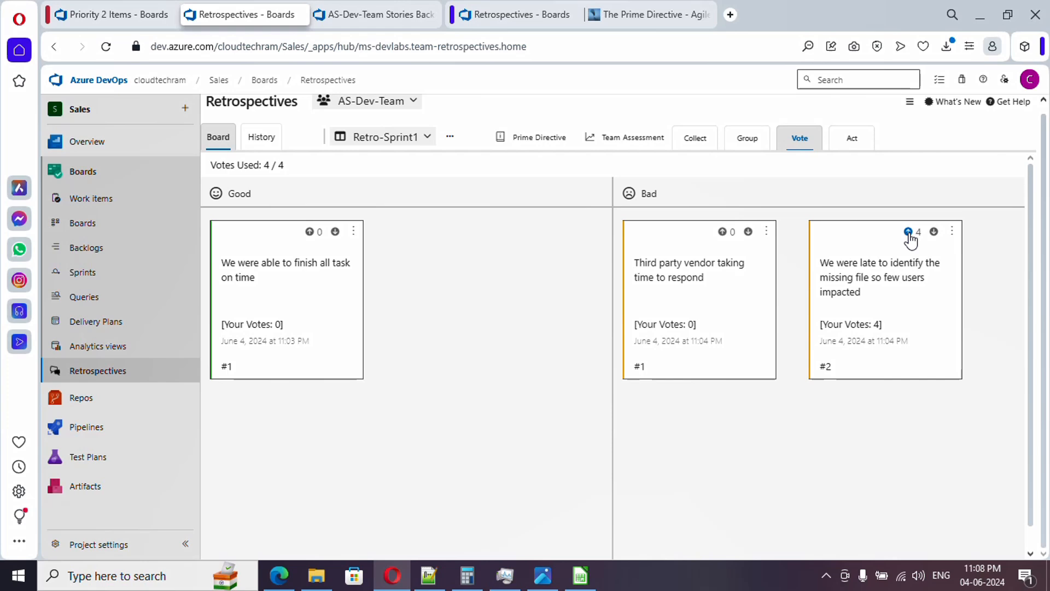
{"action": "mouse_move", "coordinate": [909, 233]}
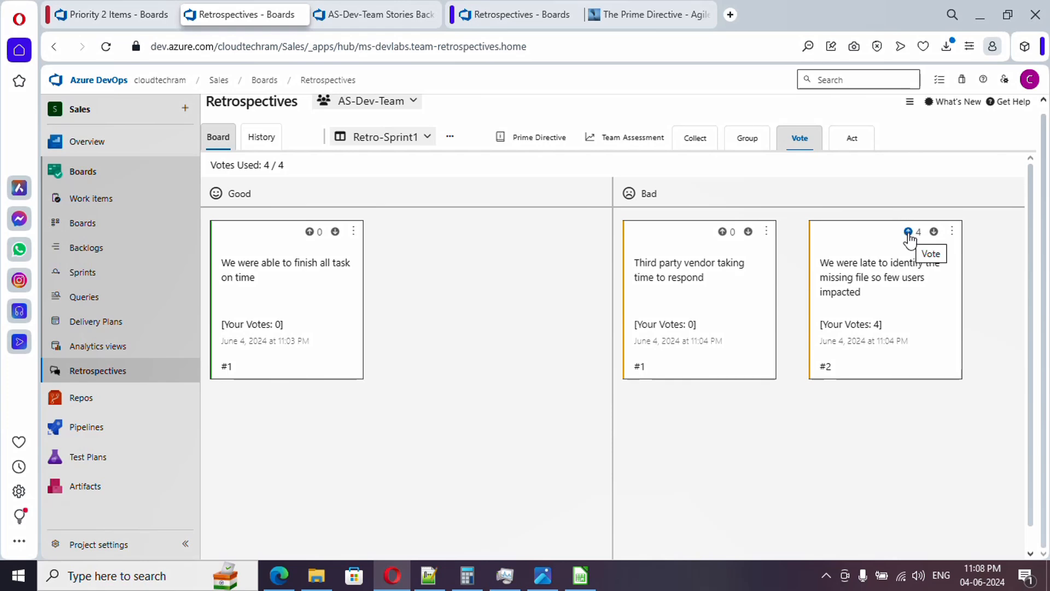
{"action": "mouse_move", "coordinate": [936, 248]}
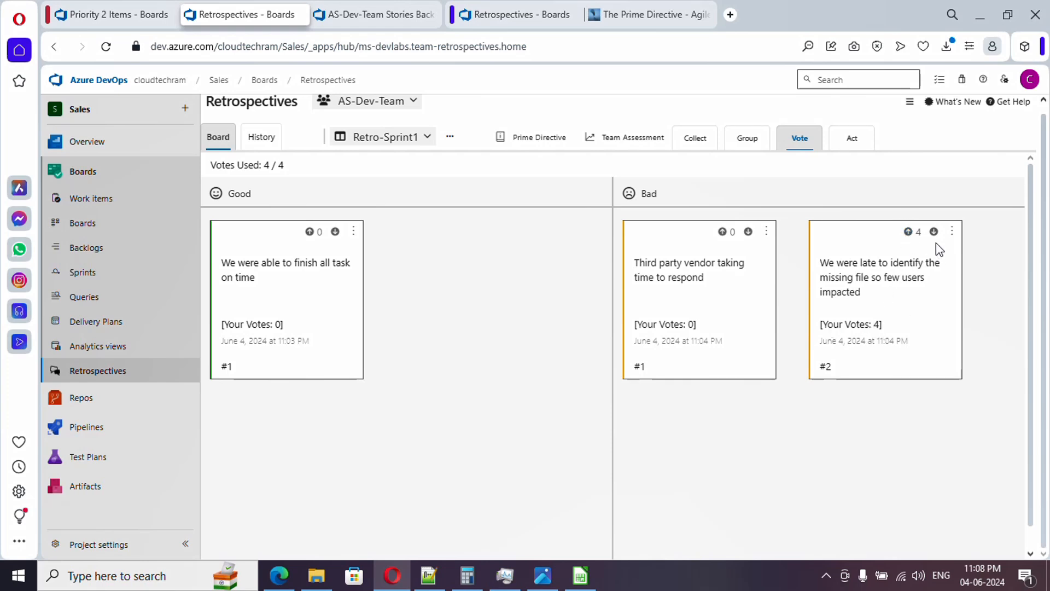
{"action": "left_click", "coordinate": [933, 231]}
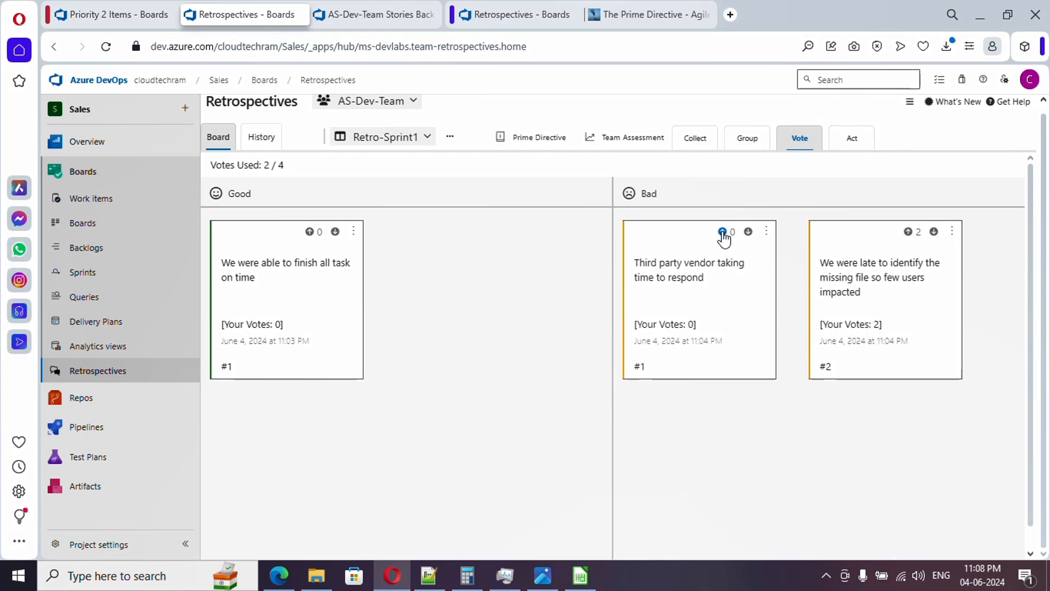
{"action": "left_click", "coordinate": [723, 231]}
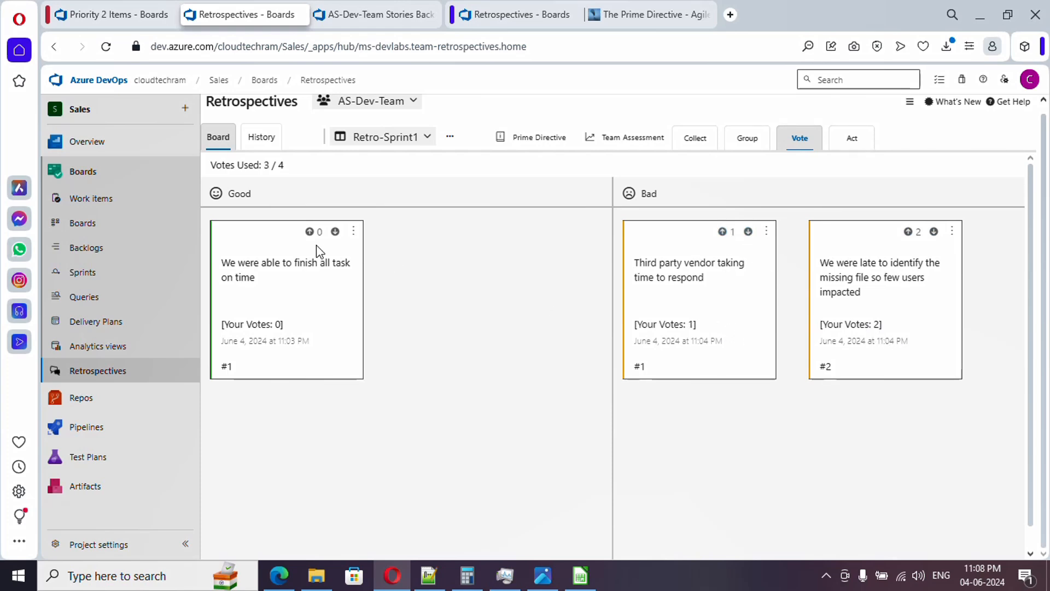
{"action": "left_click", "coordinate": [310, 230]}
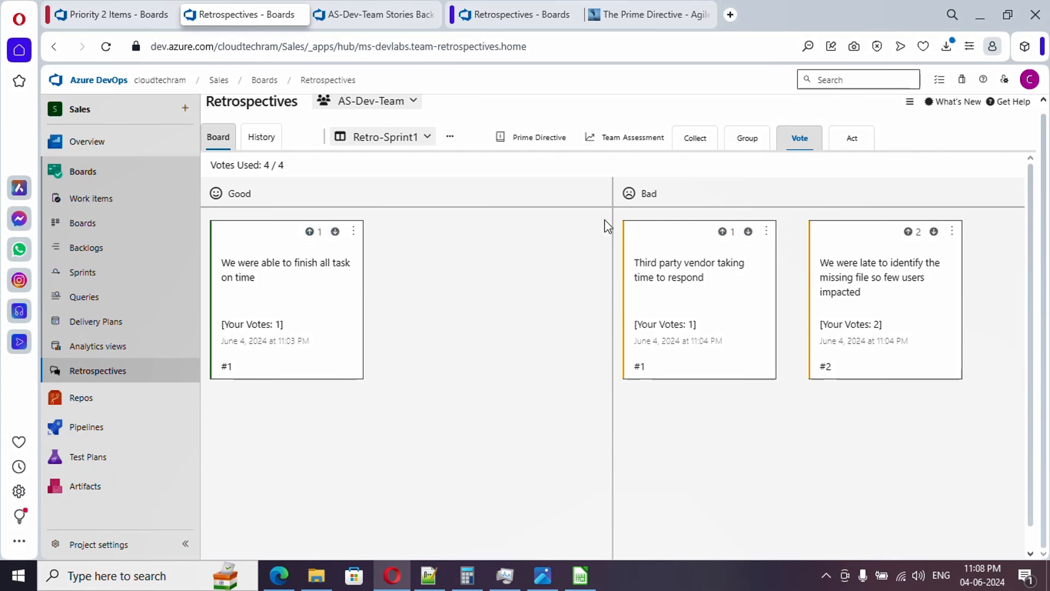
{"action": "mouse_move", "coordinate": [677, 337]}
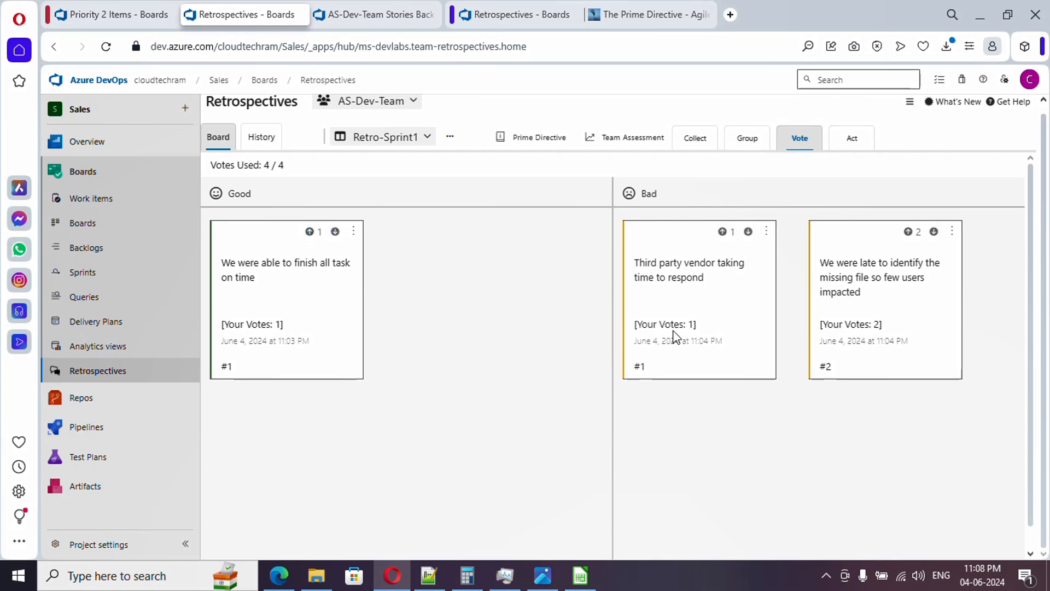
{"action": "mouse_move", "coordinate": [689, 313]}
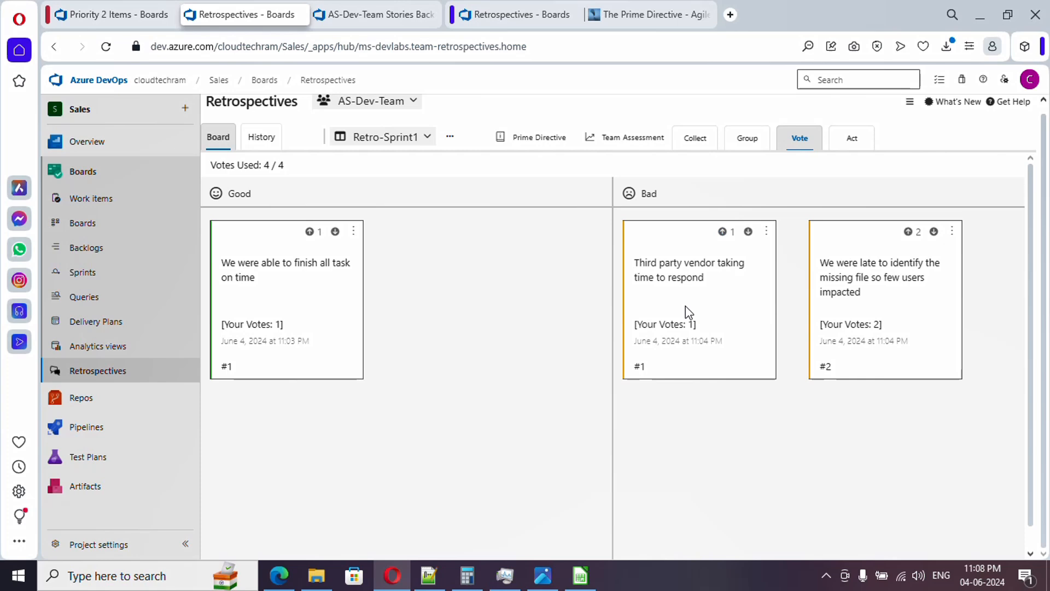
{"action": "left_click", "coordinate": [852, 138]}
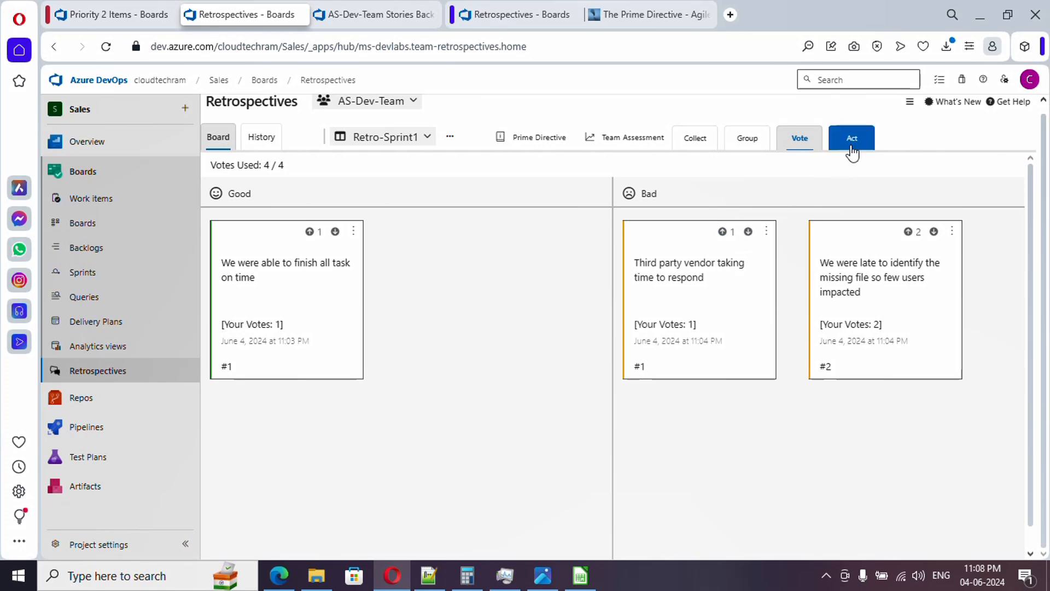
Step: Move Retro-Sprint1 into its Act phase and start Focus Mode on the two-vote missing-file card
{"action": "left_click", "coordinate": [851, 138]}
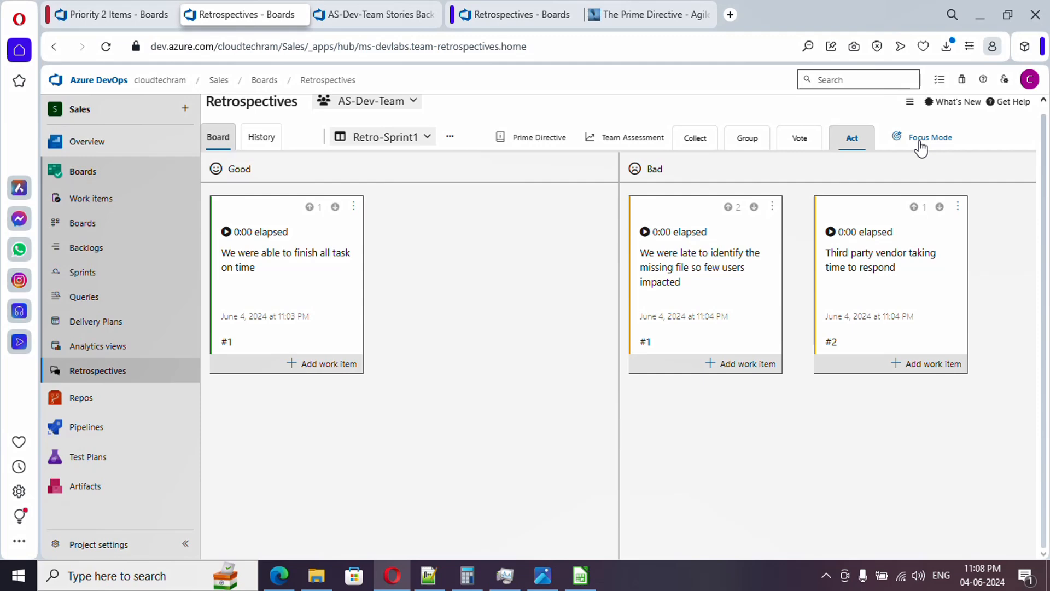
{"action": "mouse_move", "coordinate": [929, 137]}
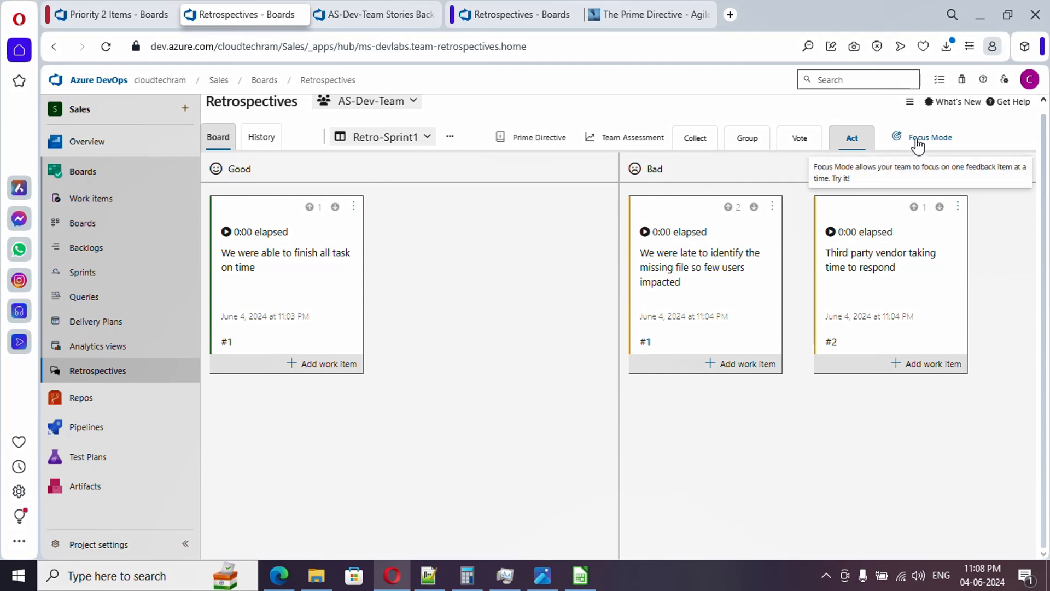
{"action": "left_click", "coordinate": [929, 137]}
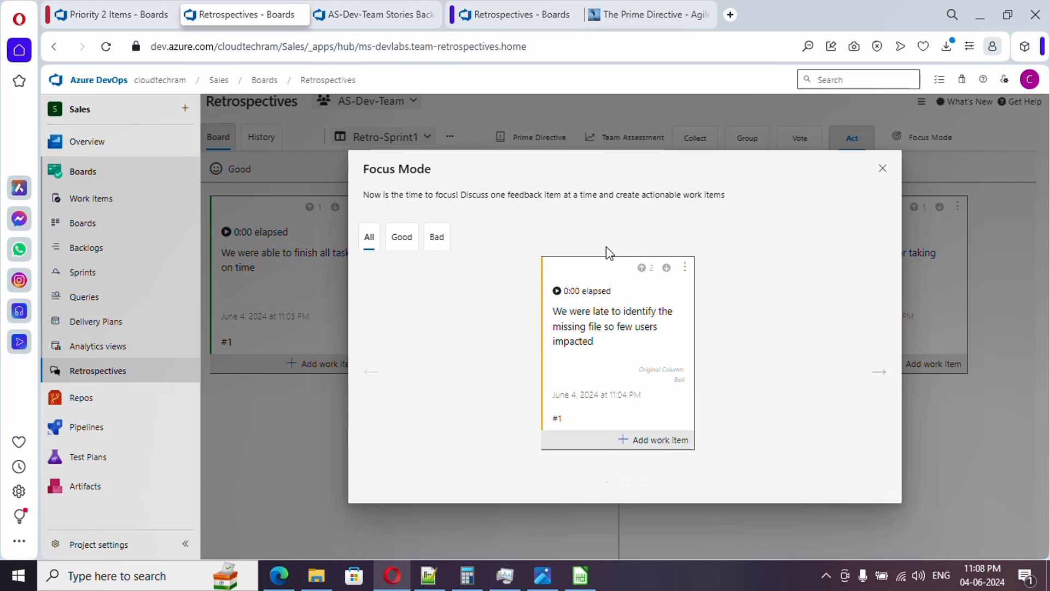
{"action": "mouse_move", "coordinate": [495, 270]}
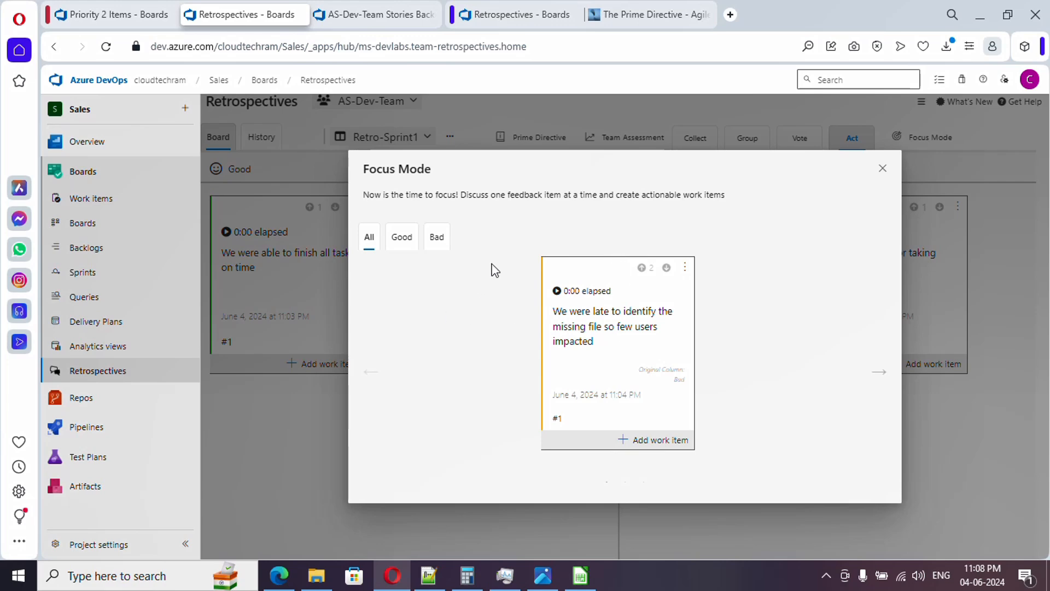
{"action": "mouse_move", "coordinate": [714, 325]}
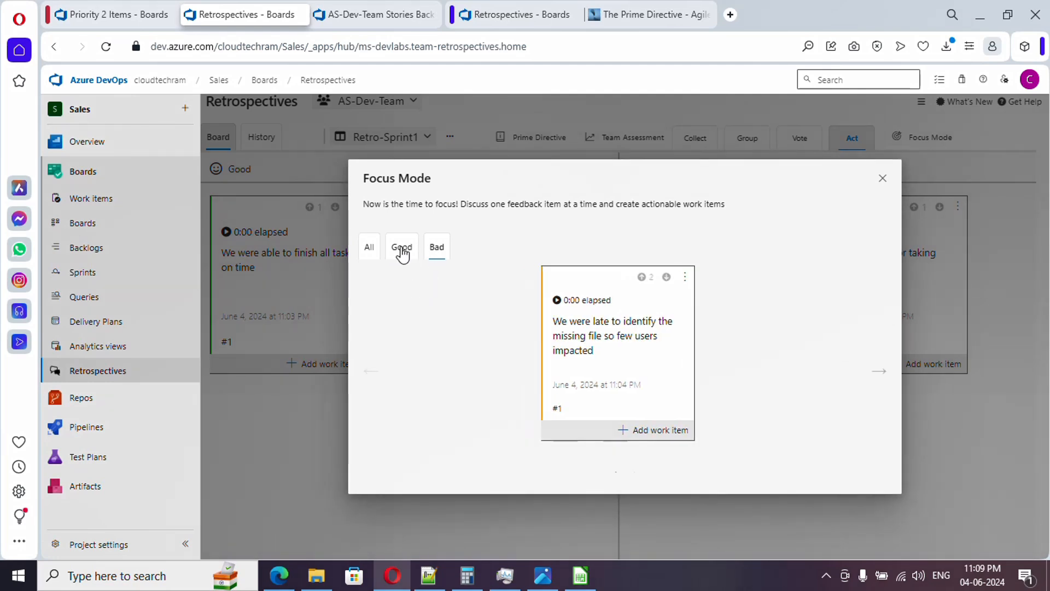
Step: Filter Focus Mode to the Good on-time card, then back to the Bad missing-file card
{"action": "left_click", "coordinate": [401, 246]}
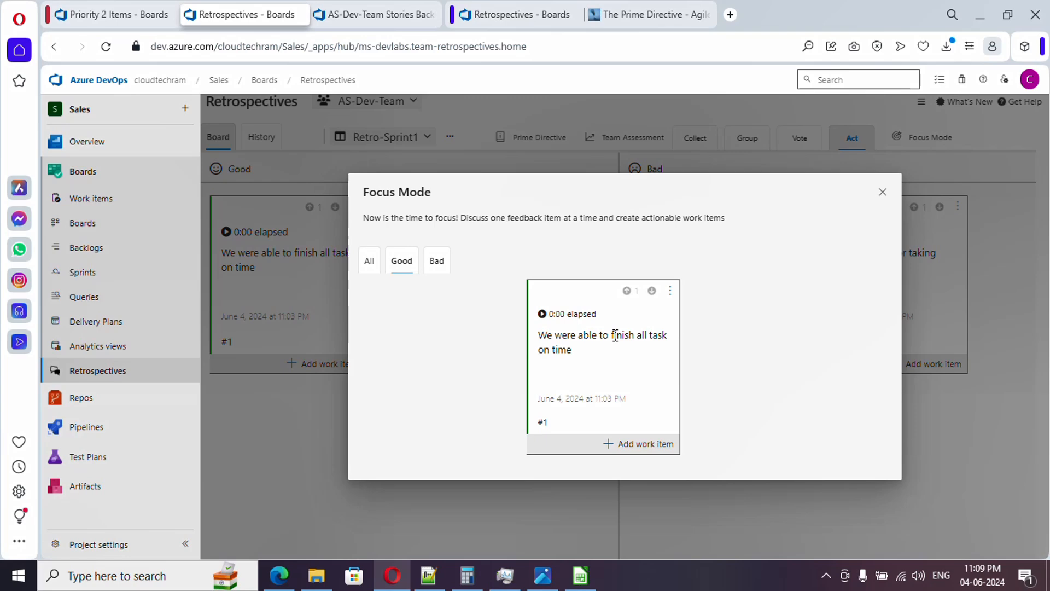
{"action": "mouse_move", "coordinate": [586, 338]}
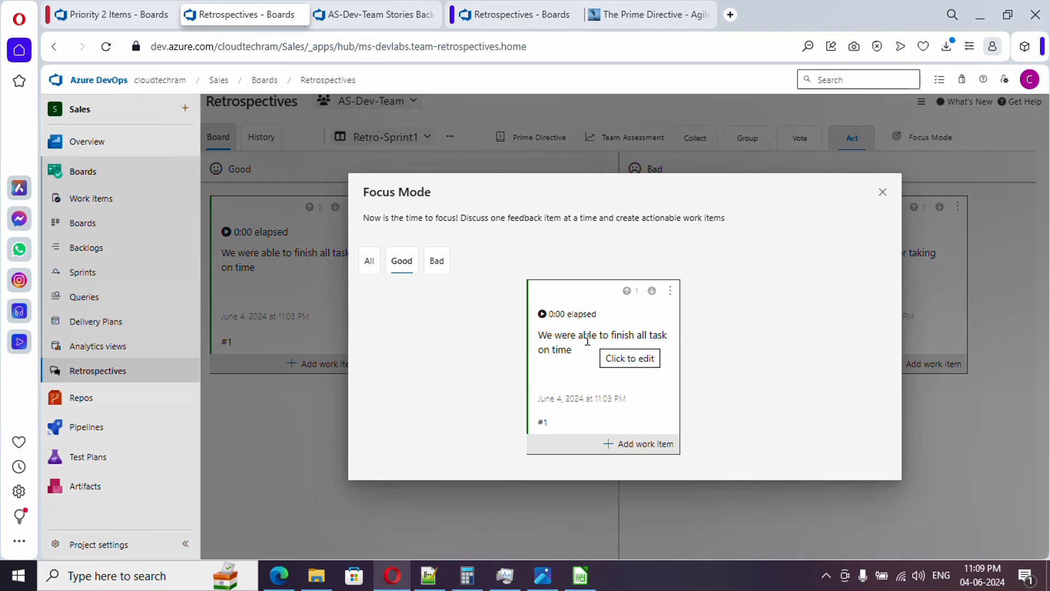
{"action": "left_click", "coordinate": [436, 260]}
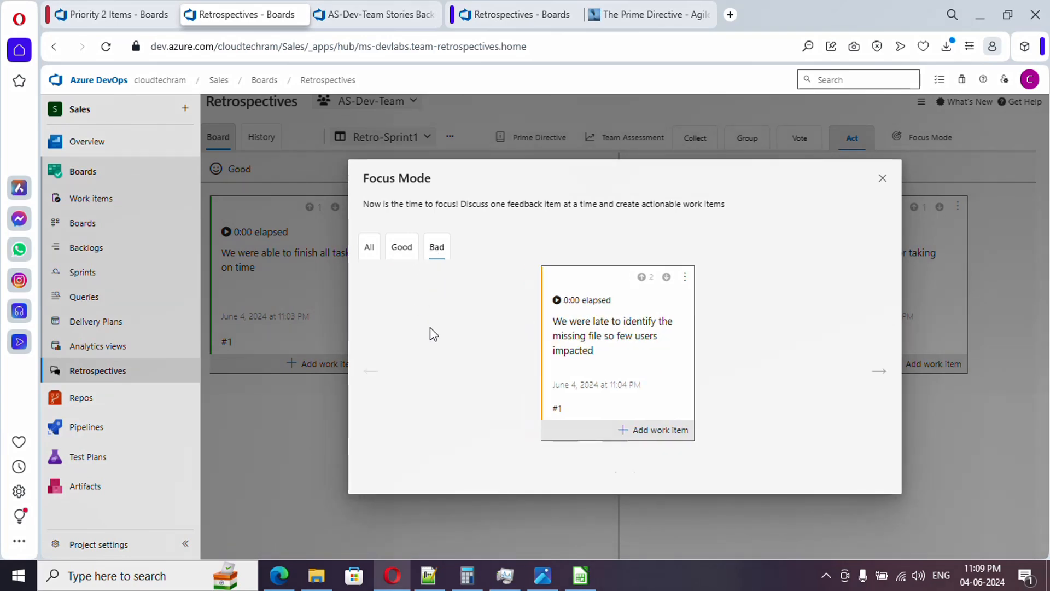
{"action": "mouse_move", "coordinate": [674, 336]}
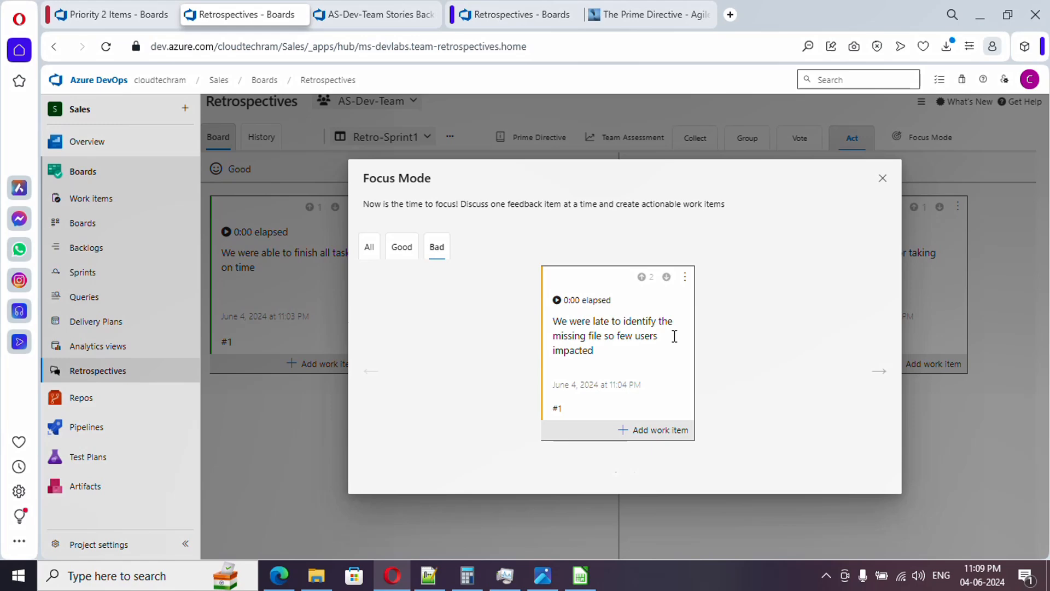
{"action": "mouse_move", "coordinate": [550, 360]}
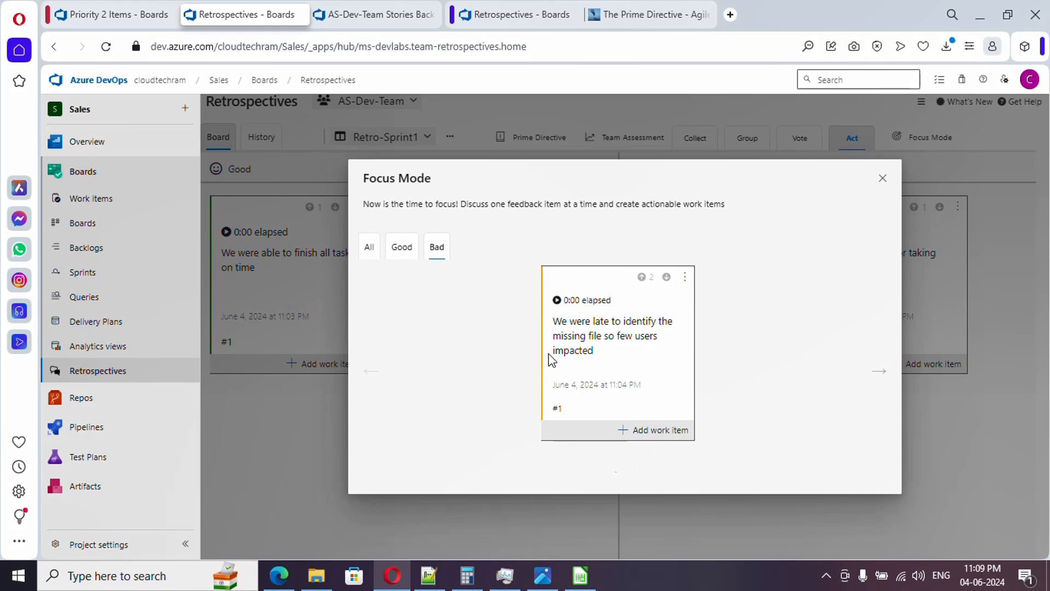
{"action": "mouse_move", "coordinate": [642, 341]}
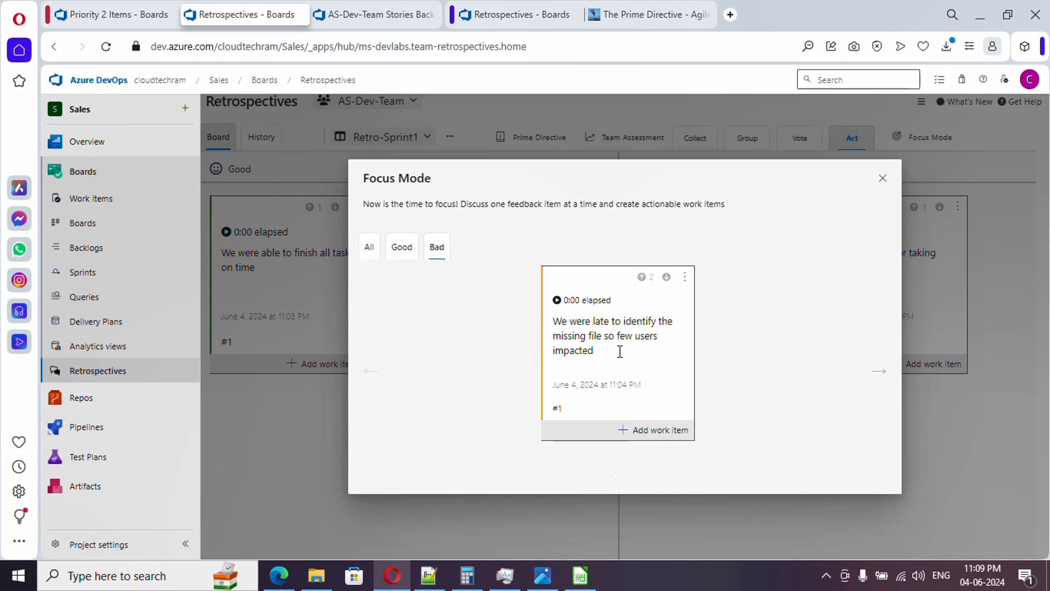
{"action": "mouse_move", "coordinate": [620, 351]}
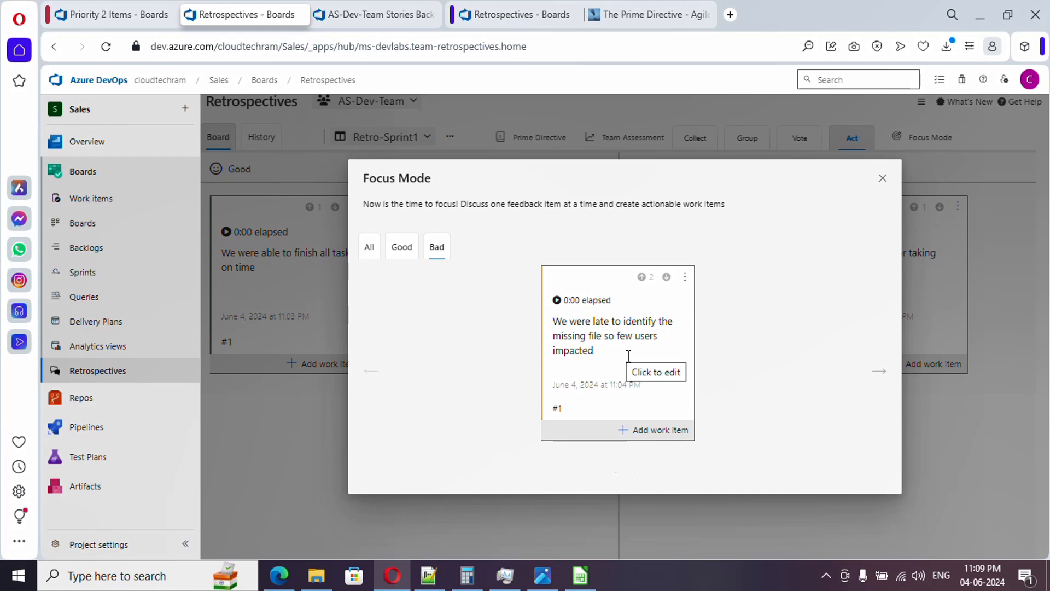
{"action": "mouse_move", "coordinate": [668, 437]}
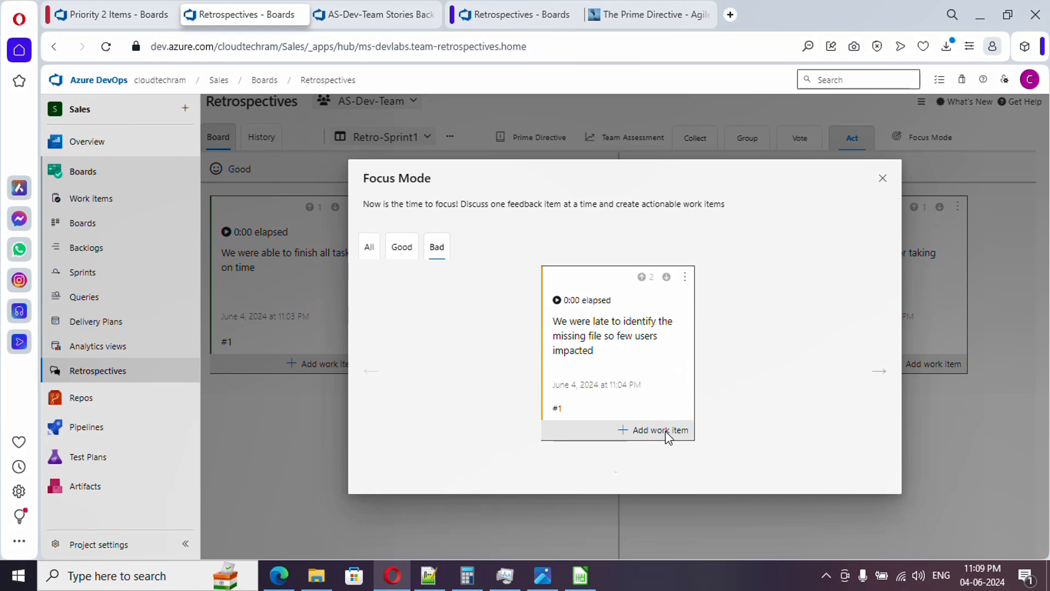
Step: Create a Task from the missing-file card titled to email via Azure Logic Apps if the file is missing before 5 AM UTC
{"action": "left_click", "coordinate": [659, 430]}
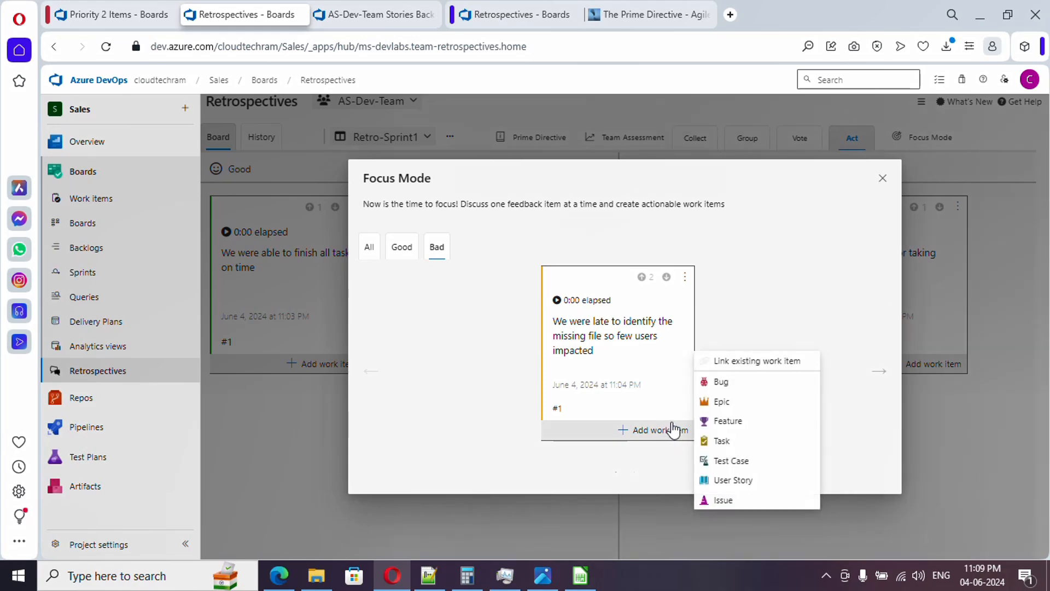
{"action": "mouse_move", "coordinate": [733, 480]}
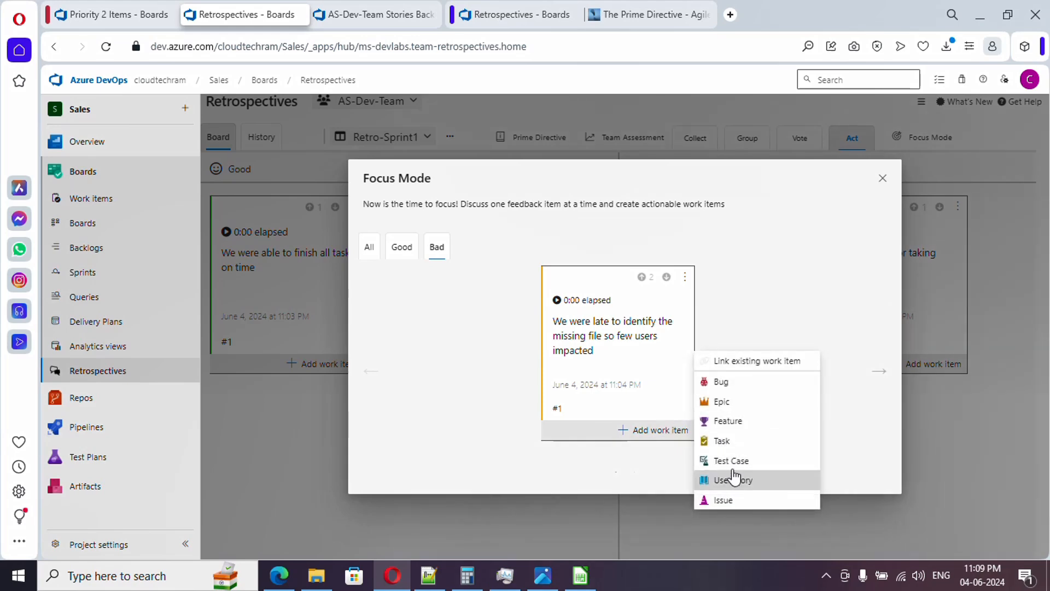
{"action": "left_click", "coordinate": [728, 451]}
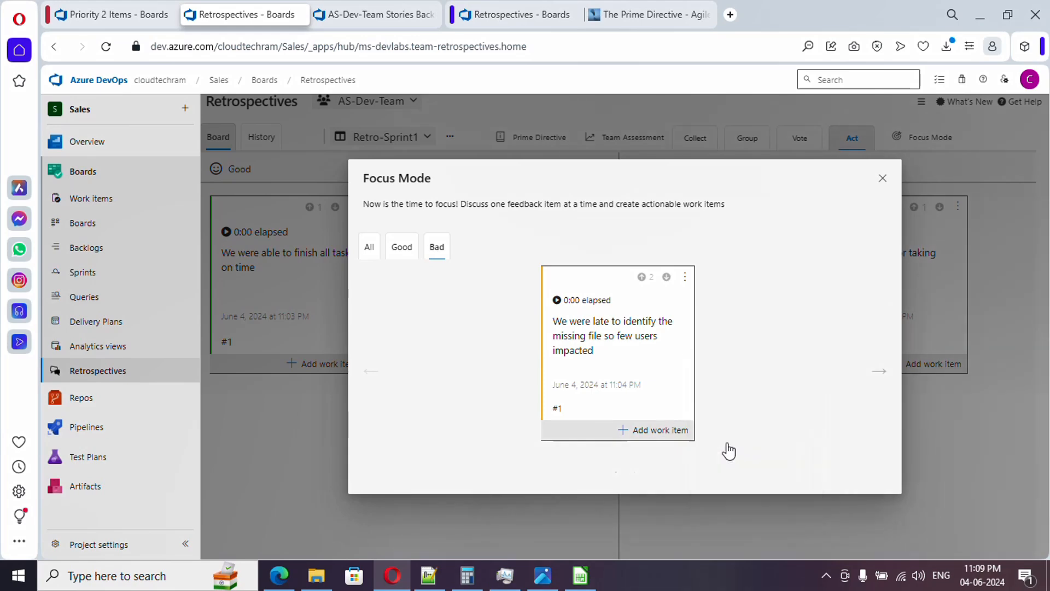
{"action": "left_click", "coordinate": [882, 179]}
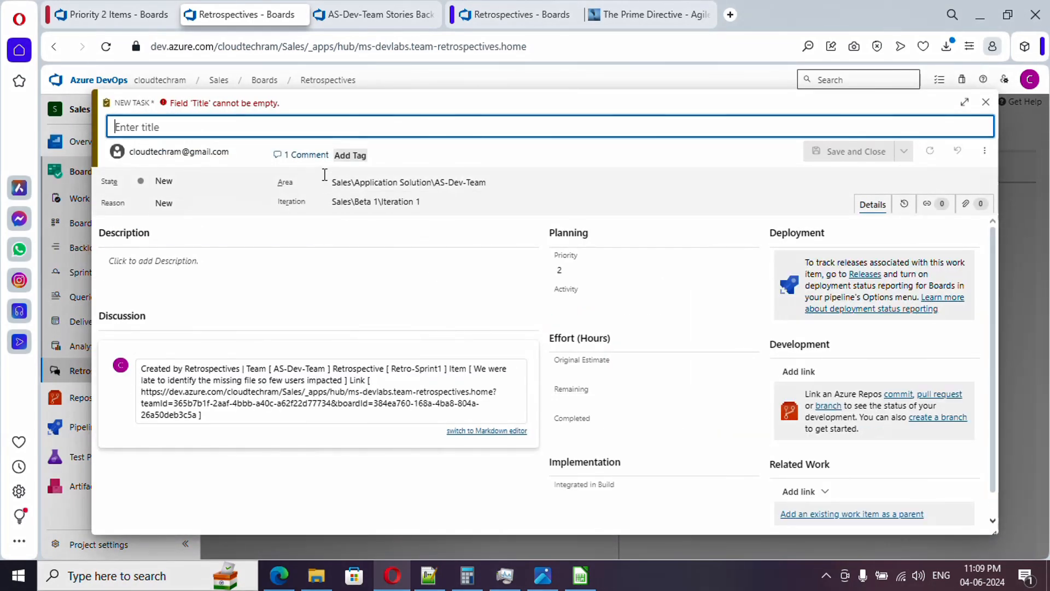
{"action": "type", "text": "Create an email logic in azure logic apps to mail incase if file is not available before 5 AM UTC"}
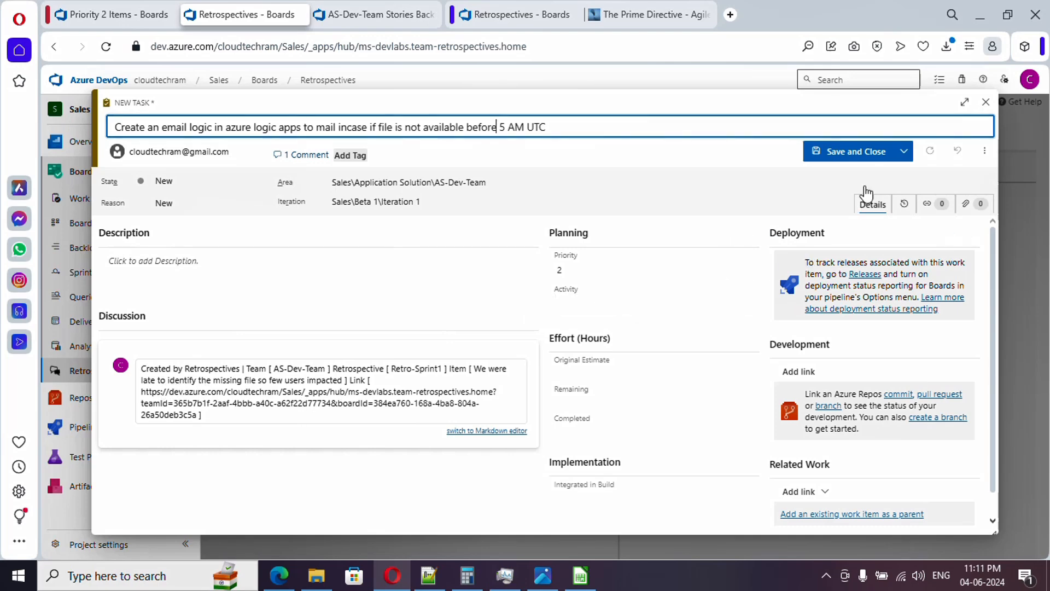
Step: Save the linked task, move to the vendor-delay card, then close Focus Mode back to the Act board
{"action": "left_click", "coordinate": [848, 151]}
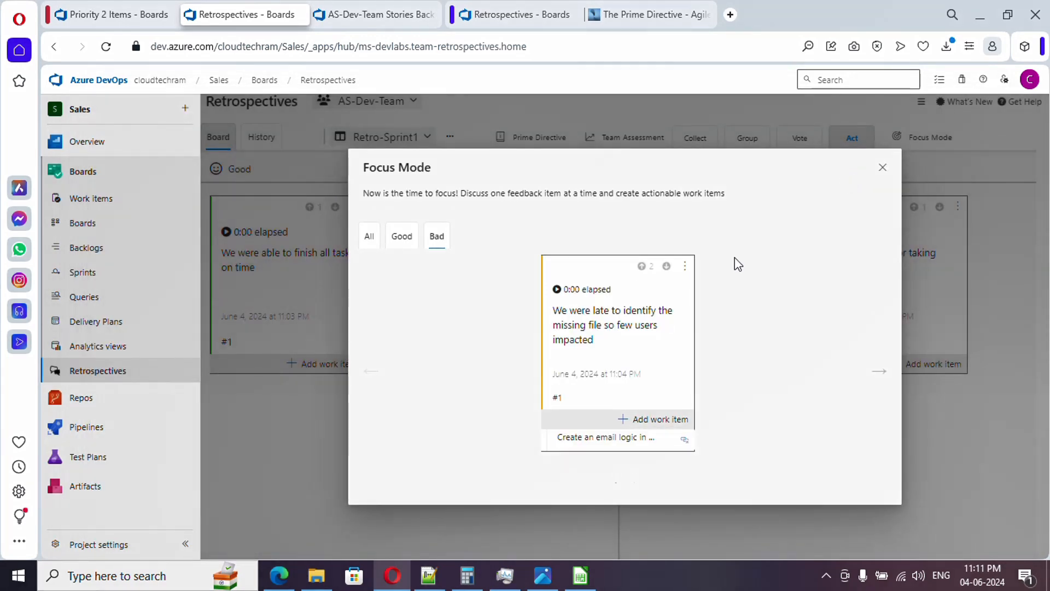
{"action": "mouse_move", "coordinate": [616, 442]}
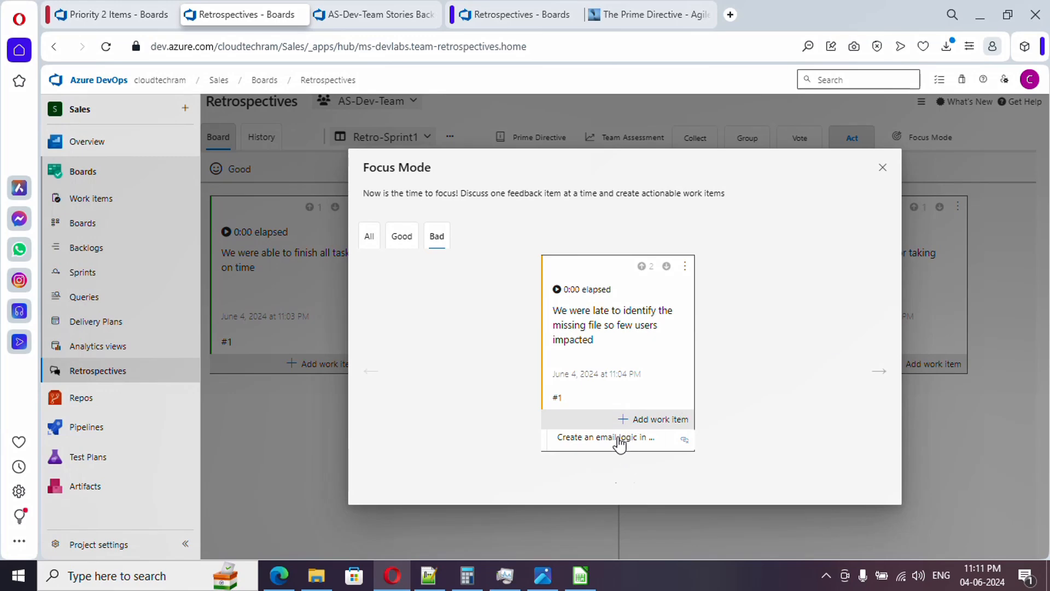
{"action": "mouse_move", "coordinate": [688, 448]}
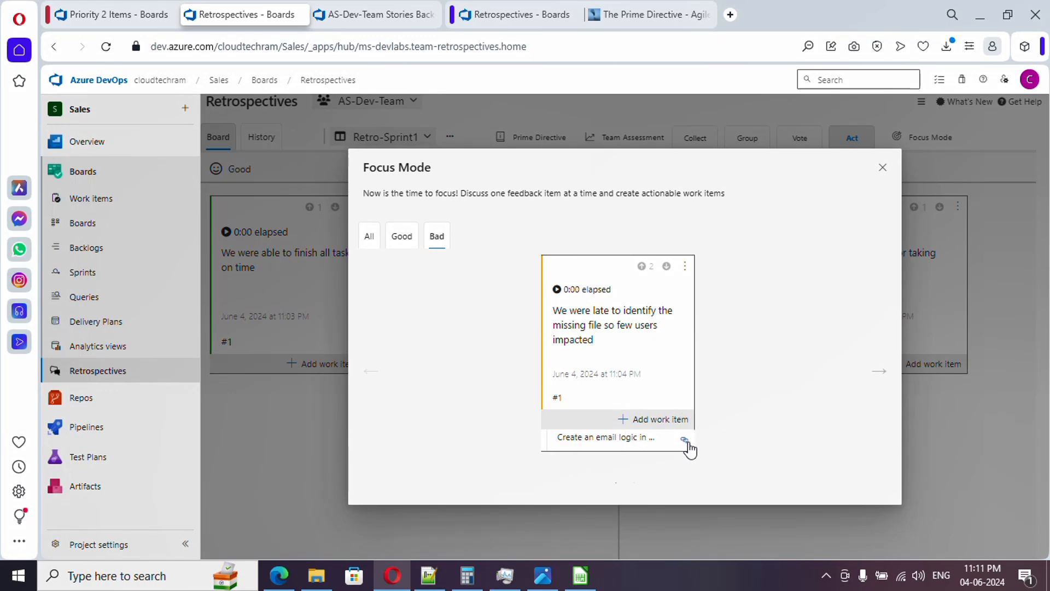
{"action": "mouse_move", "coordinate": [884, 372]}
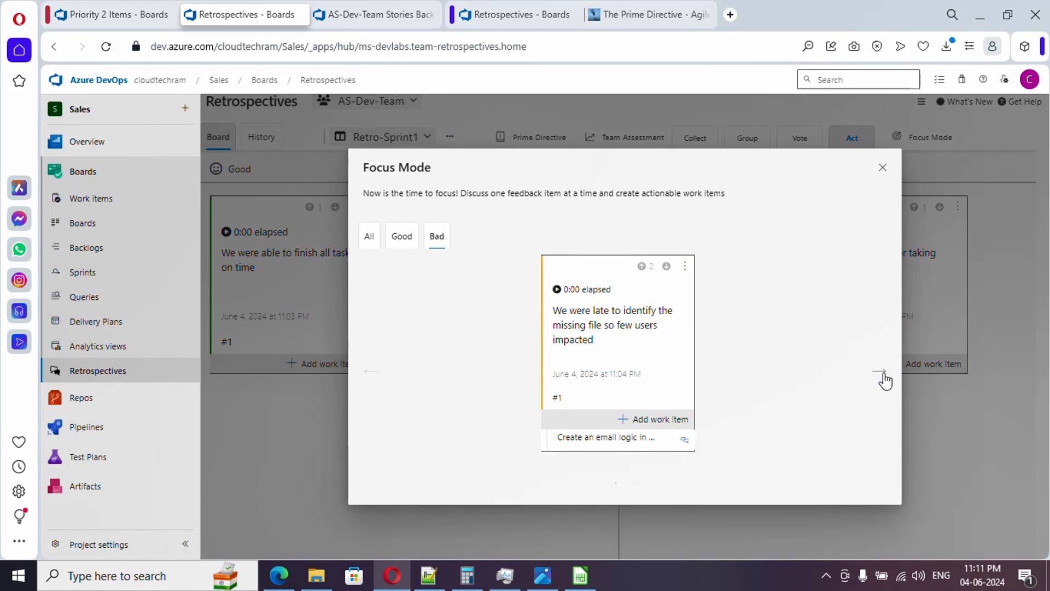
{"action": "left_click", "coordinate": [882, 371]}
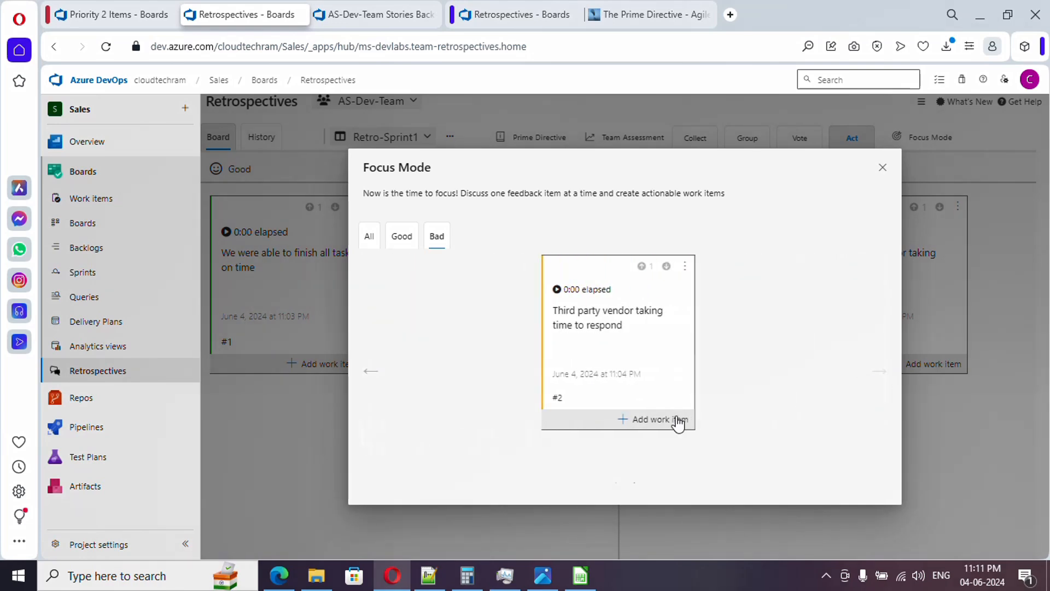
{"action": "left_click", "coordinate": [657, 419]}
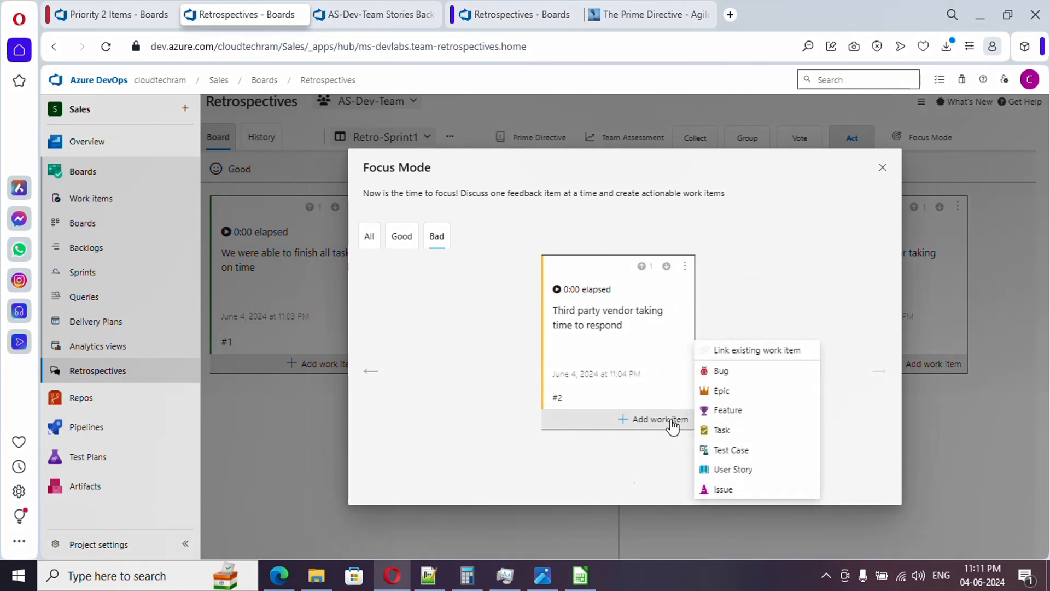
{"action": "mouse_move", "coordinate": [737, 469]}
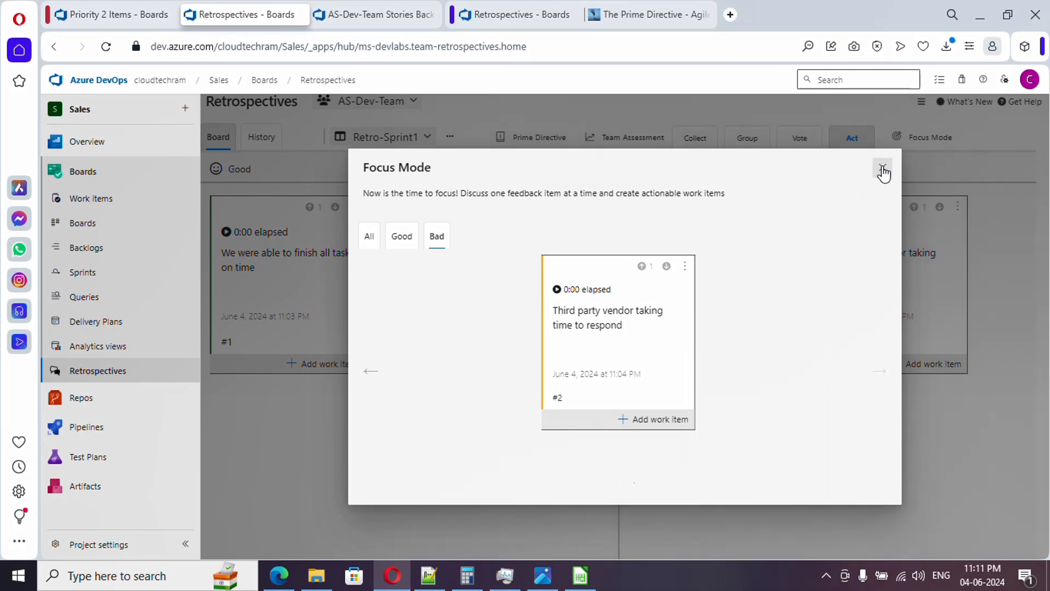
{"action": "left_click", "coordinate": [883, 167]}
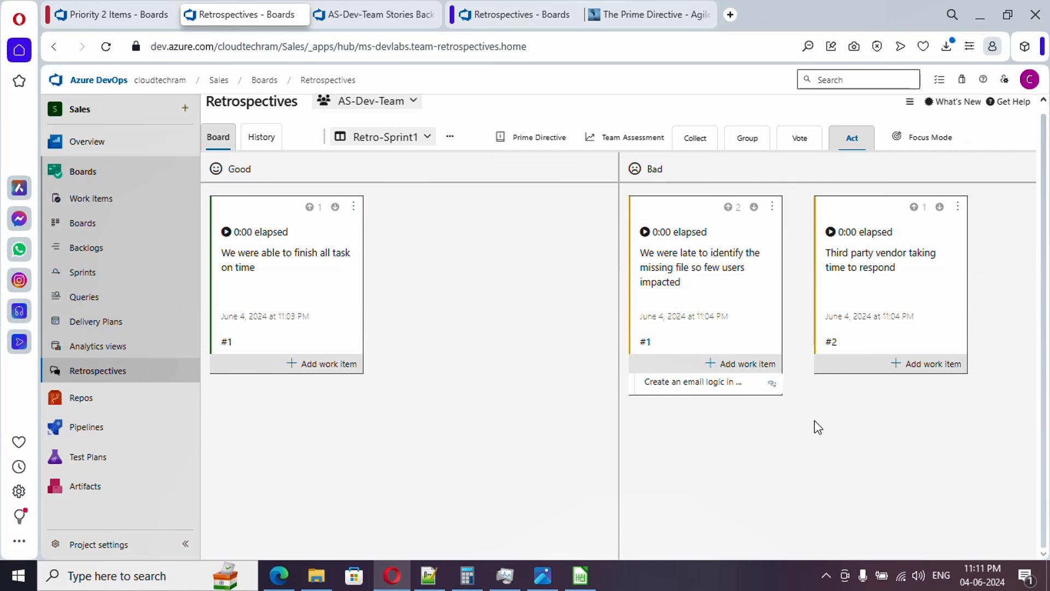
{"action": "mouse_move", "coordinate": [801, 483]}
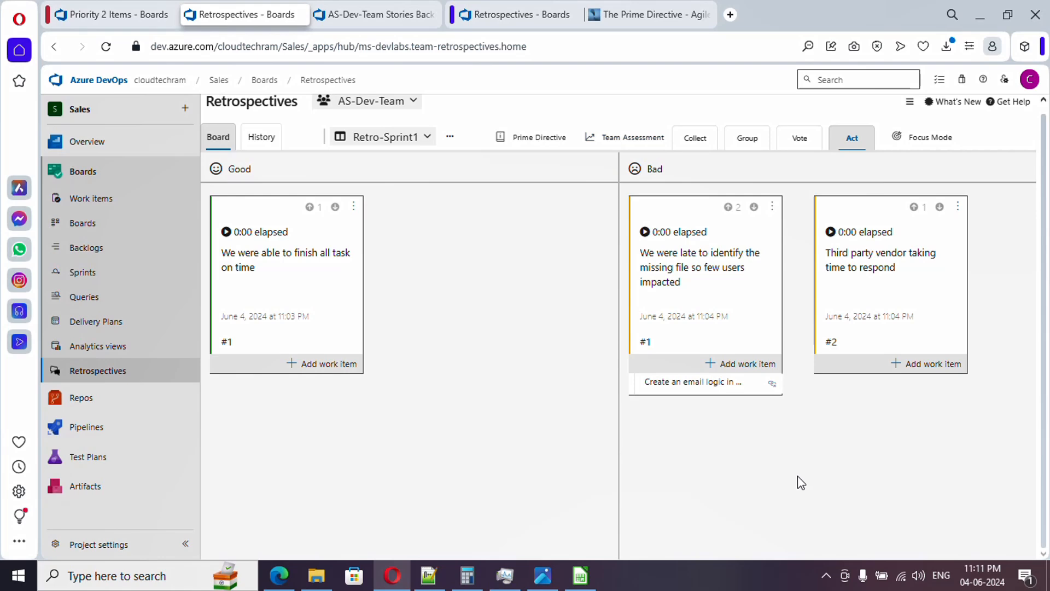
{"action": "mouse_move", "coordinate": [632, 137]}
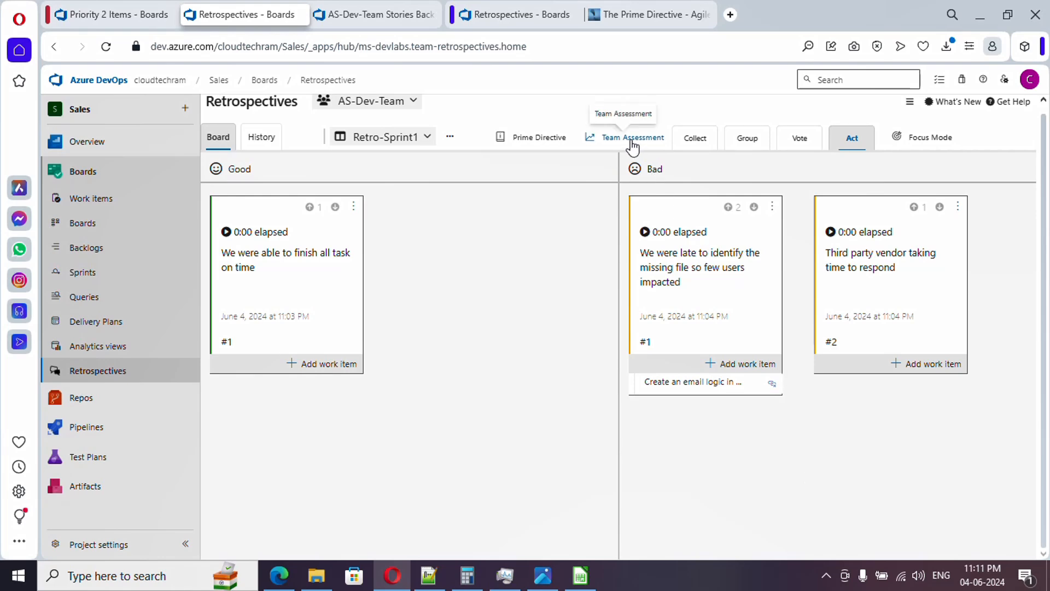
Step: Submit the team assessment: Clarity 10, Energy 8, Psychological Safety 8, Work-life Balance 1, Confidence 9, Efficiency 10
{"action": "left_click", "coordinate": [633, 137]}
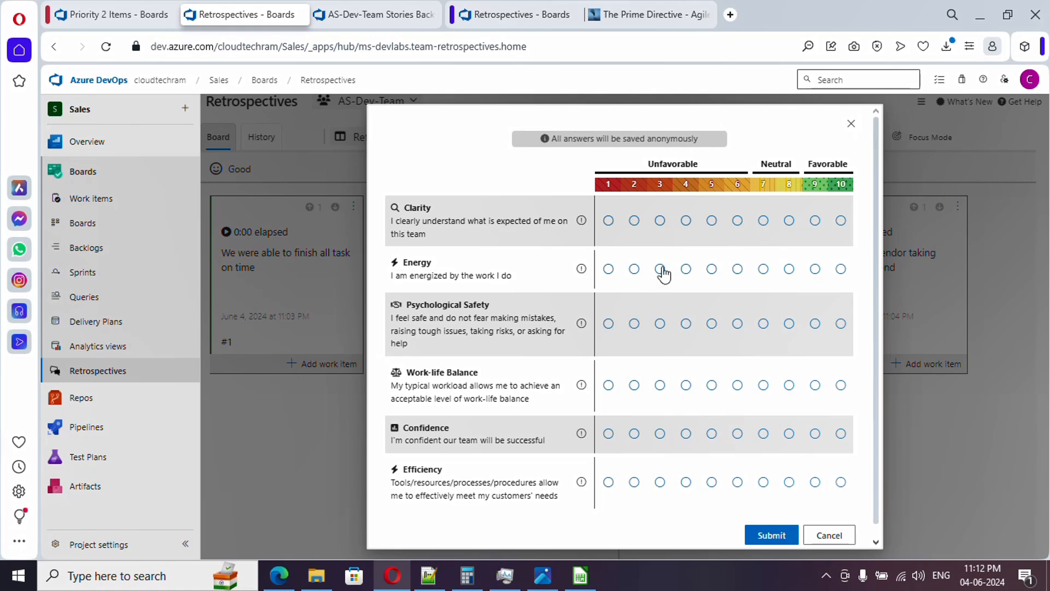
{"action": "mouse_move", "coordinate": [442, 233]}
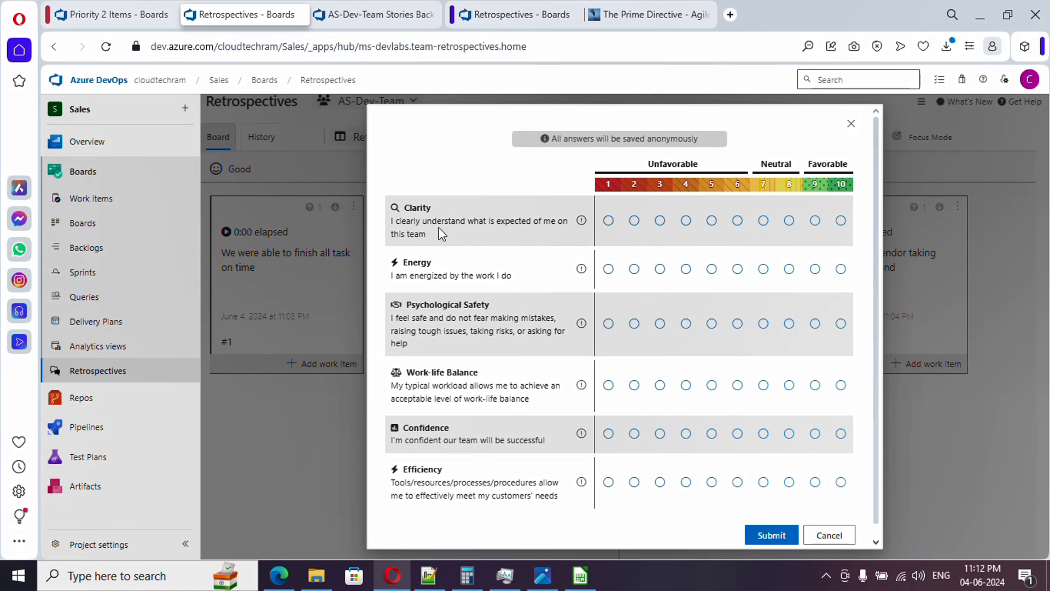
{"action": "mouse_move", "coordinate": [474, 223]}
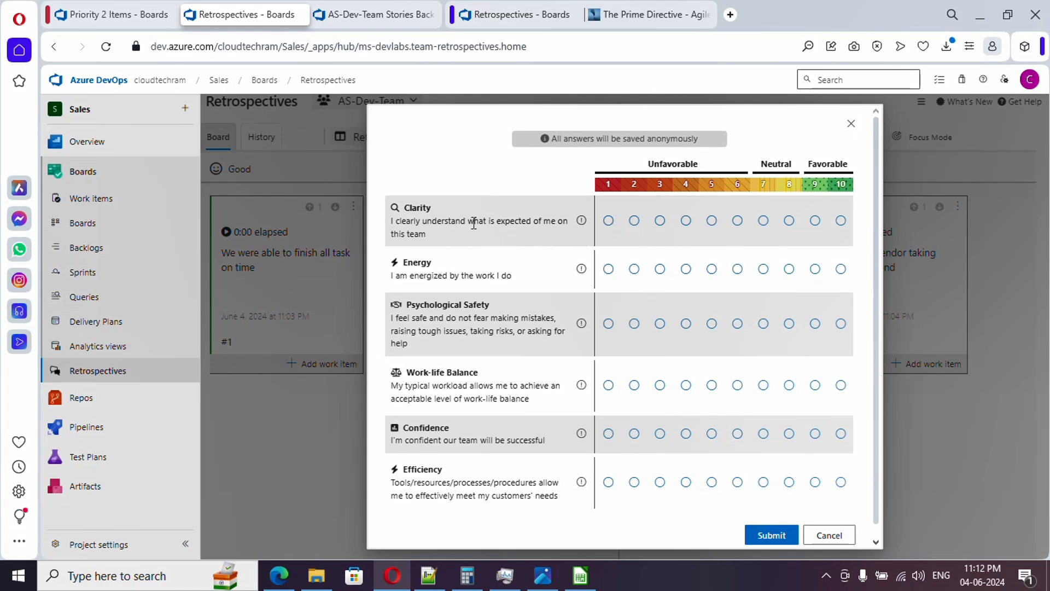
{"action": "mouse_move", "coordinate": [841, 221]}
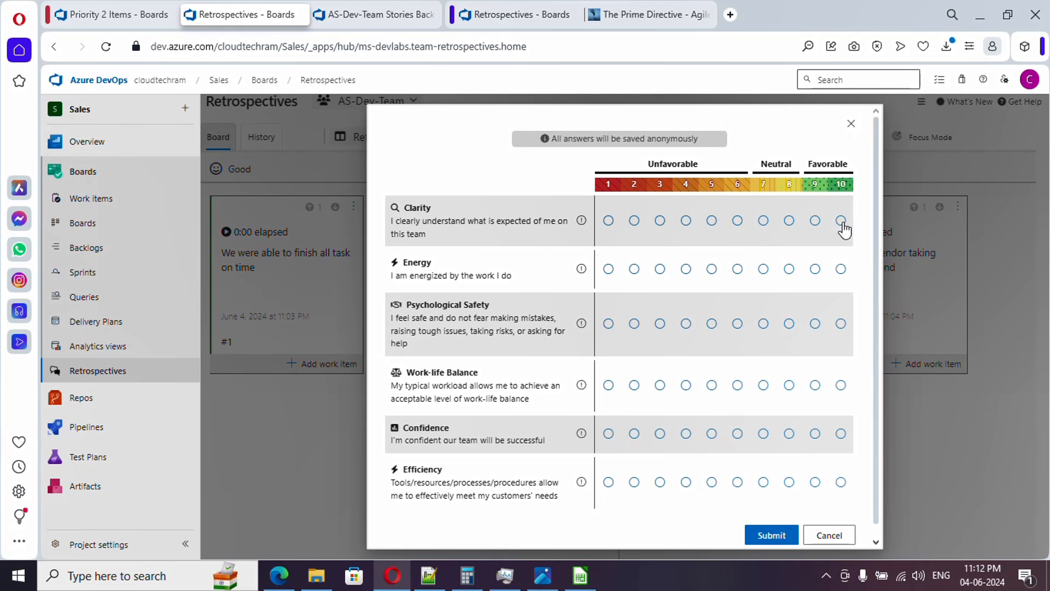
{"action": "left_click", "coordinate": [841, 221]}
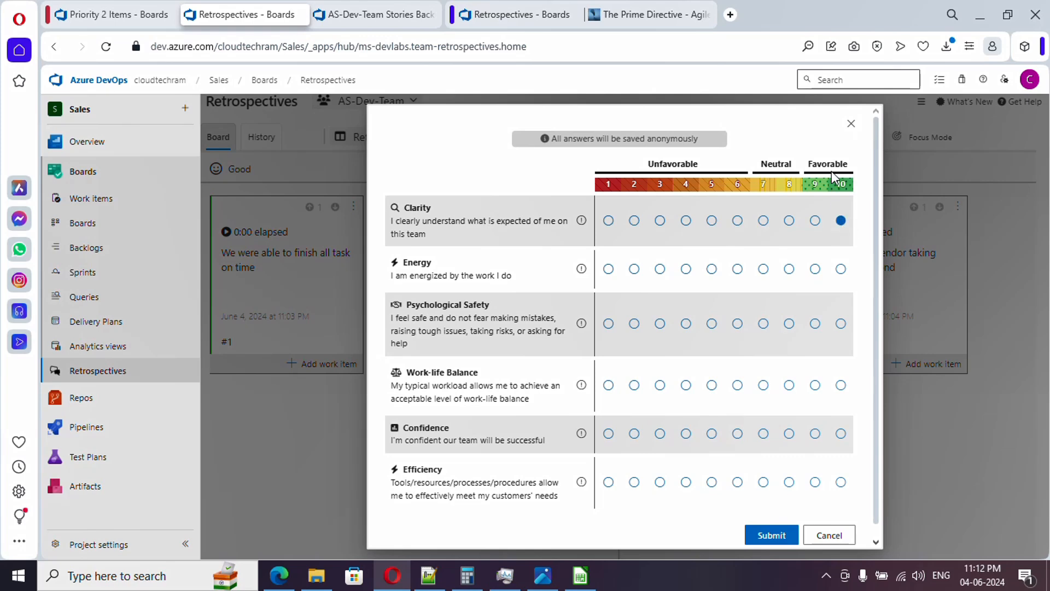
{"action": "mouse_move", "coordinate": [832, 206]}
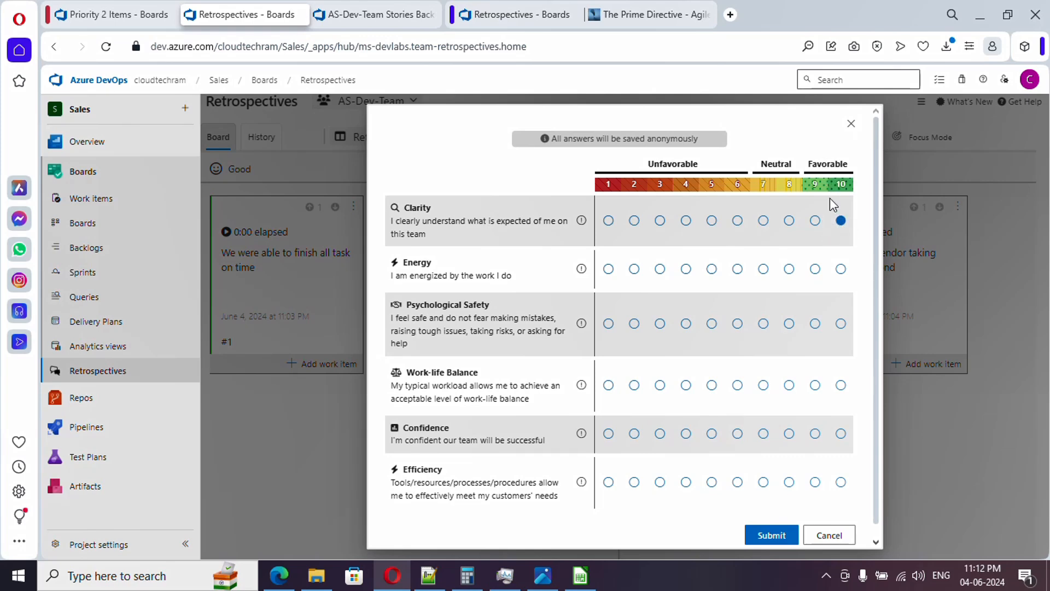
{"action": "mouse_move", "coordinate": [613, 283]}
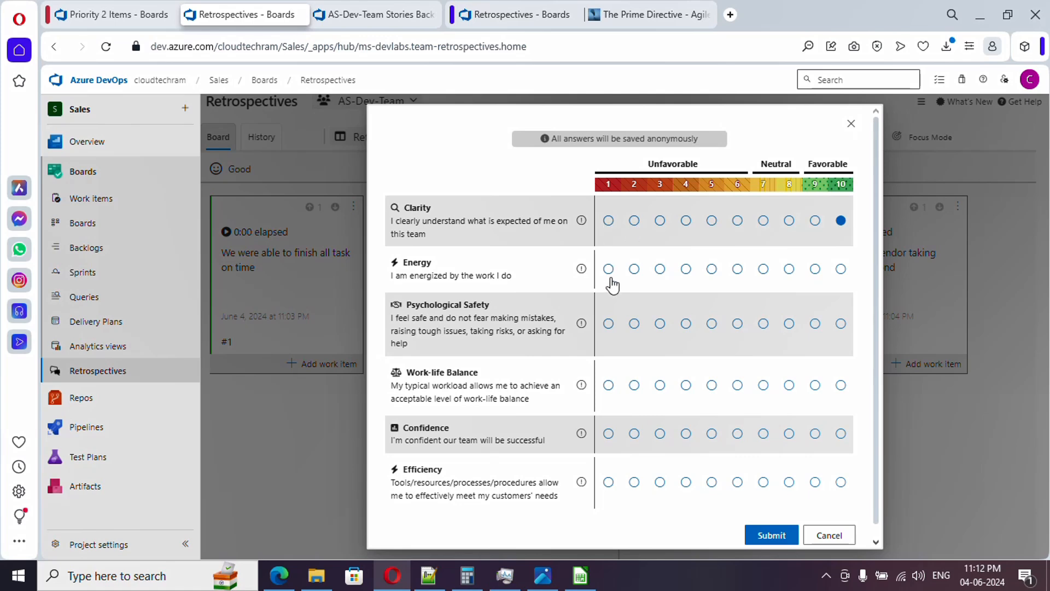
{"action": "mouse_move", "coordinate": [801, 278]}
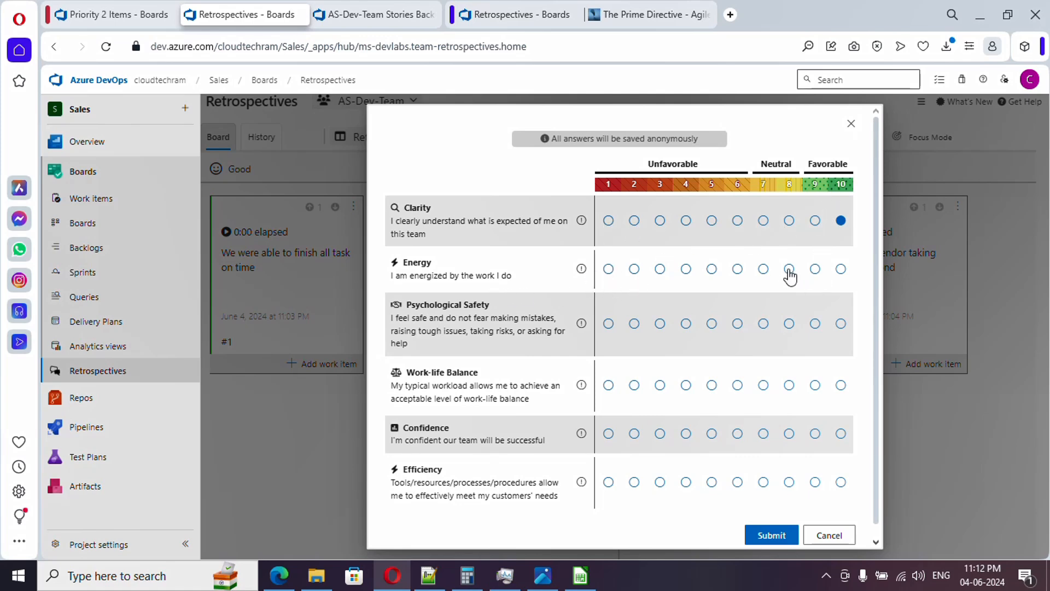
{"action": "left_click", "coordinate": [789, 269]}
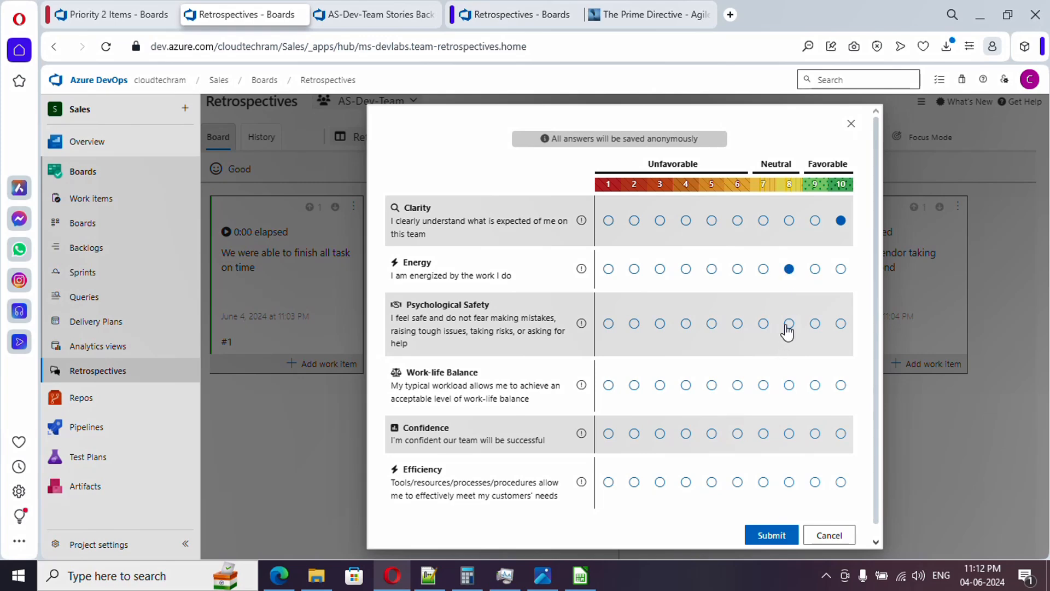
{"action": "left_click", "coordinate": [789, 323]}
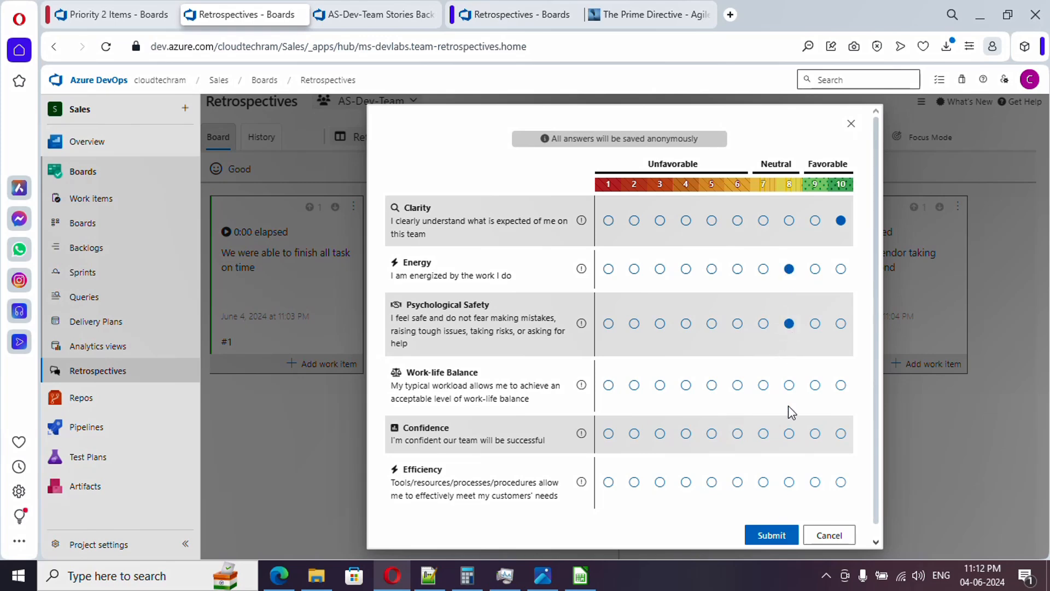
{"action": "mouse_move", "coordinate": [710, 354]}
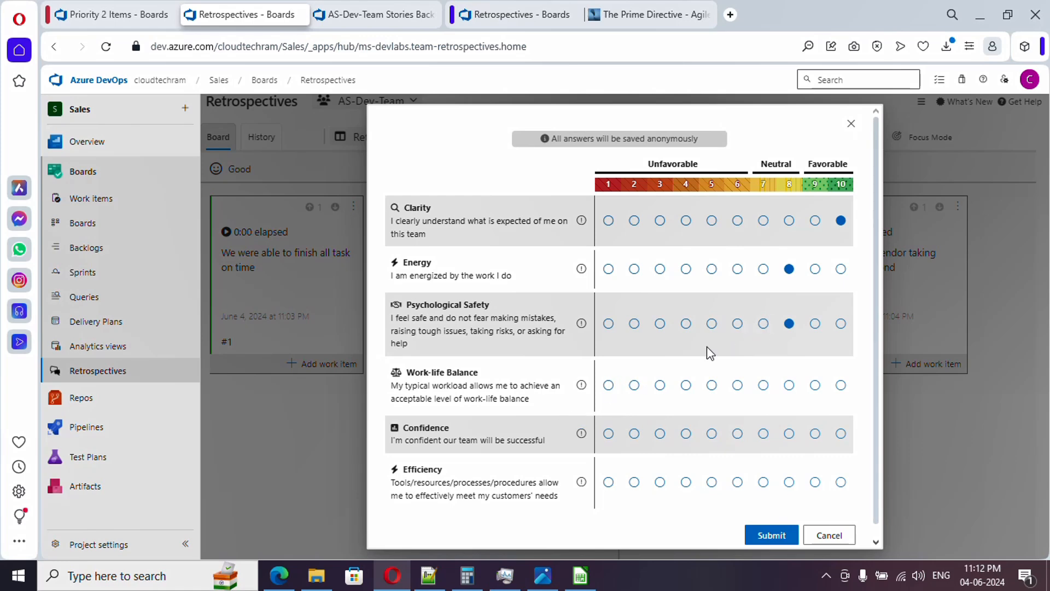
{"action": "left_click", "coordinate": [608, 385]}
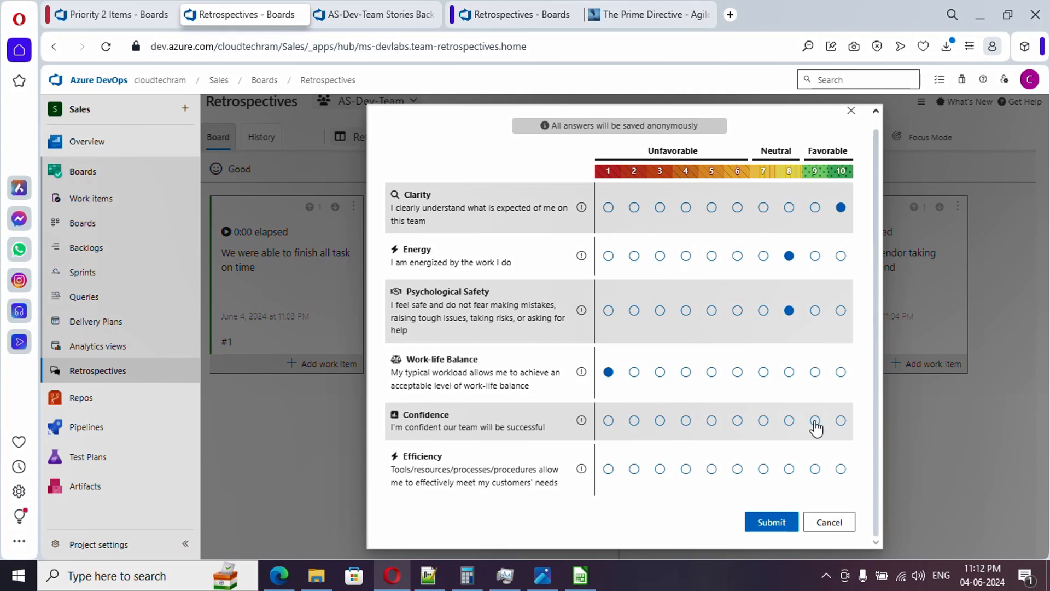
{"action": "left_click", "coordinate": [814, 421]}
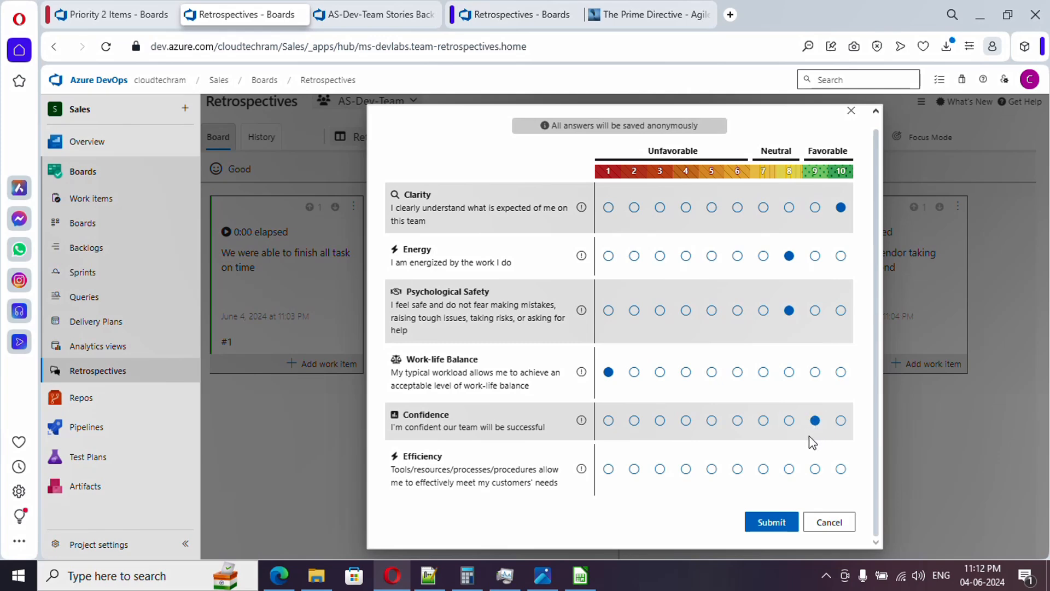
{"action": "mouse_move", "coordinate": [776, 476]}
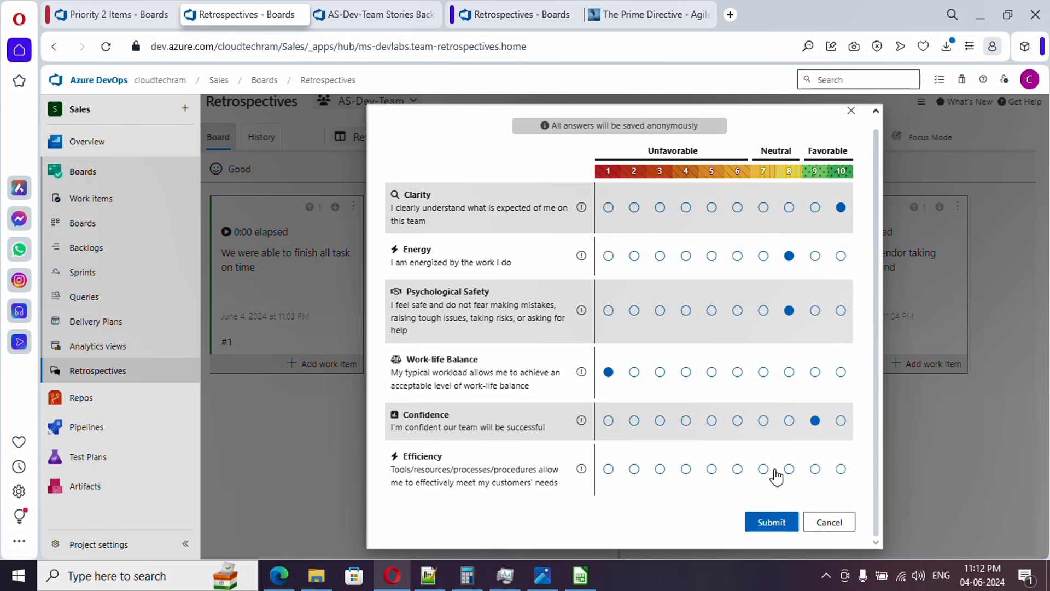
{"action": "left_click", "coordinate": [841, 469]}
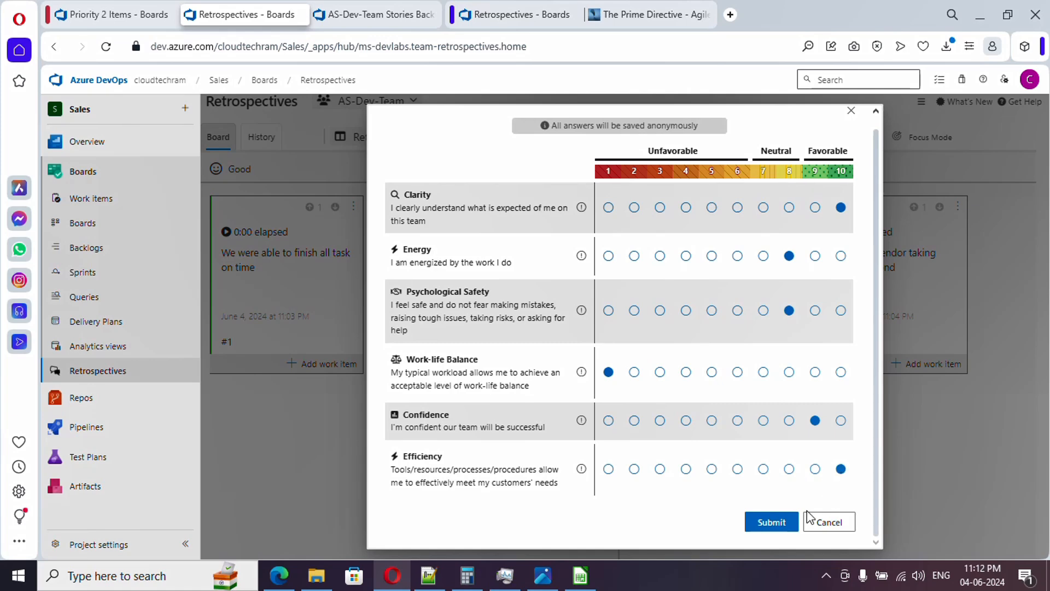
{"action": "mouse_move", "coordinate": [771, 522]}
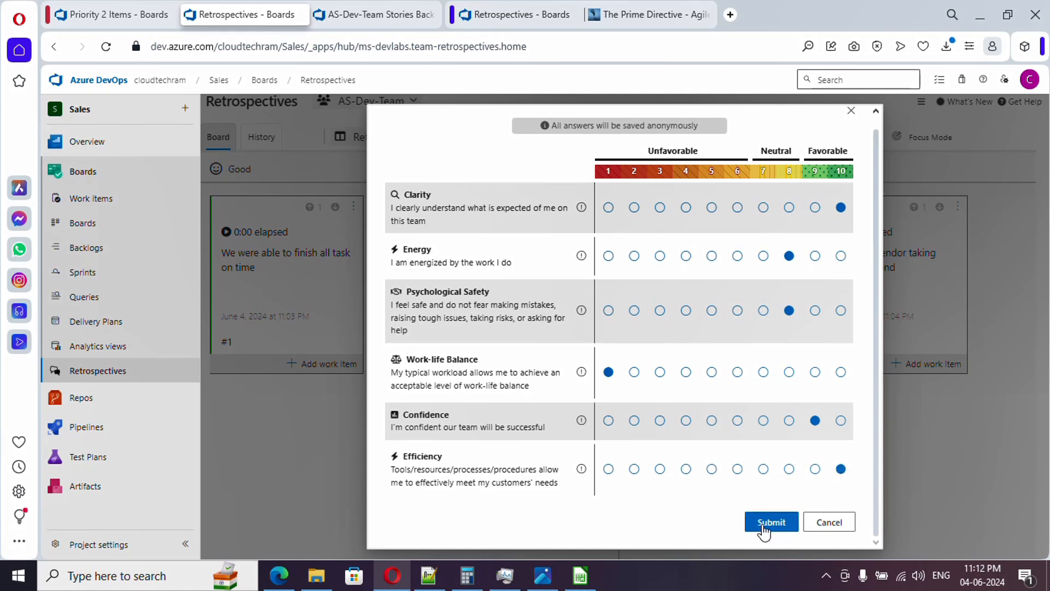
{"action": "left_click", "coordinate": [771, 522]}
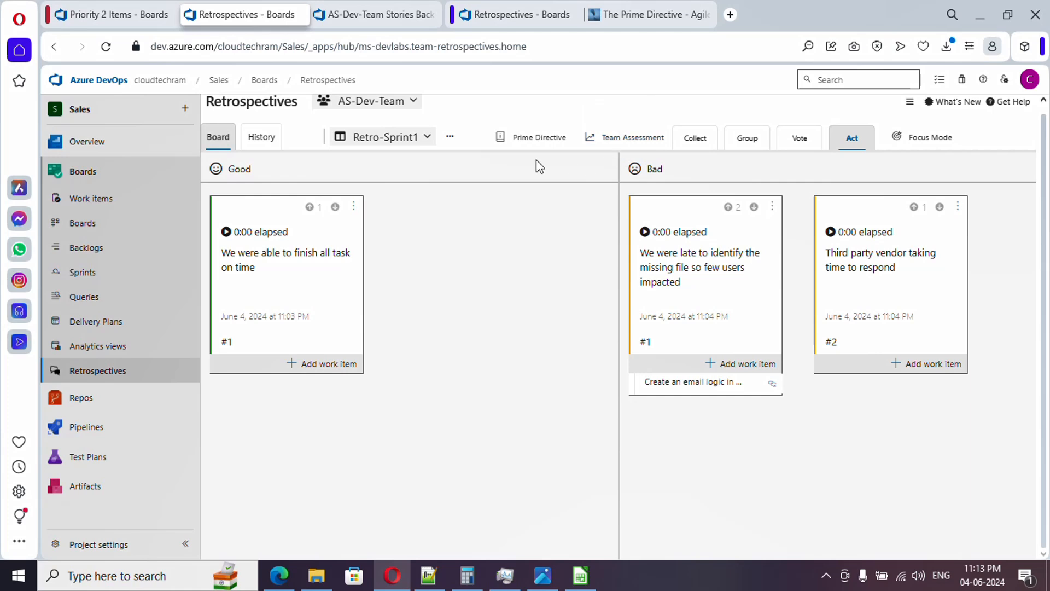
{"action": "mouse_move", "coordinate": [450, 136]}
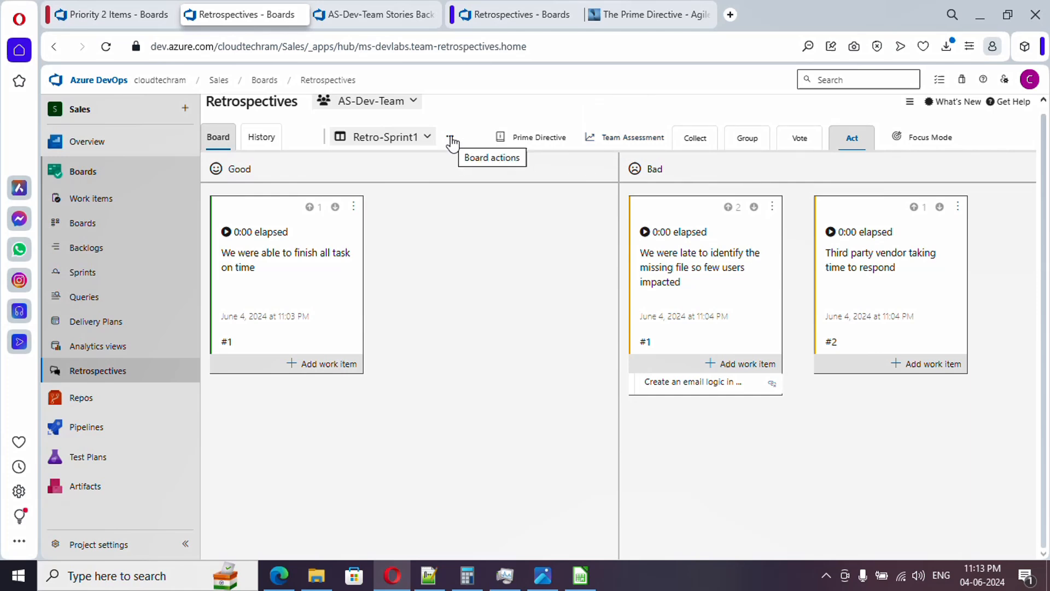
Step: Show the Retro-Sprint1 board summary from the retrospective's actions menu
{"action": "left_click", "coordinate": [450, 137]}
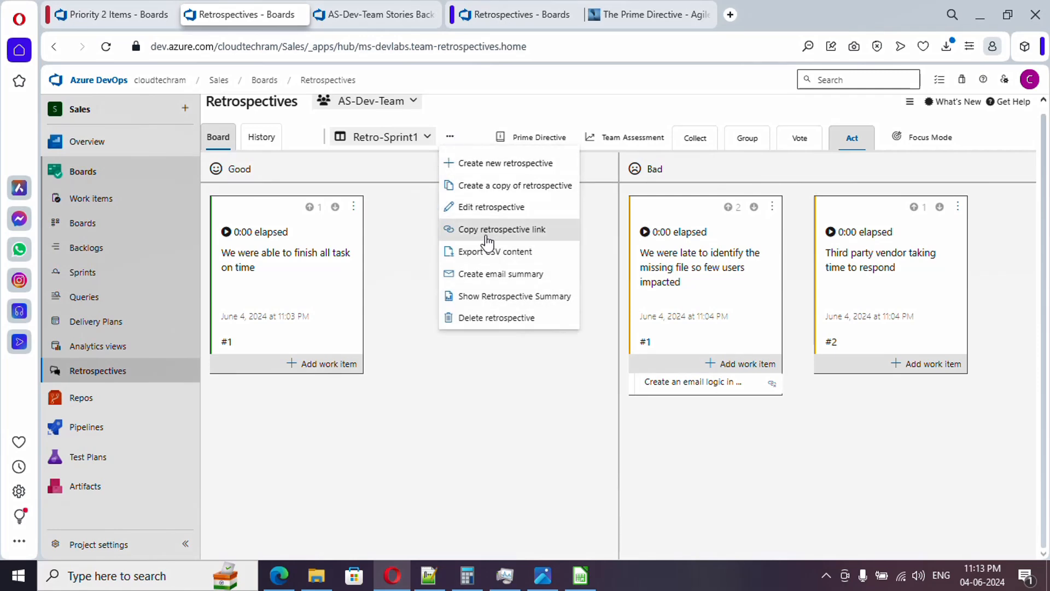
{"action": "mouse_move", "coordinate": [489, 299]}
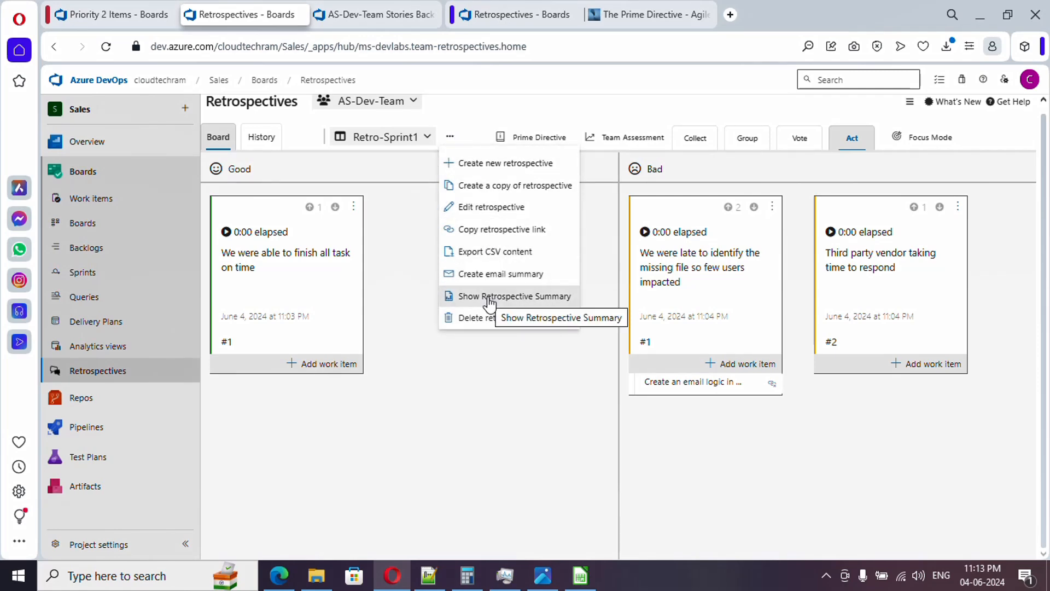
{"action": "left_click", "coordinate": [514, 296]}
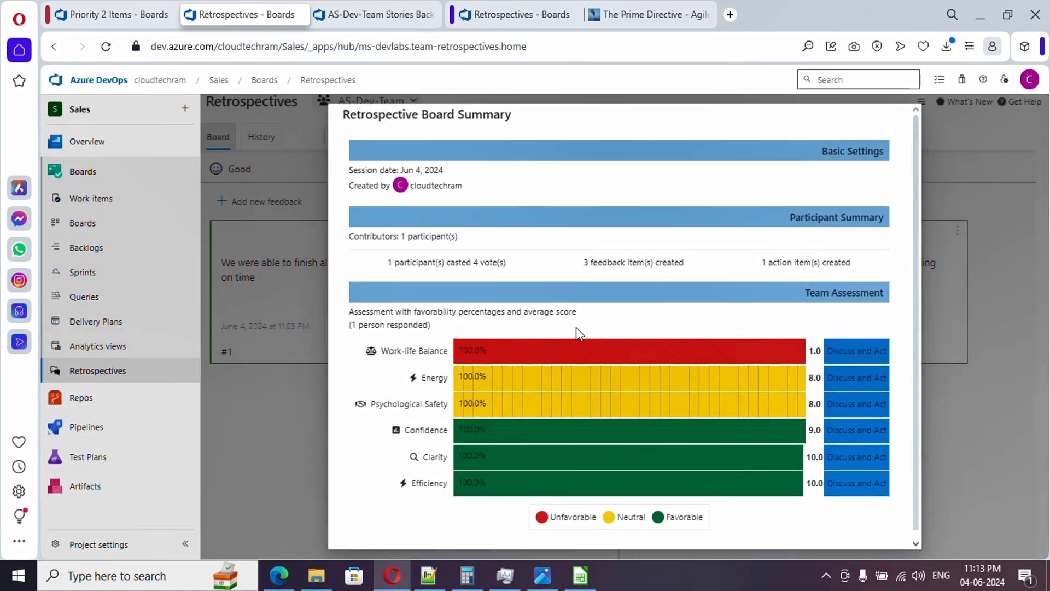
{"action": "mouse_move", "coordinate": [385, 269]}
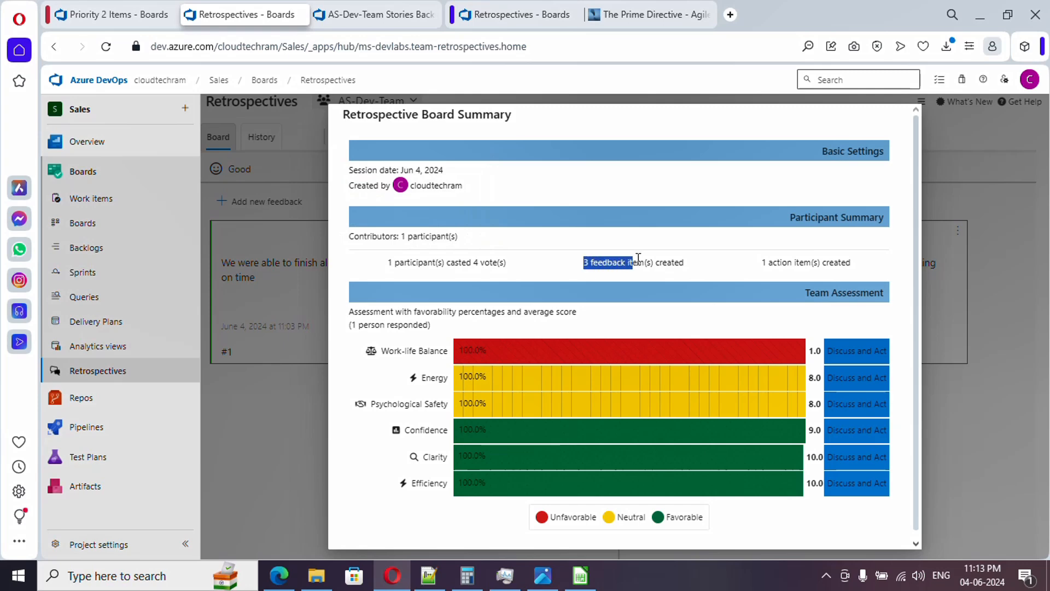
Step: Highlight the counts of 3 feedback items and 1 action item in the board summary
{"action": "double_click", "coordinate": [779, 262]}
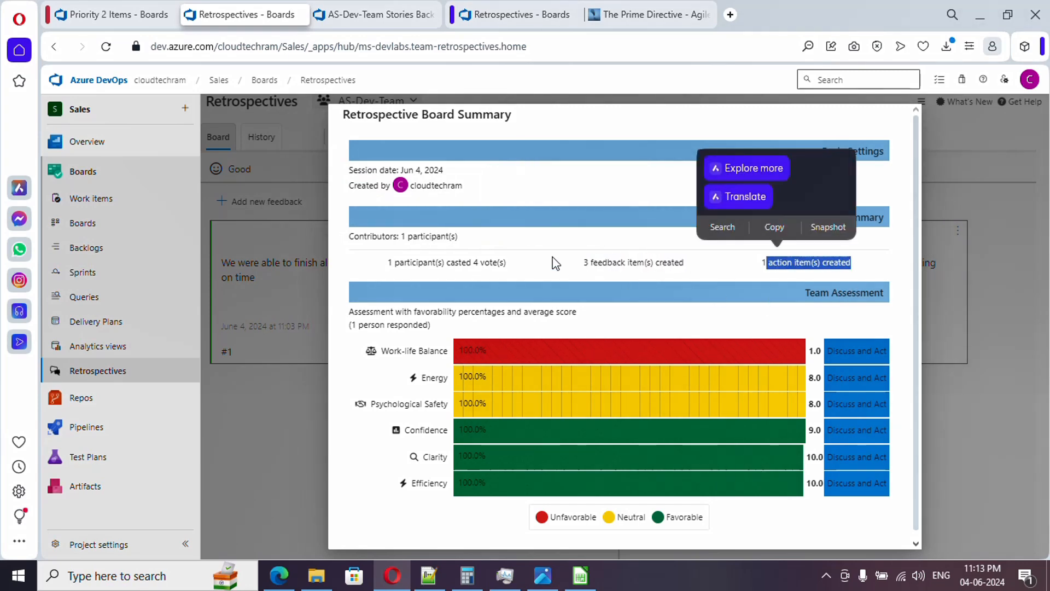
{"action": "left_click", "coordinate": [392, 325]}
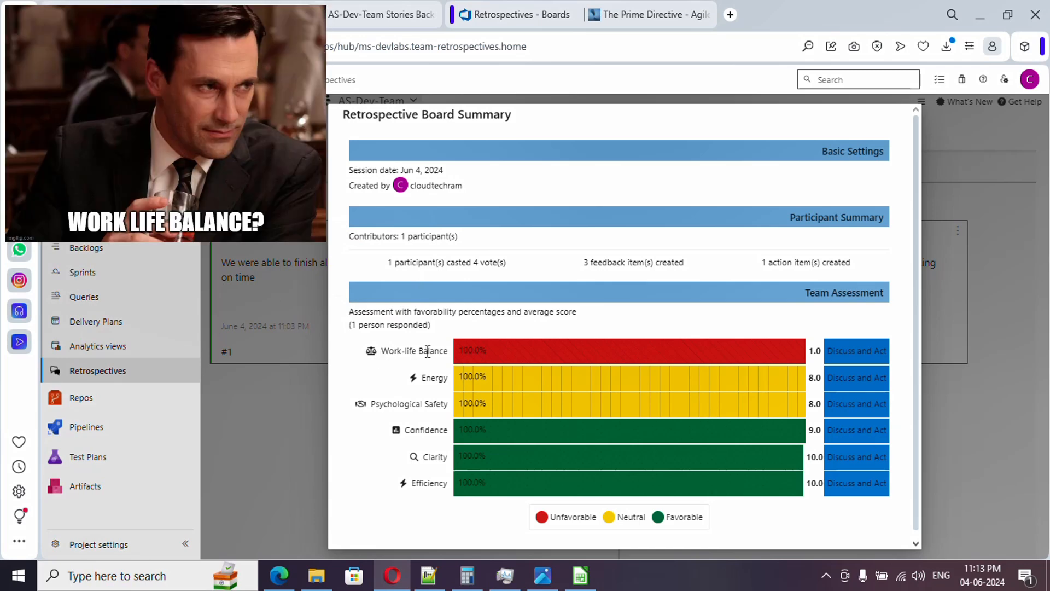
{"action": "mouse_move", "coordinate": [492, 355]}
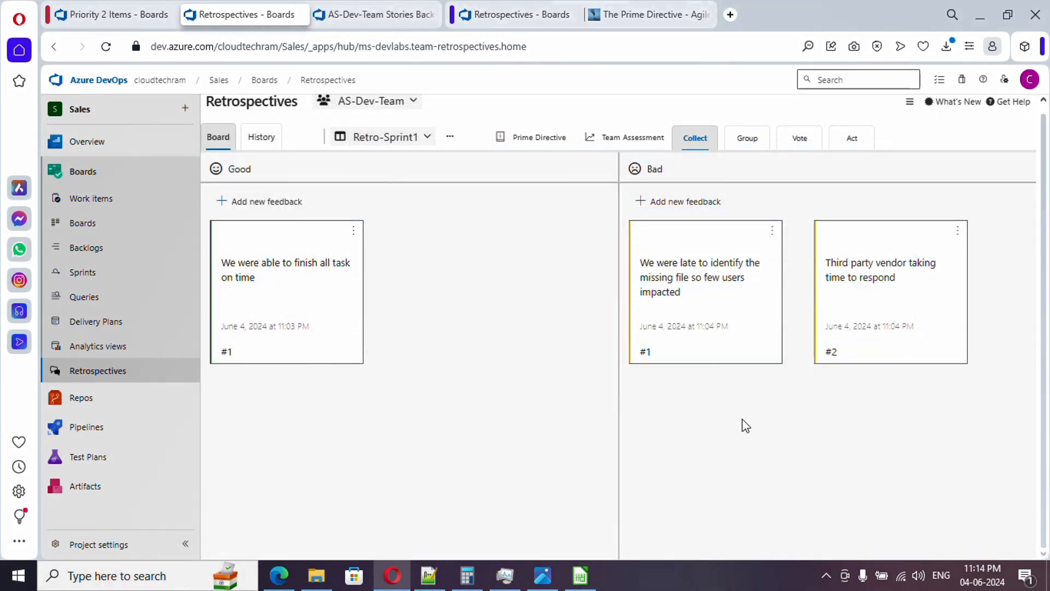
{"action": "mouse_move", "coordinate": [715, 438]}
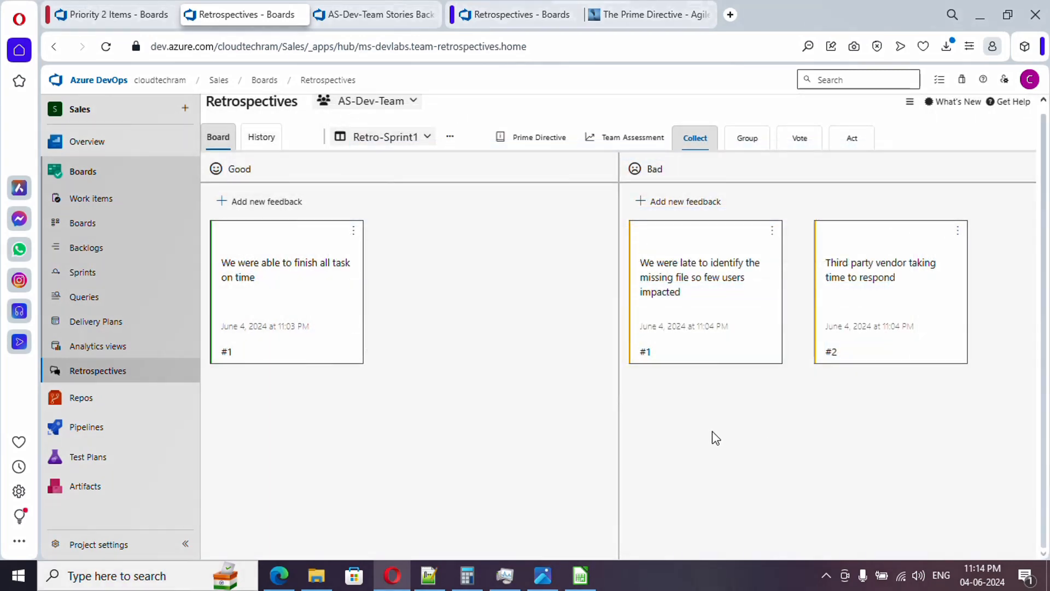
Step: Export the Retro-Sprint1 board content as the CSV file retro (1).csv
{"action": "left_click", "coordinate": [450, 136]}
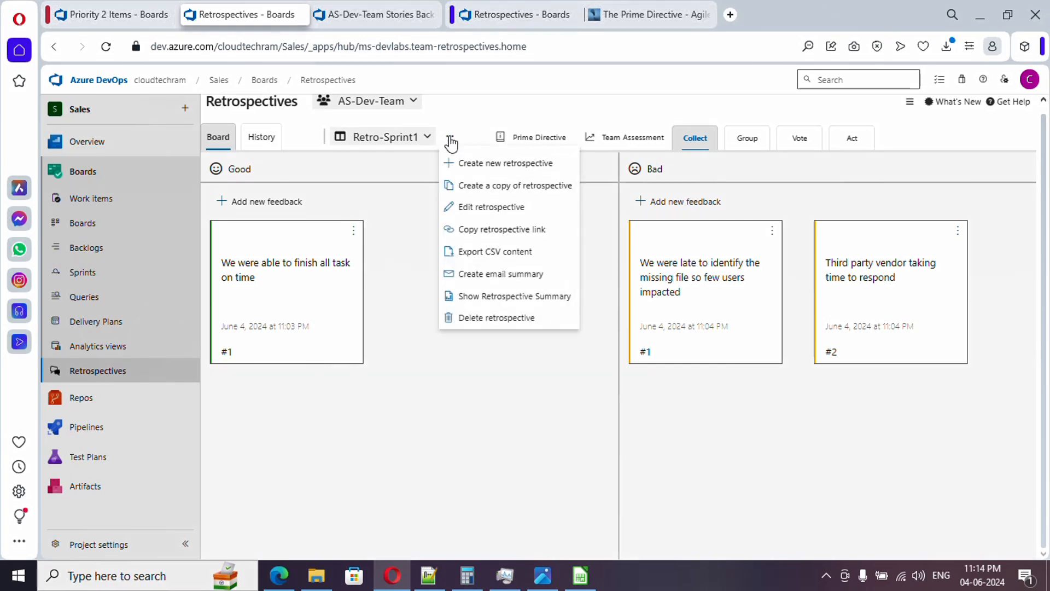
{"action": "mouse_move", "coordinate": [516, 163]}
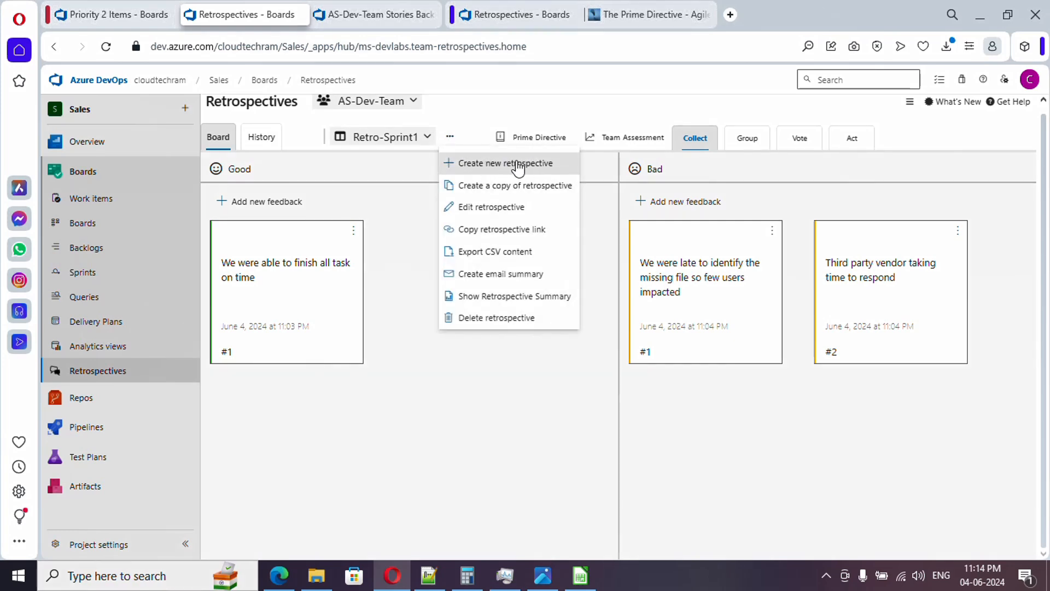
{"action": "mouse_move", "coordinate": [510, 185]}
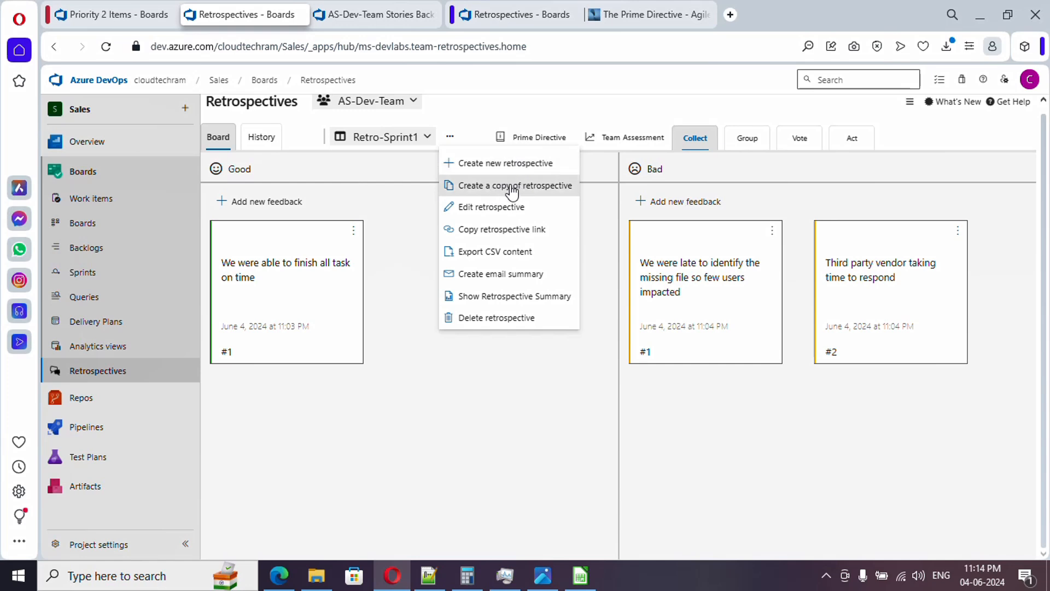
{"action": "mouse_move", "coordinate": [442, 185]}
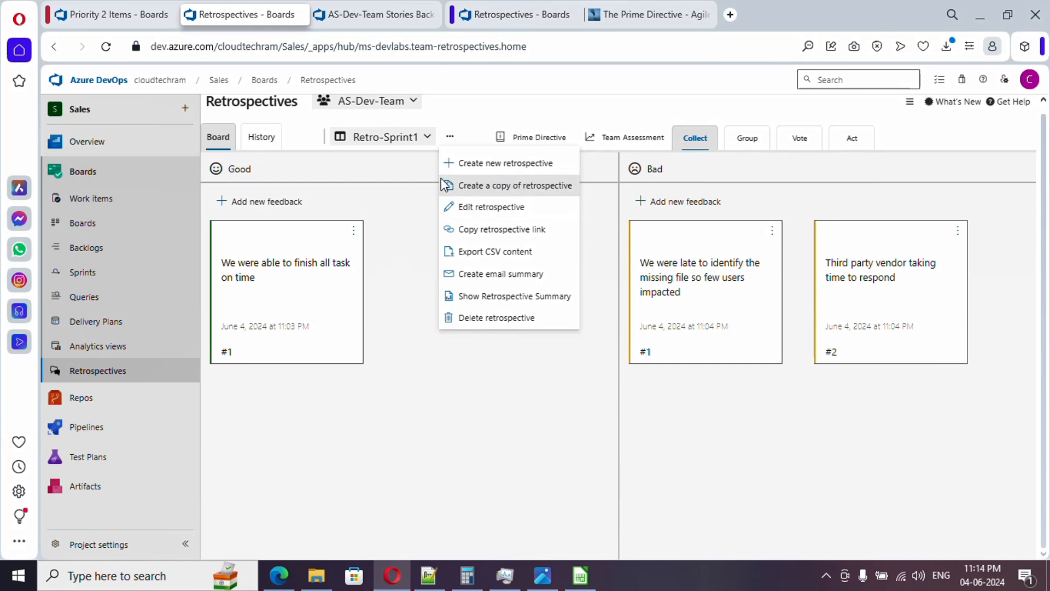
{"action": "mouse_move", "coordinate": [510, 221]}
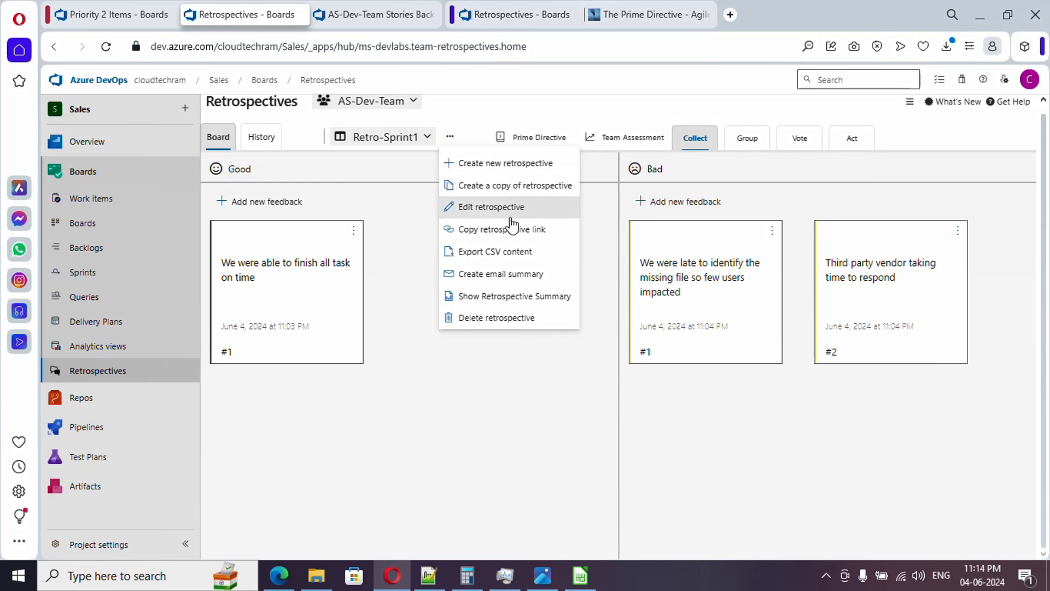
{"action": "left_click", "coordinate": [502, 229]}
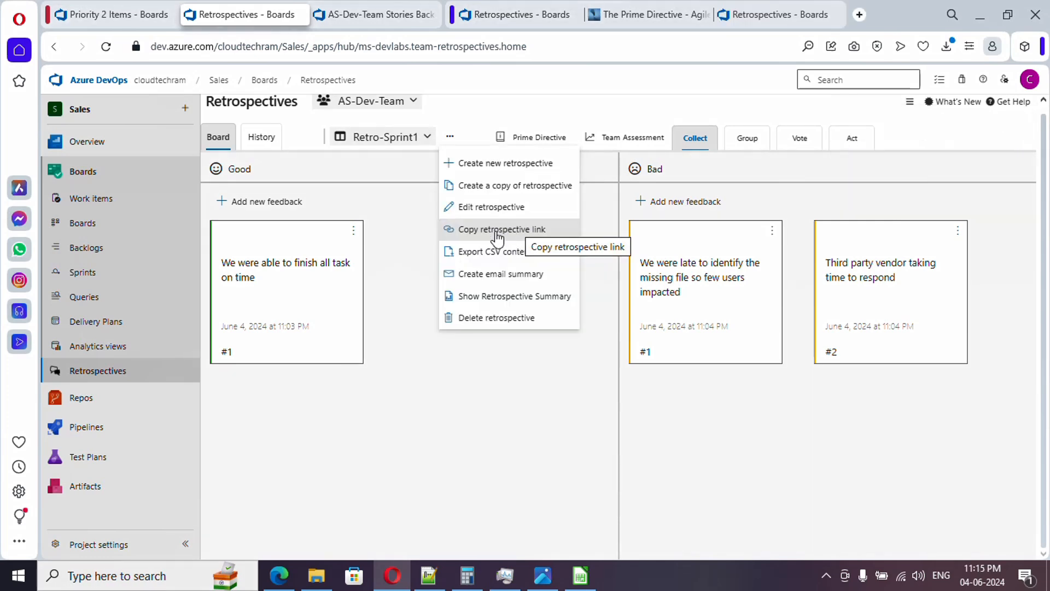
{"action": "mouse_move", "coordinate": [493, 256]}
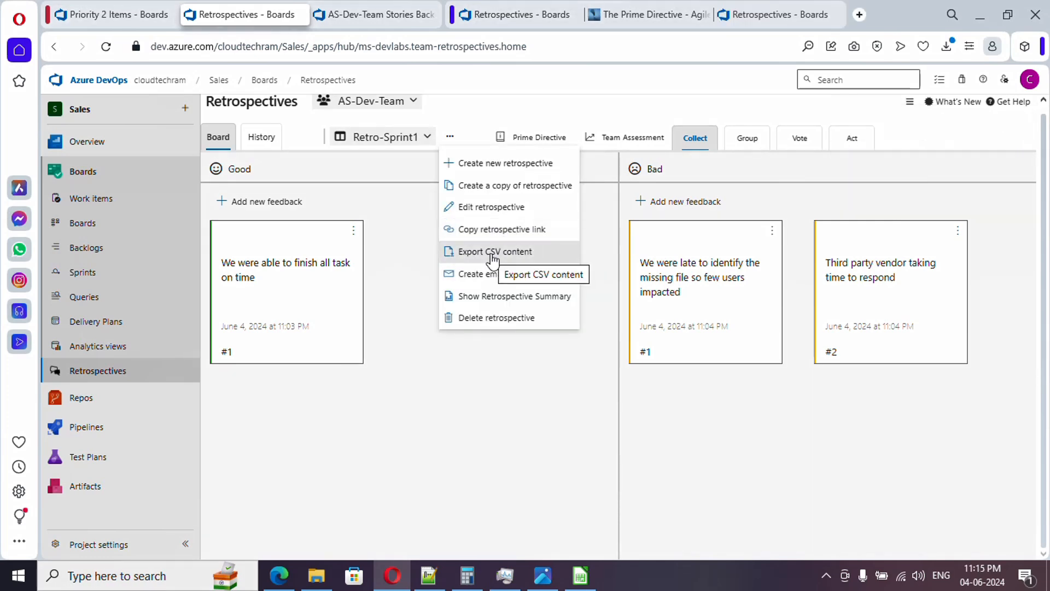
{"action": "left_click", "coordinate": [494, 251]}
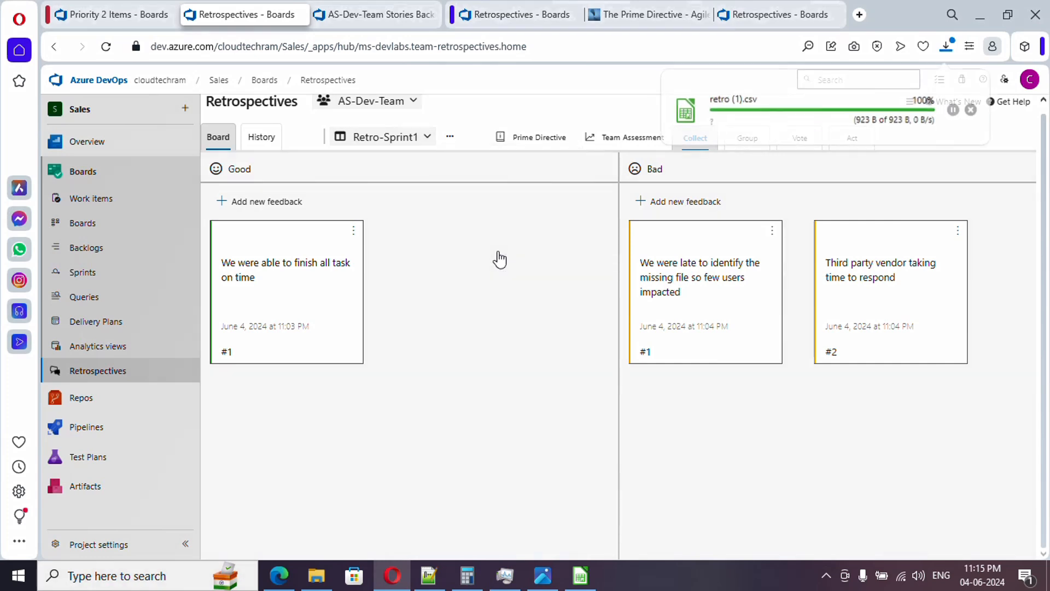
{"action": "left_click", "coordinate": [449, 137]}
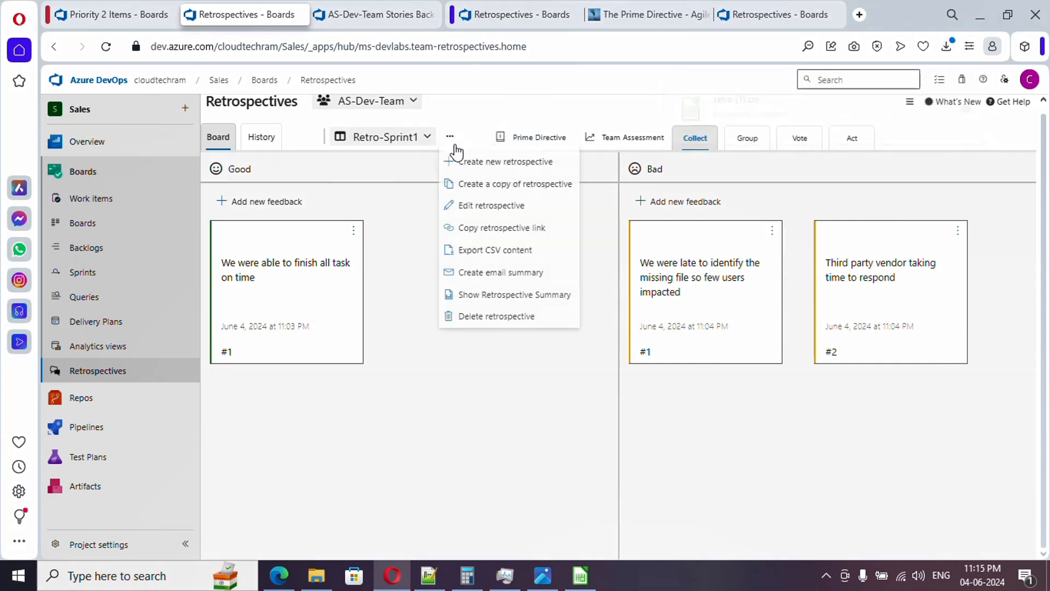
{"action": "mouse_move", "coordinate": [496, 273]}
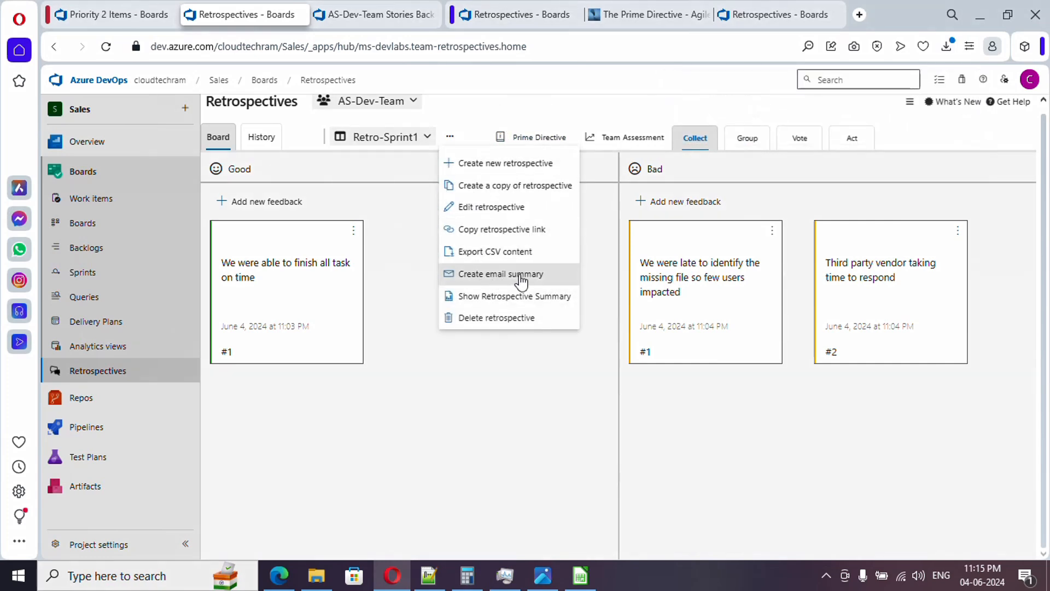
{"action": "mouse_move", "coordinate": [495, 274]}
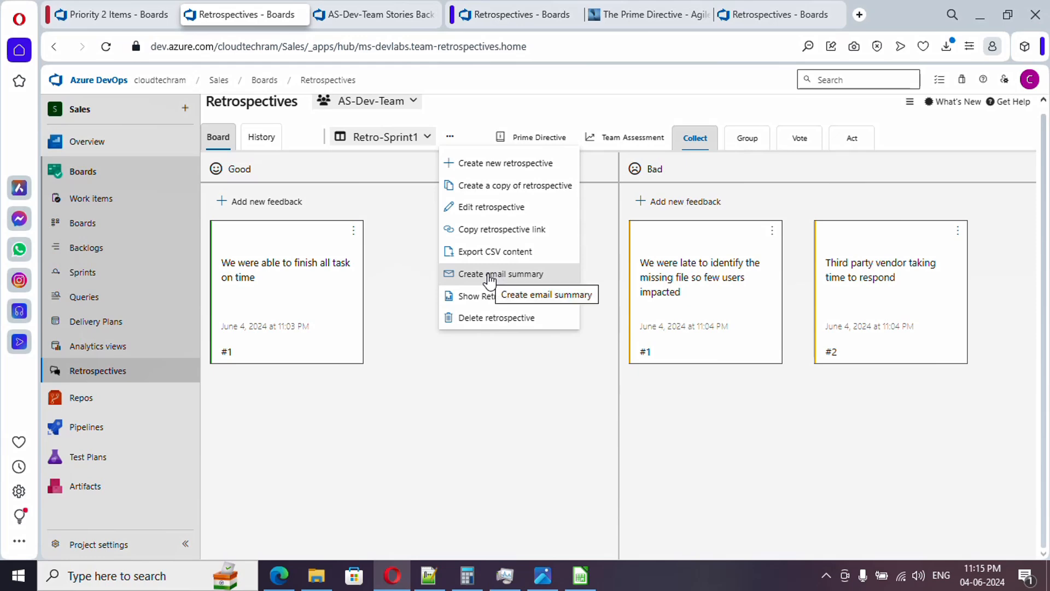
Step: Generate the Retro-Sprint1 email summary and copy it to the clipboard
{"action": "left_click", "coordinate": [499, 274]}
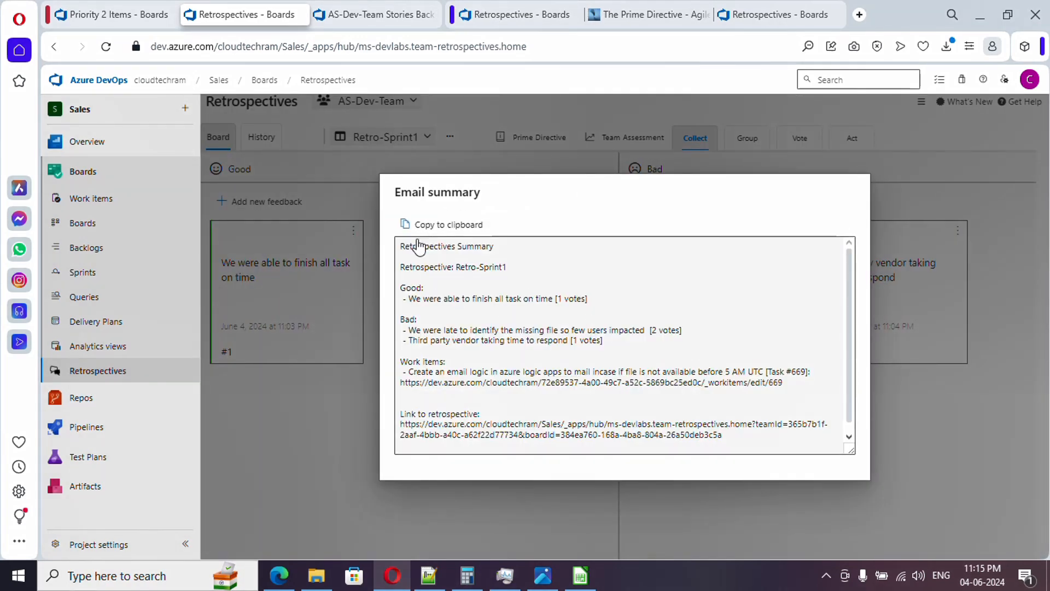
{"action": "left_click", "coordinate": [442, 224]}
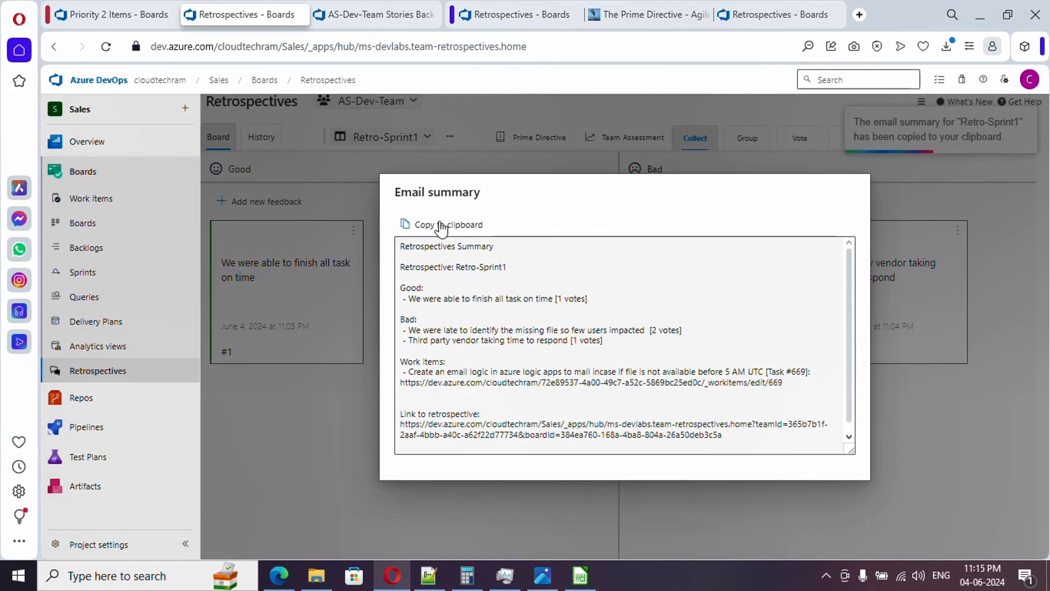
{"action": "mouse_move", "coordinate": [464, 229]}
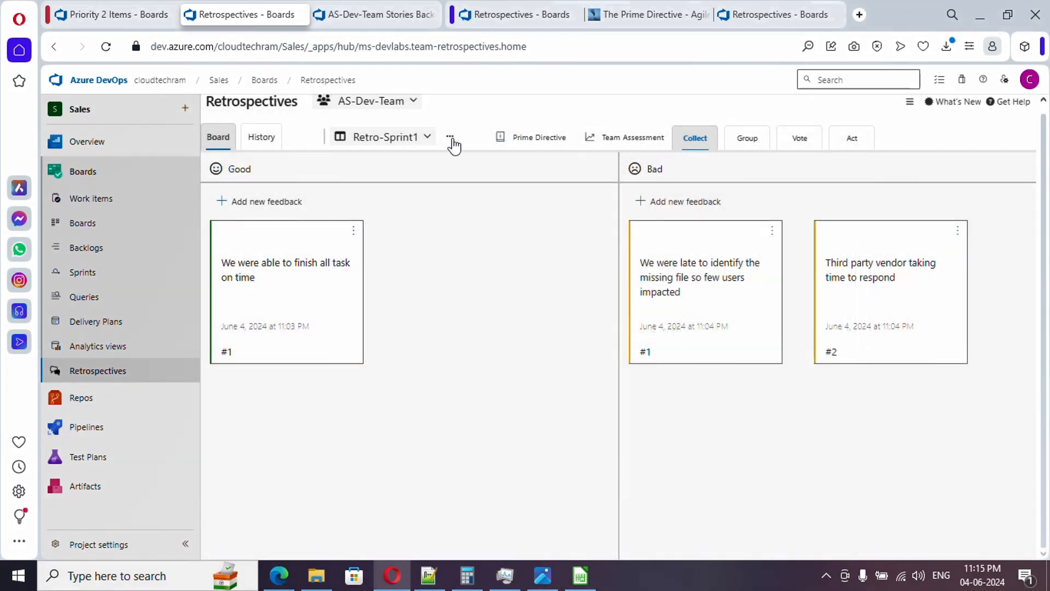
Step: Show the retrospective actions menu next to the Retro-Sprint1 selector
{"action": "left_click", "coordinate": [450, 137]}
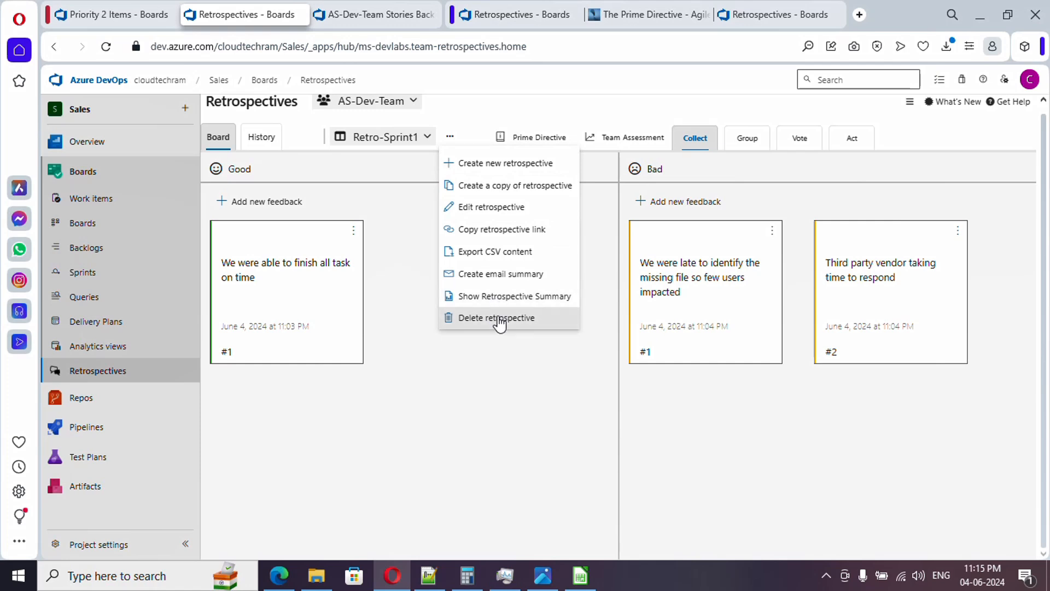
{"action": "mouse_move", "coordinate": [539, 399]}
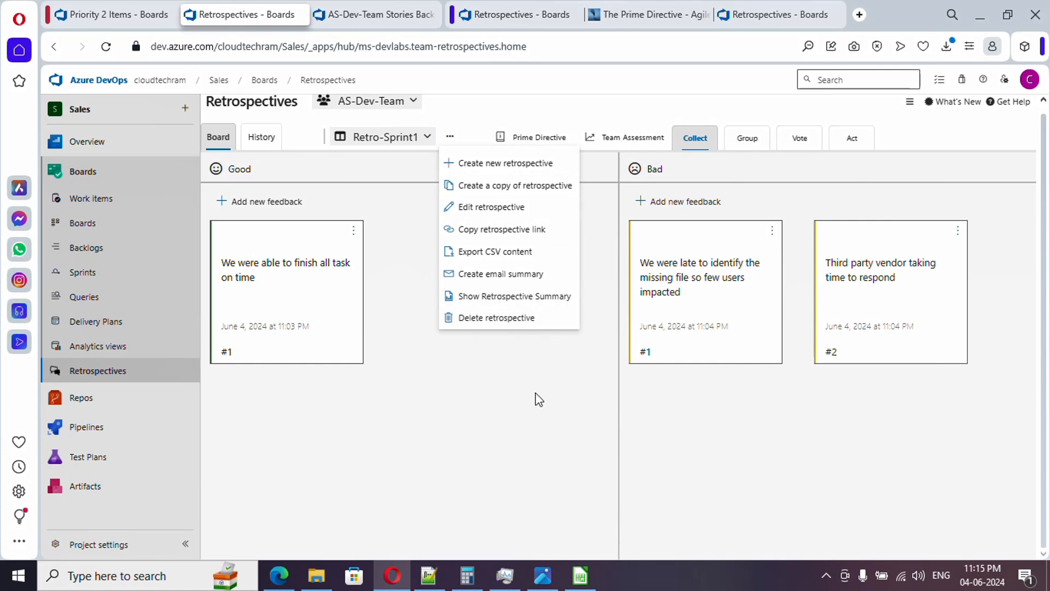